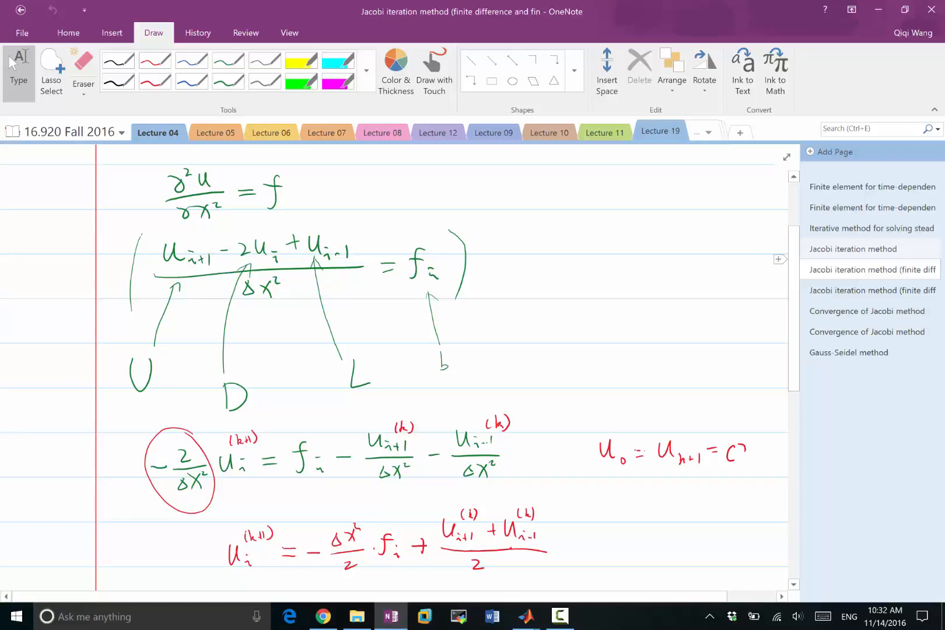
- Ink in blue the five-point sum of neighbouring U terms over a fraction bar with Δx² beneath
scroll(down, 3)
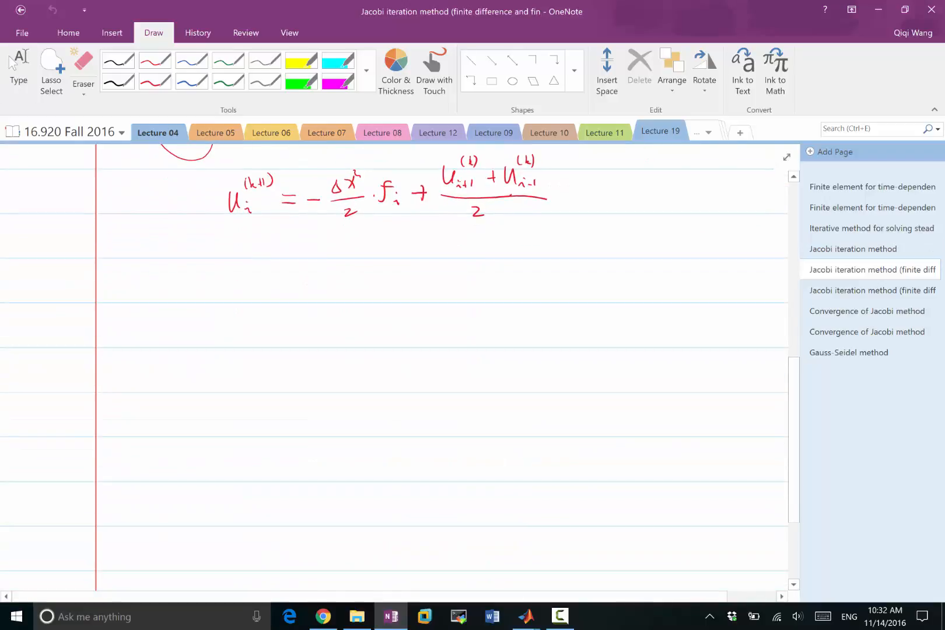
scroll(down, 3)
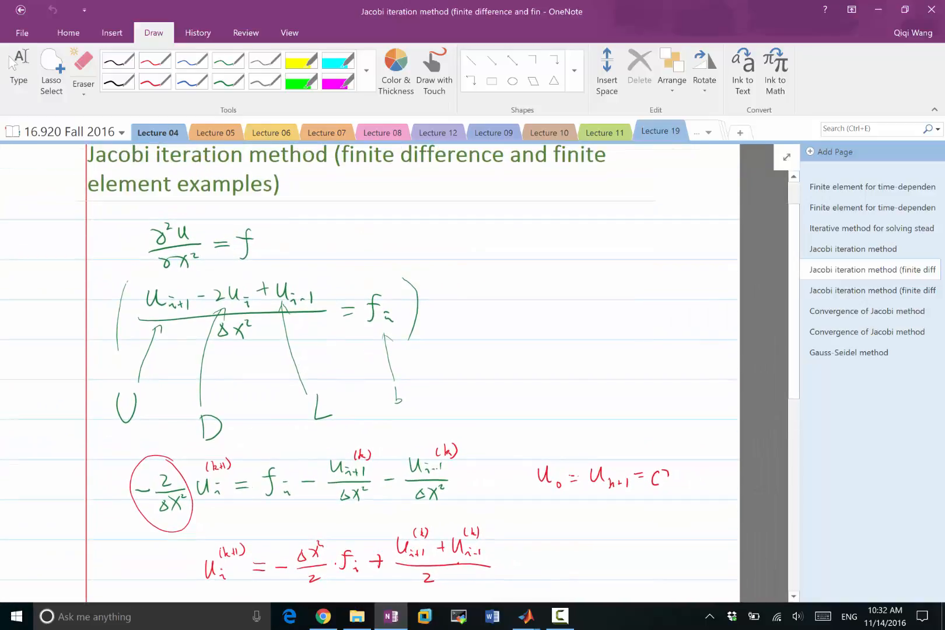
scroll(down, 3)
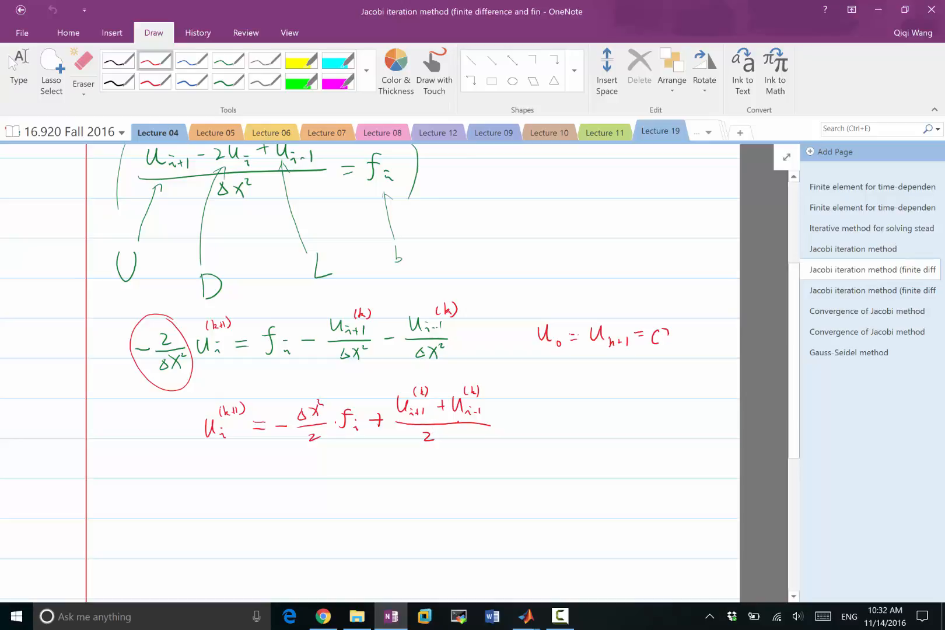
click(191, 59)
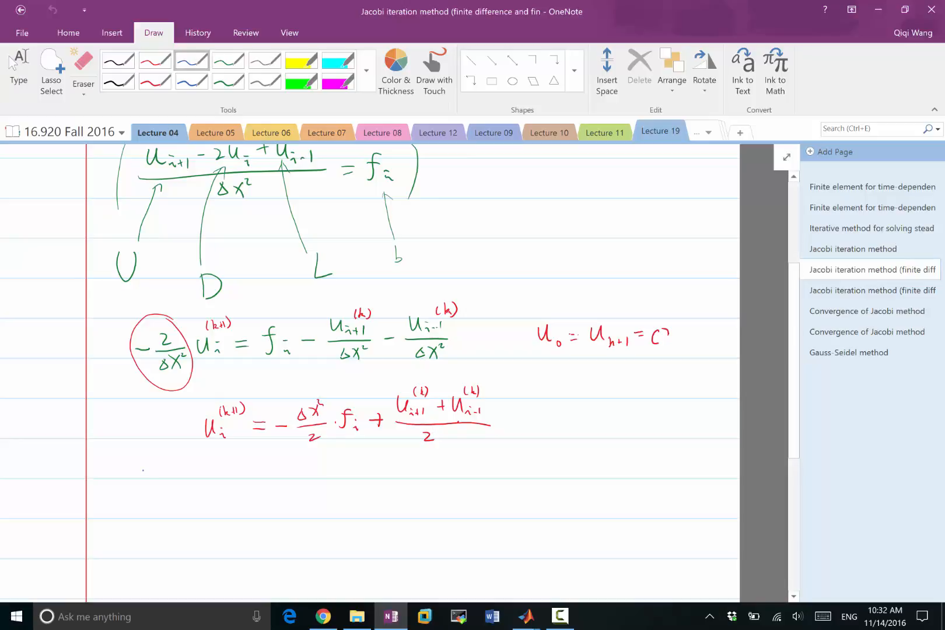
drag(141, 476, 185, 488)
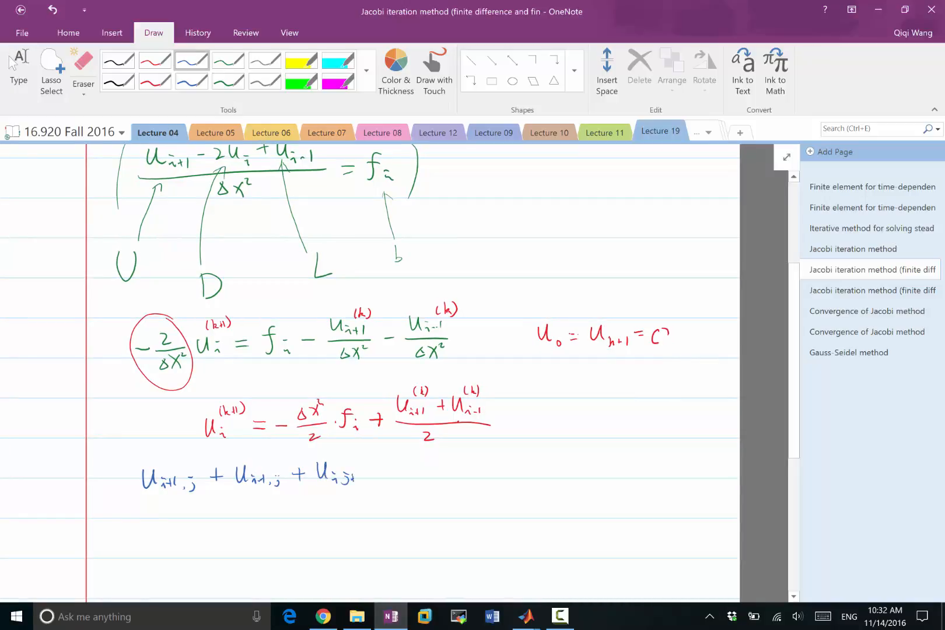
drag(367, 476, 398, 476)
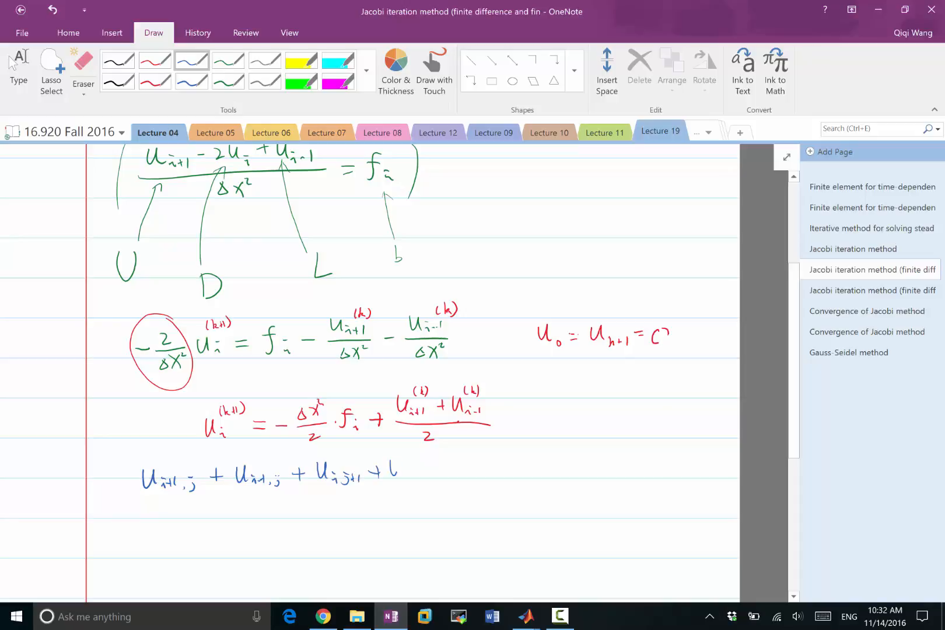
drag(383, 476, 430, 476)
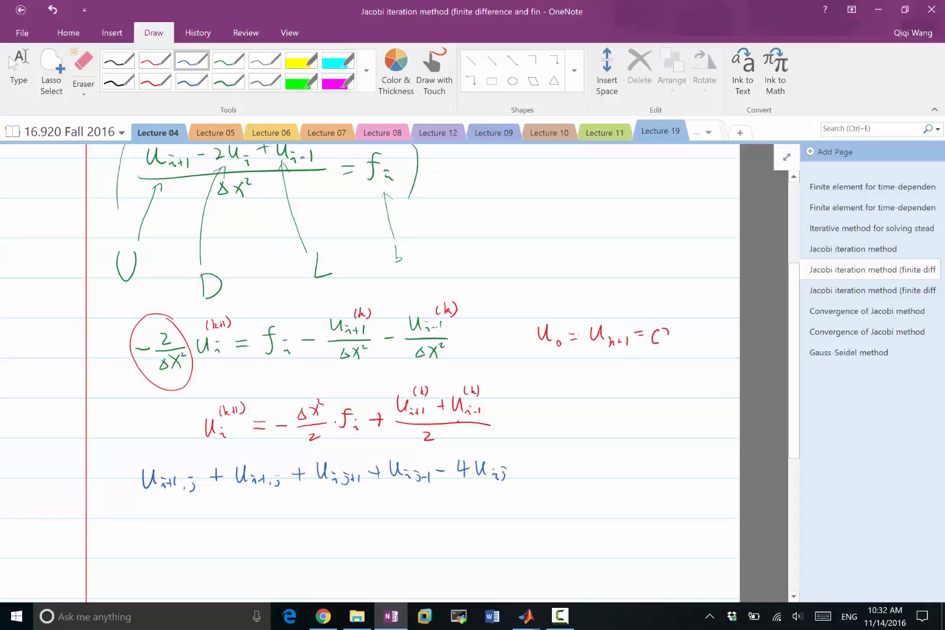
drag(129, 496, 517, 496)
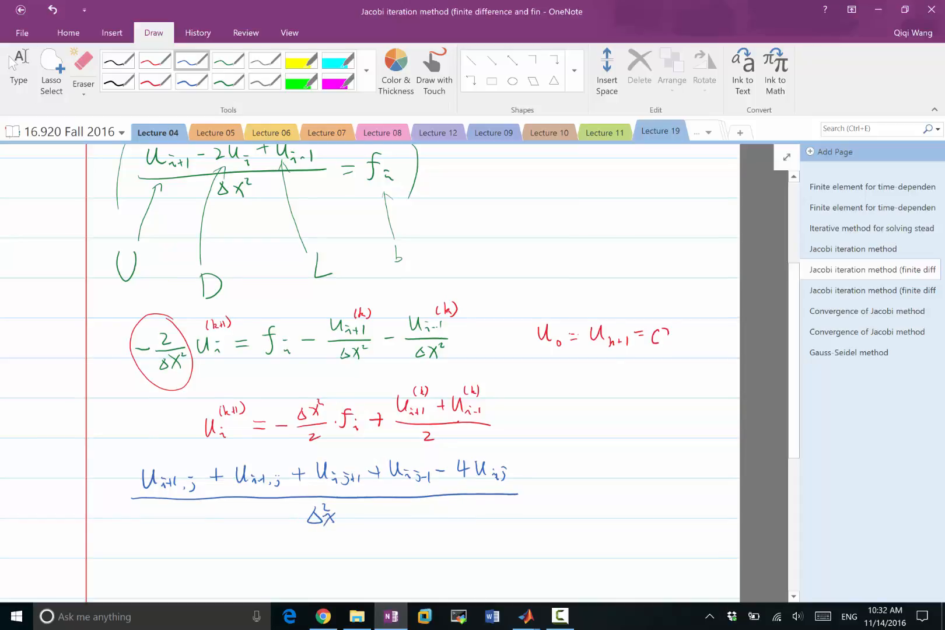
- Note below the stencil that Δx equals Δy
scroll(down, 3)
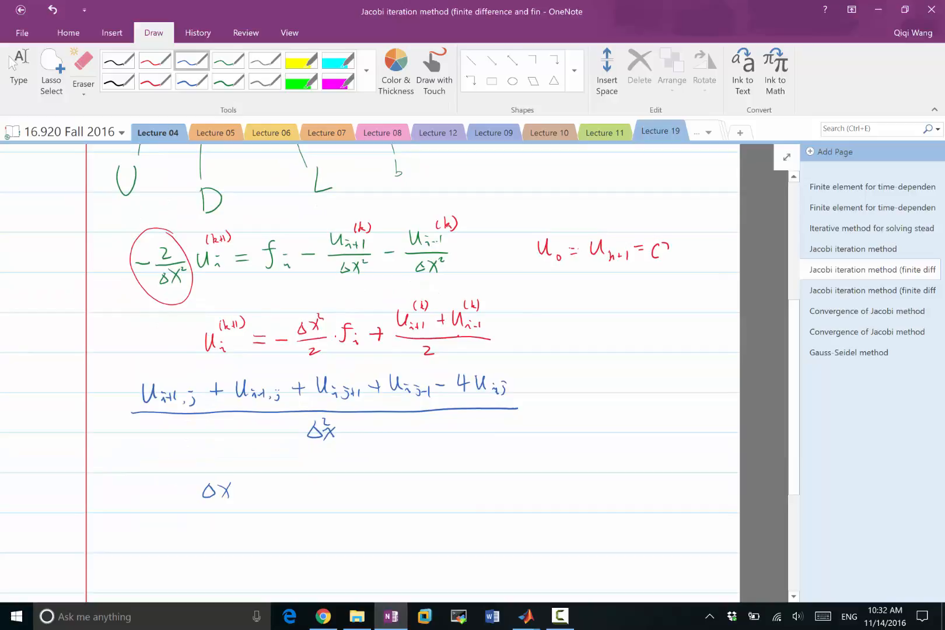
drag(242, 491, 280, 491)
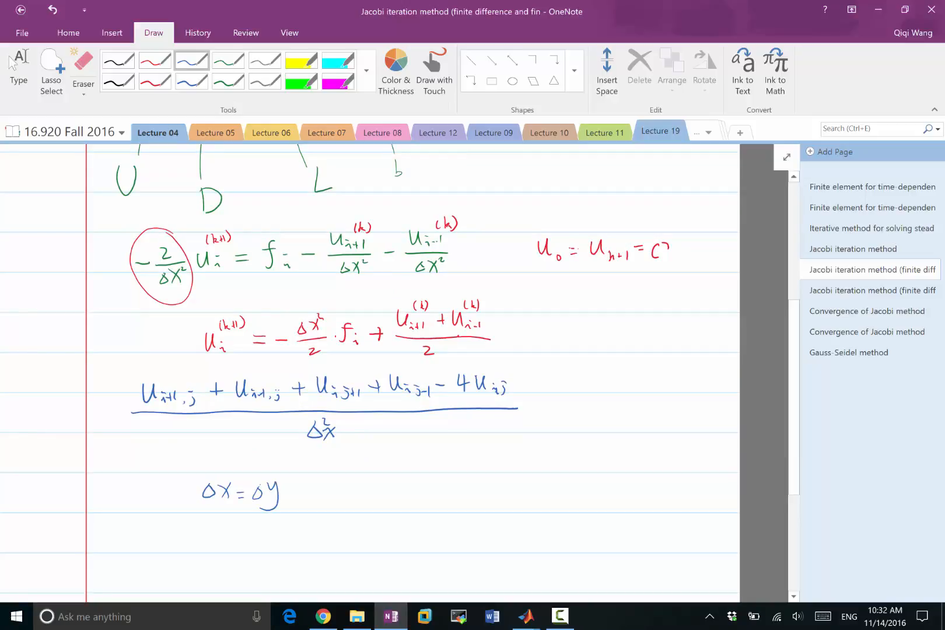
- Write = f_{i,j} after the fraction and arrow the −4U_{i,j} term as D
drag(542, 404, 583, 403)
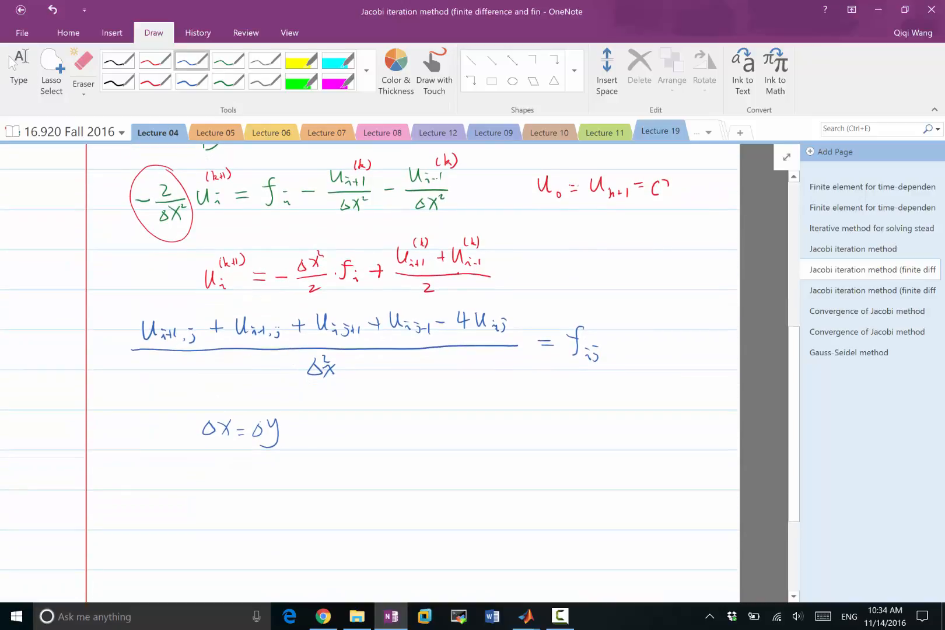
drag(491, 425, 482, 356)
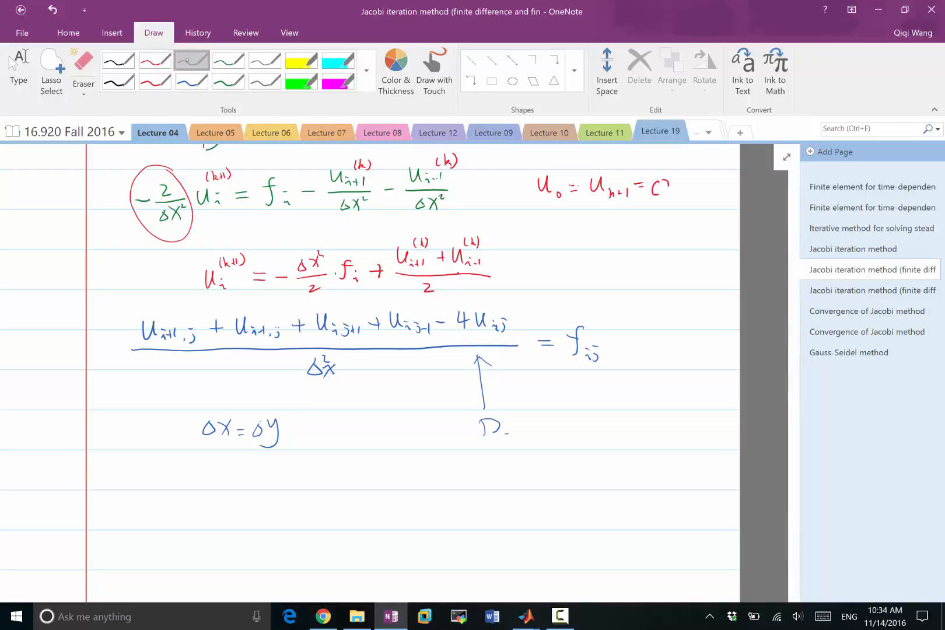
- Ink U_{i,j} = −Δx²/4 f_{i,j} + U_{i+1,j} + U_{i-1,j} + further neighbour terms
scroll(down, 3)
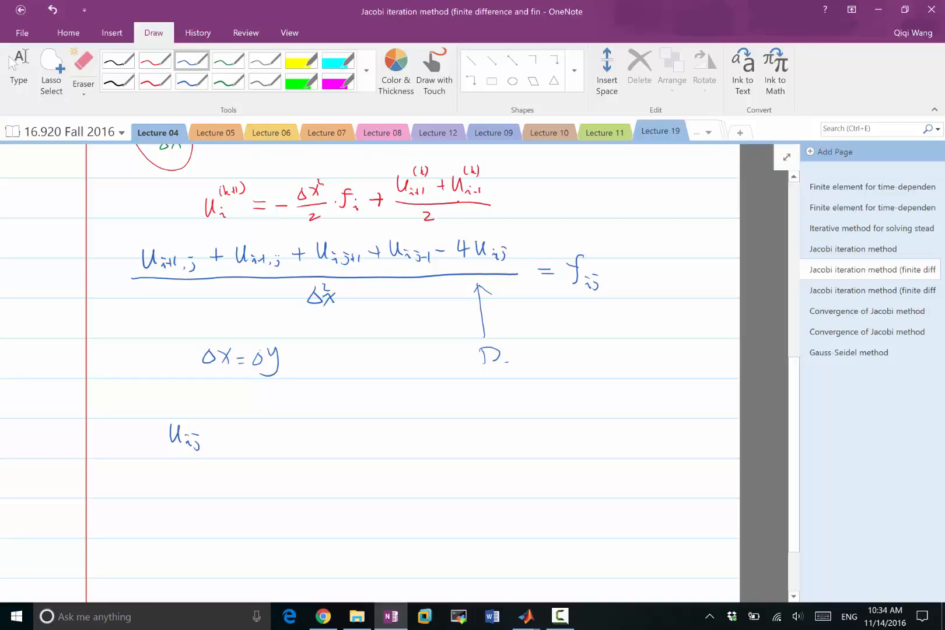
drag(217, 437, 234, 434)
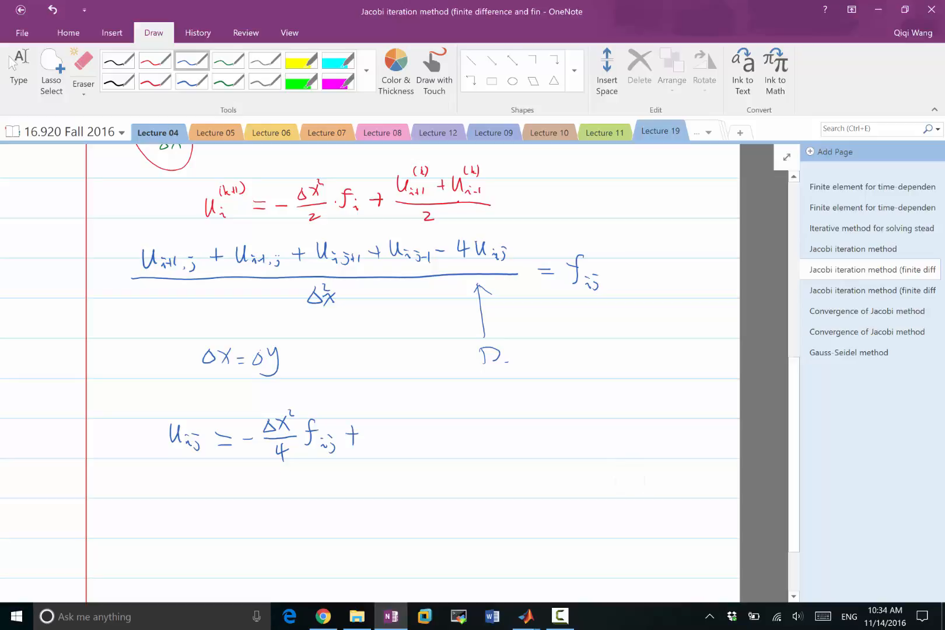
drag(371, 422, 401, 422)
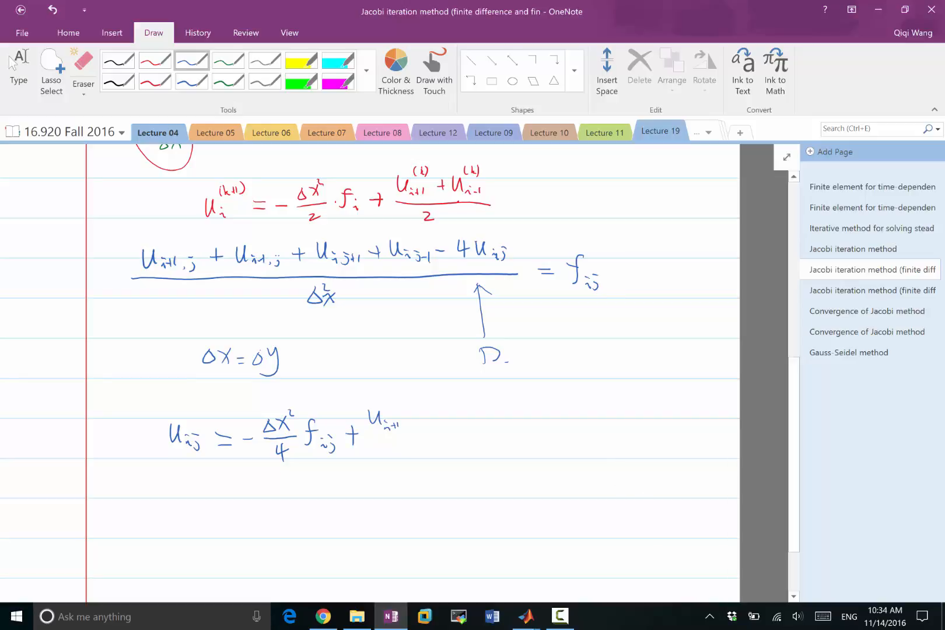
drag(386, 424, 464, 428)
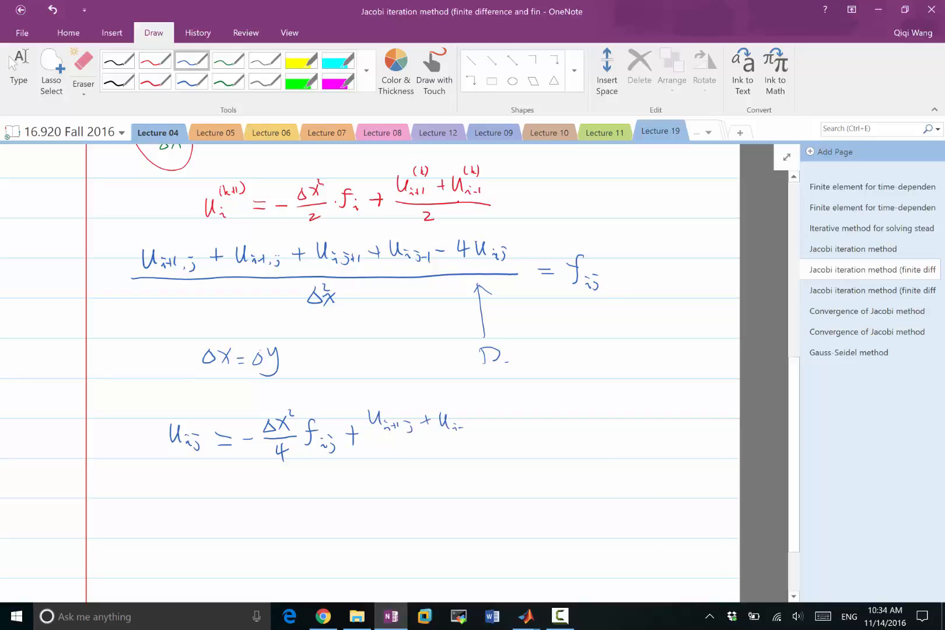
drag(467, 425, 524, 423)
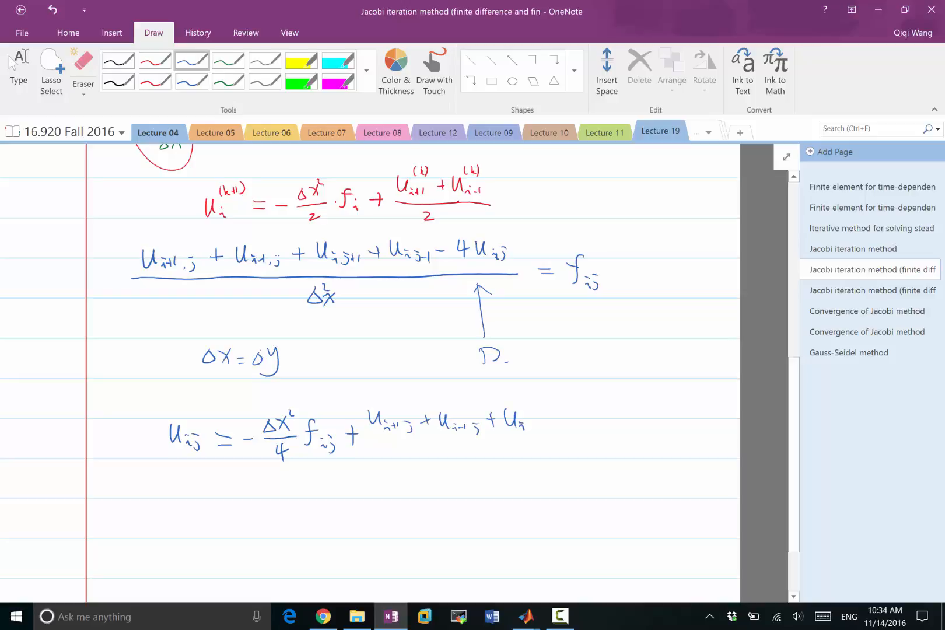
drag(531, 422, 584, 422)
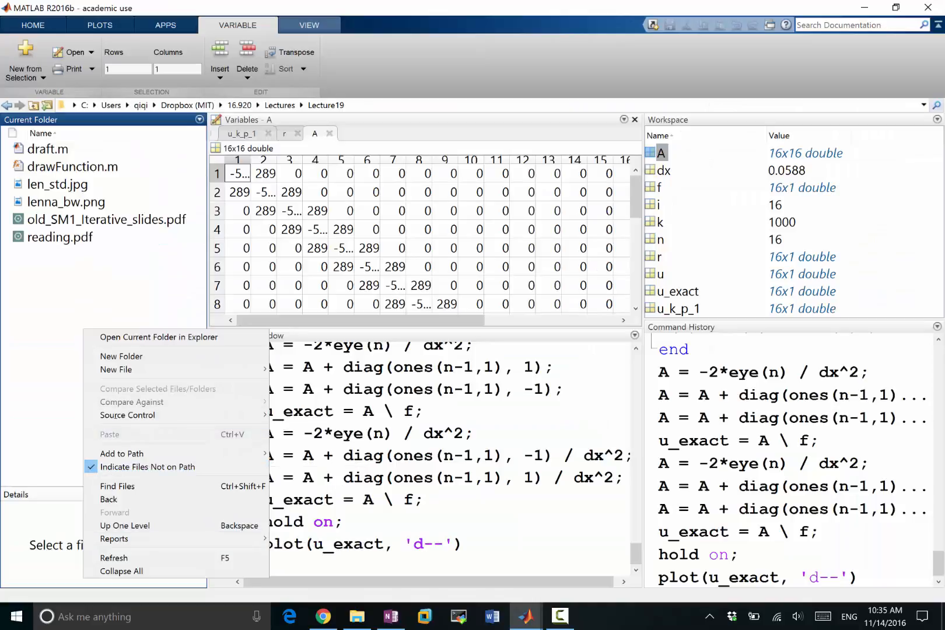
- Create the new script jacobi_poisson2d.m in the current folder and return to the main window
click(115, 370)
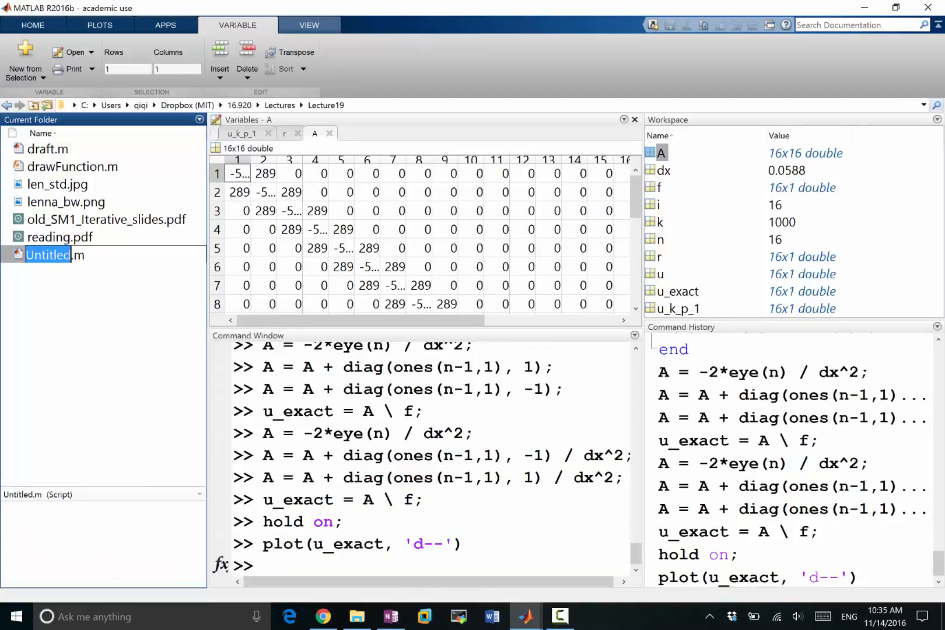
text(jacobi_pi.m)
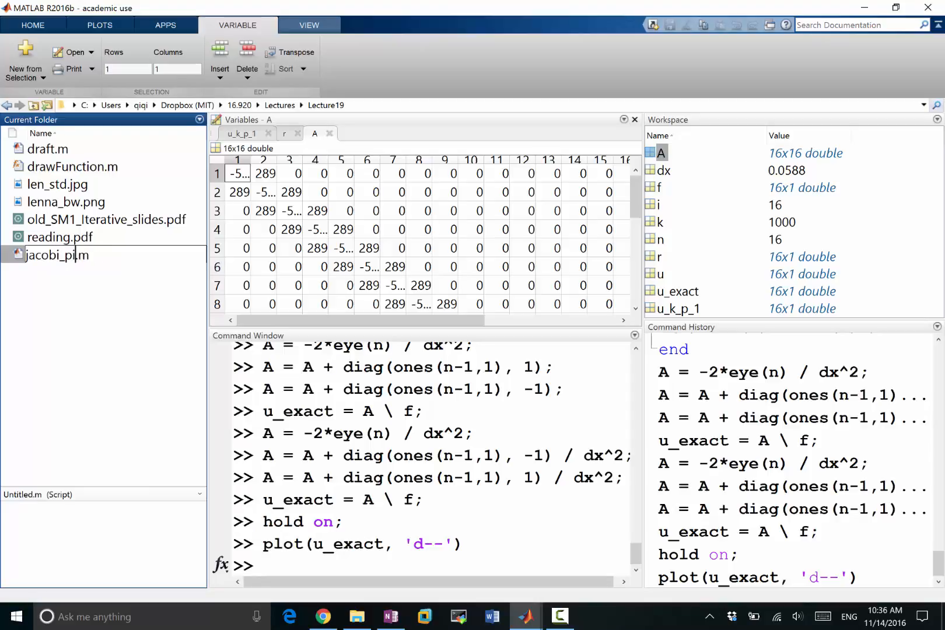
text(oisson2d)
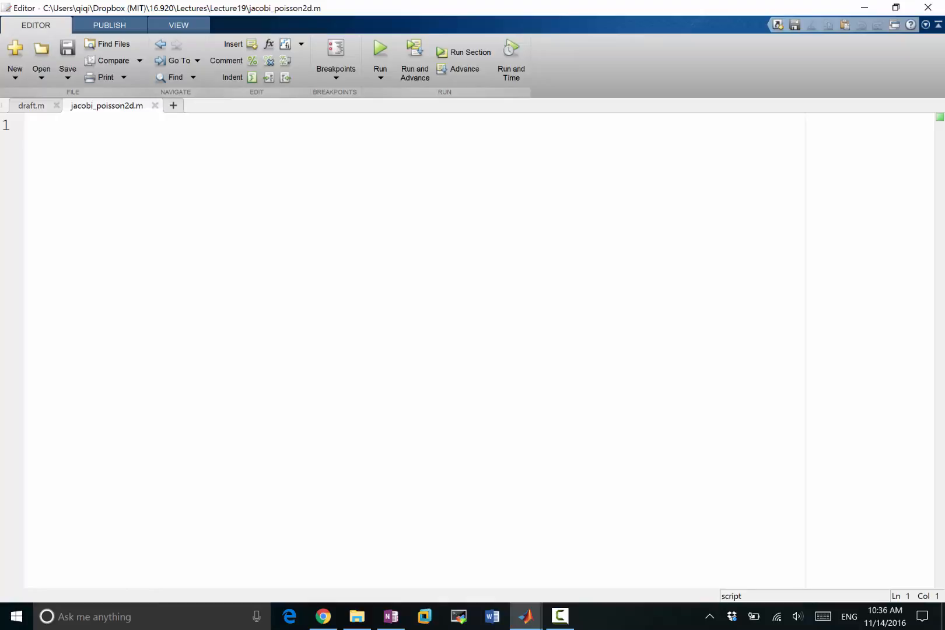
click(54, 124)
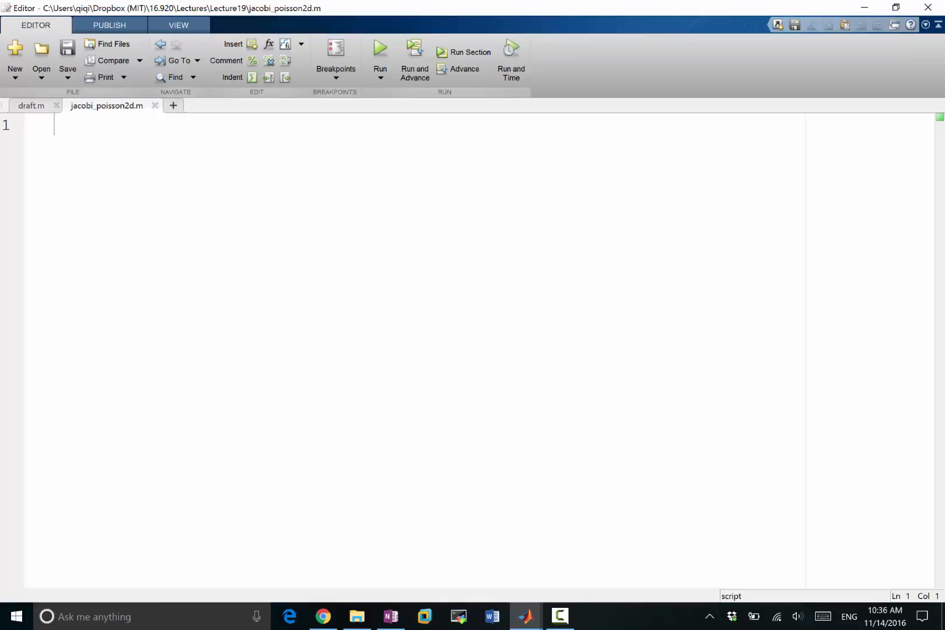
click(56, 105)
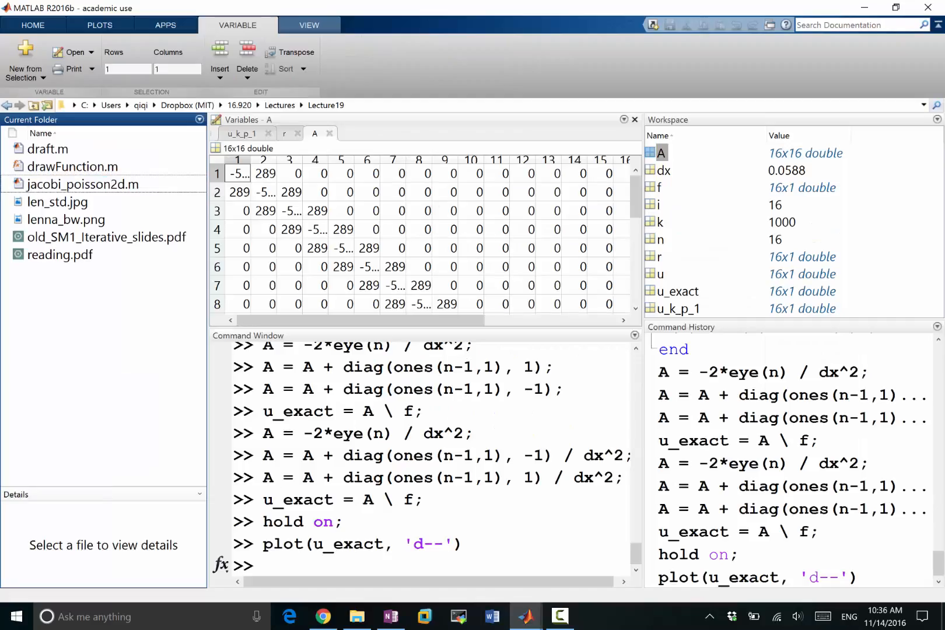
- Select lenna_bw.png in the folder browser and try opening it for import
click(67, 219)
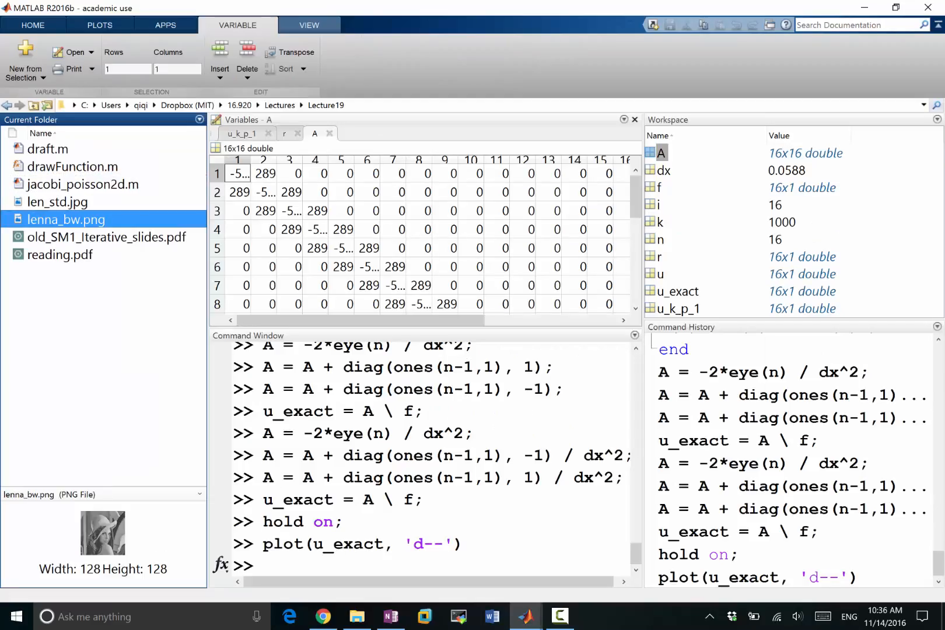
double_click(67, 219)
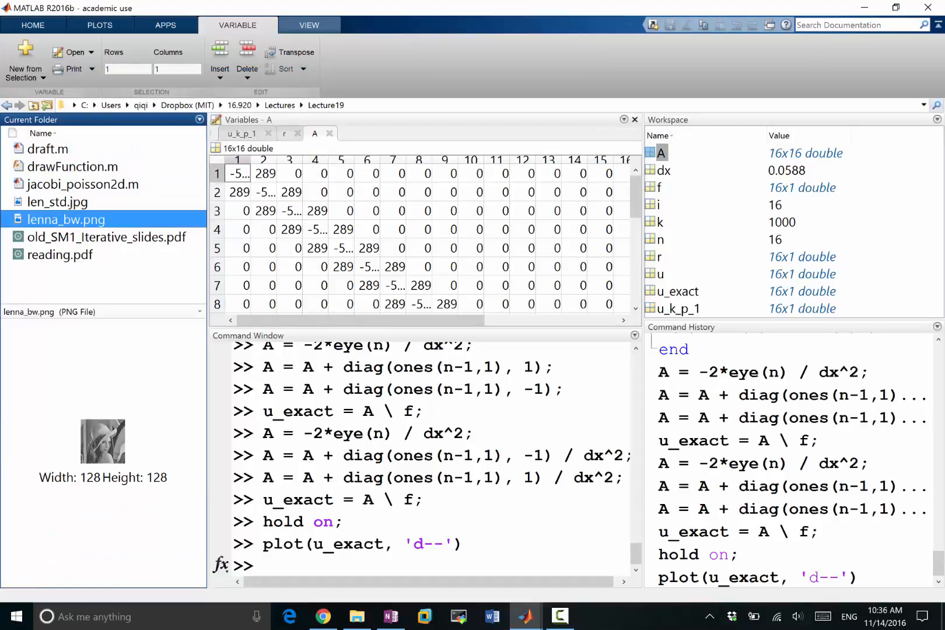
double_click(67, 220)
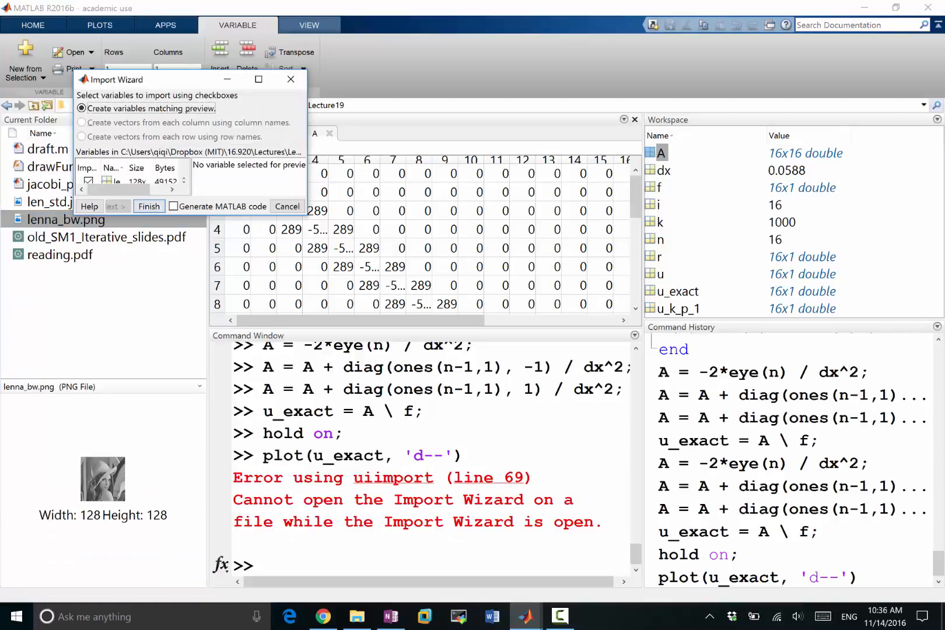
right_click(65, 219)
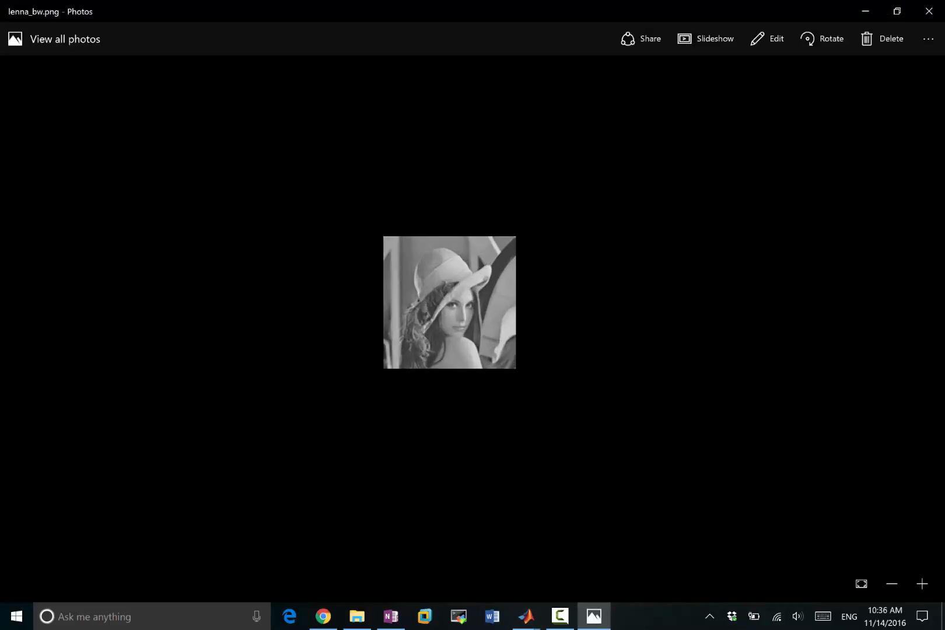
- View the blurry Lenna picture enlarged in Photos, then close the viewer
click(921, 588)
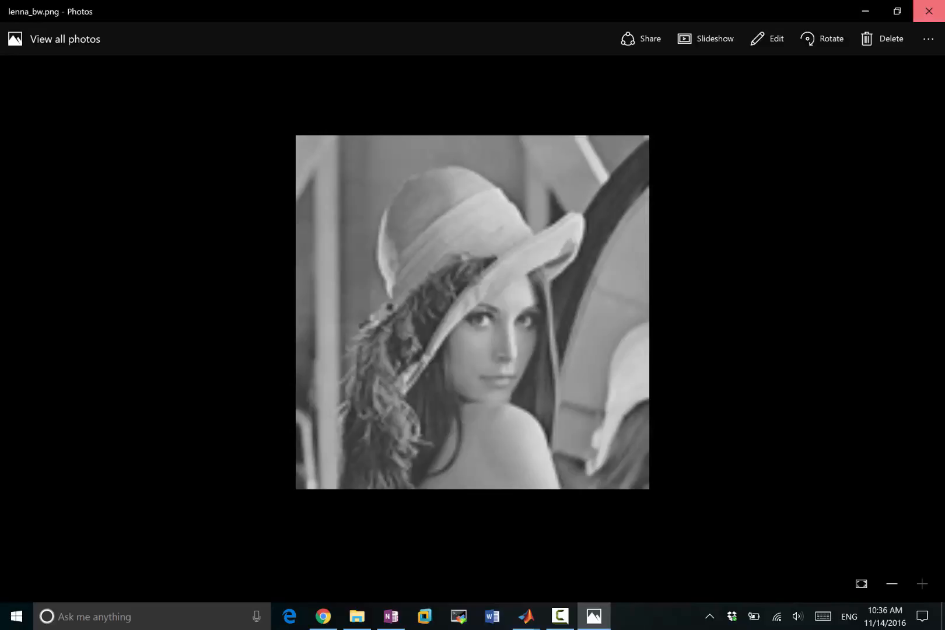
click(525, 616)
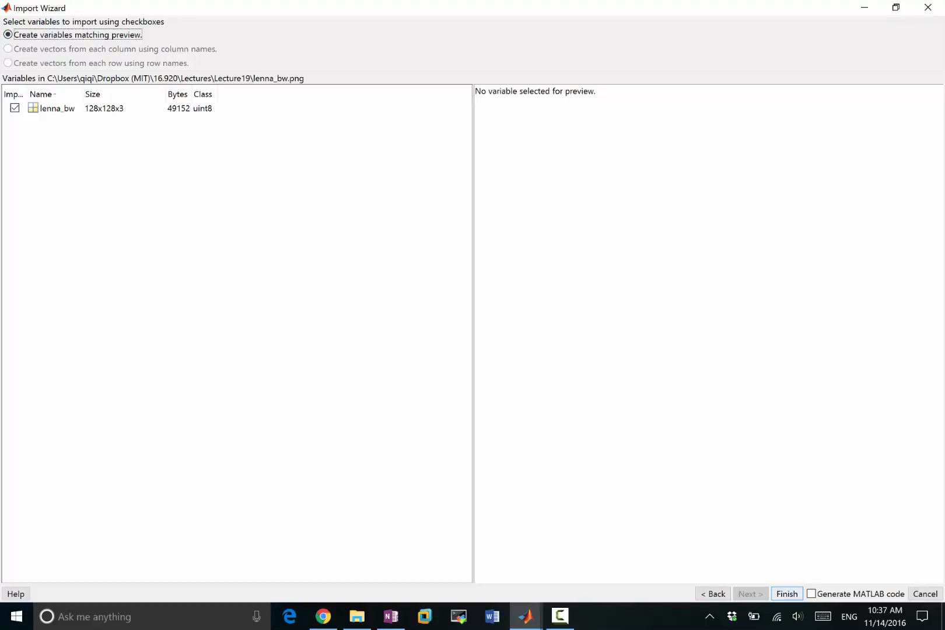
- Finish importing lenna_bw, write u_exact = lenna_bw(:,:,1); in the script and run it
click(786, 594)
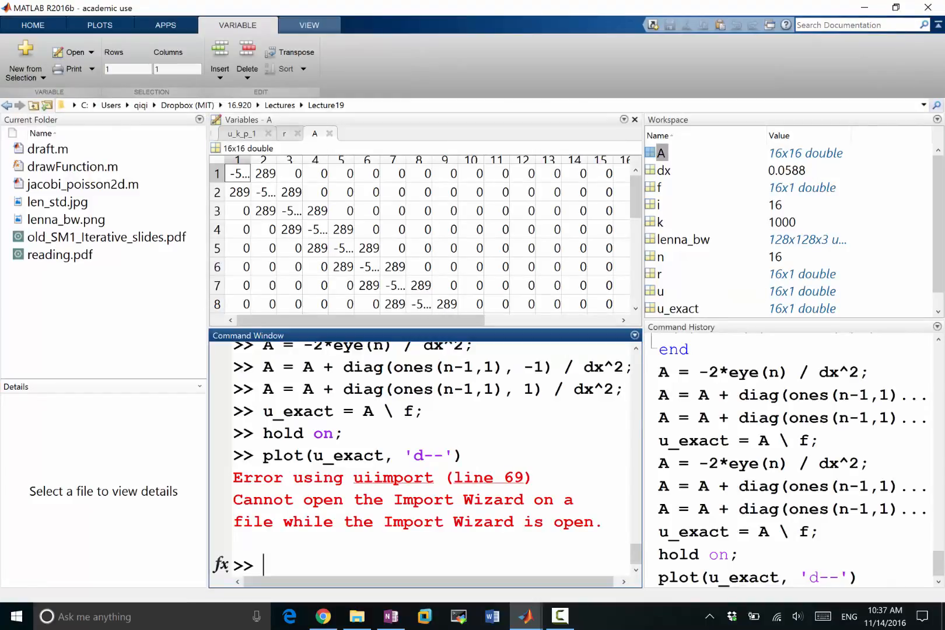
mouse_move(683, 239)
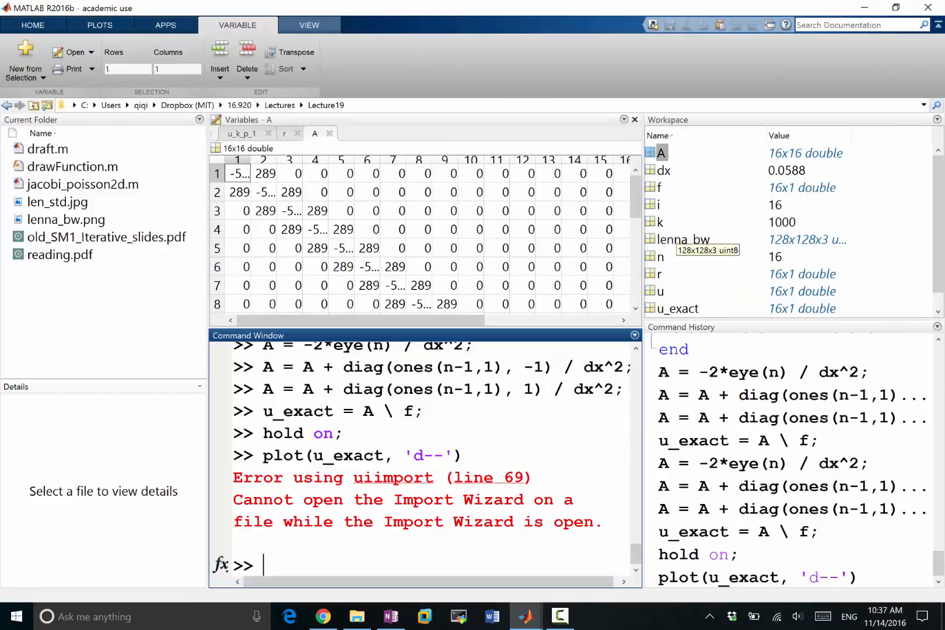
double_click(83, 184)
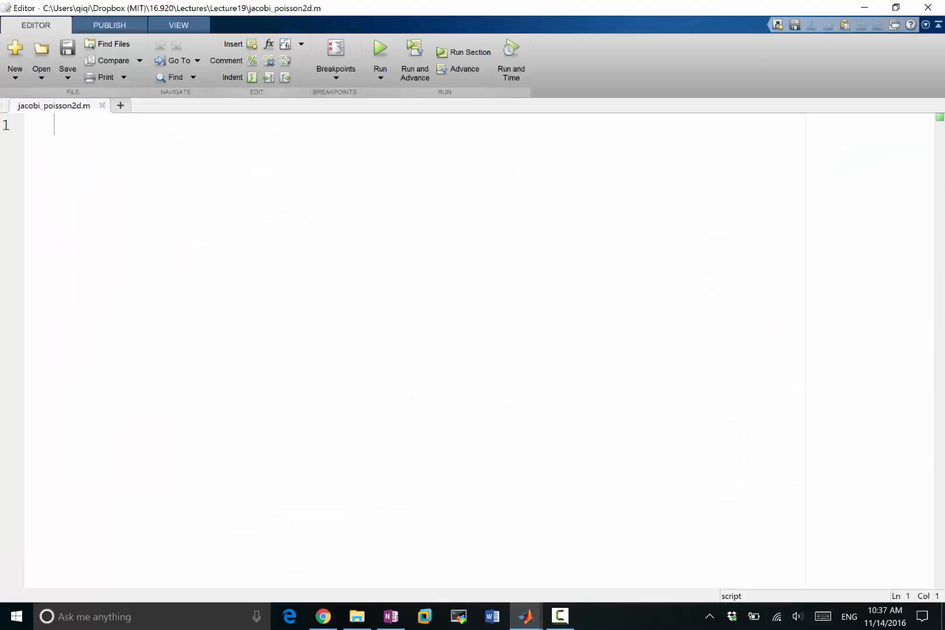
text(u)
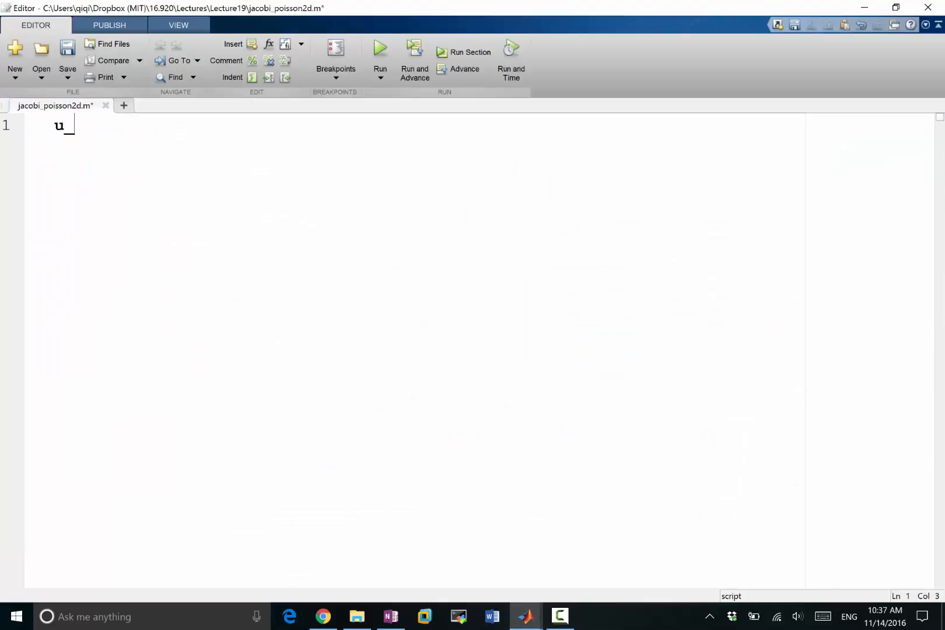
text(_exact = lenna_bw()
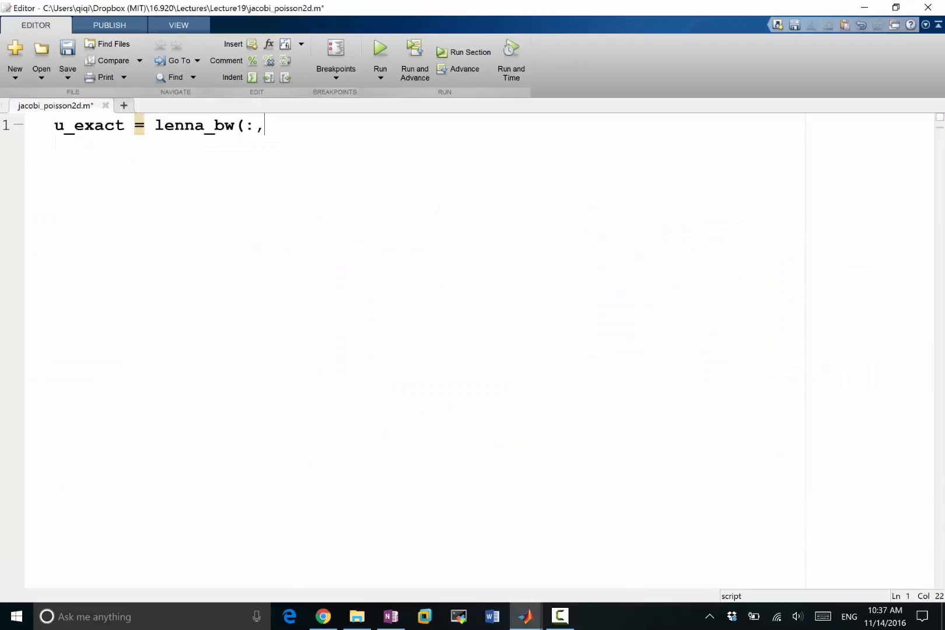
text(:,)
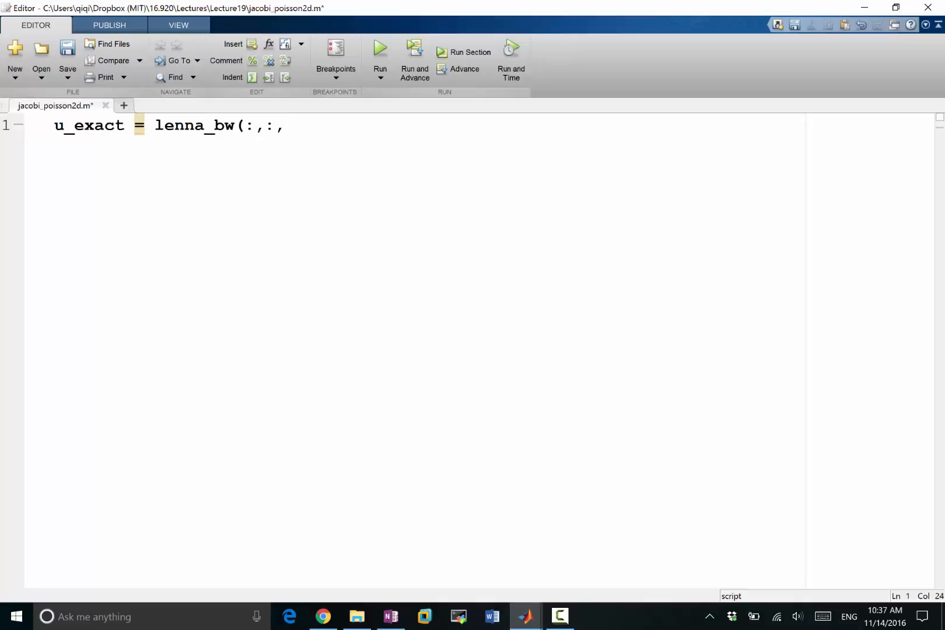
text(1);)
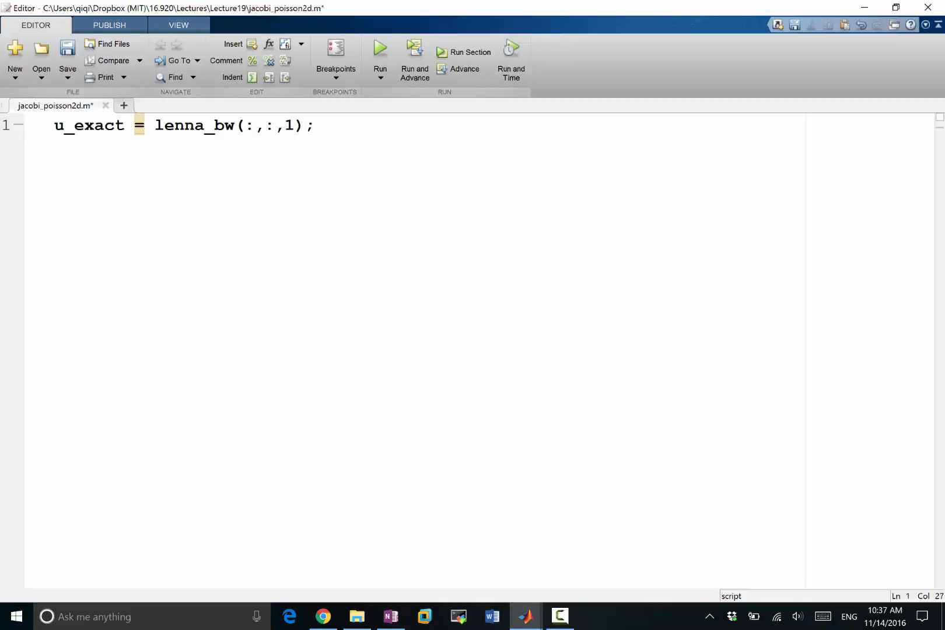
click(66, 48)
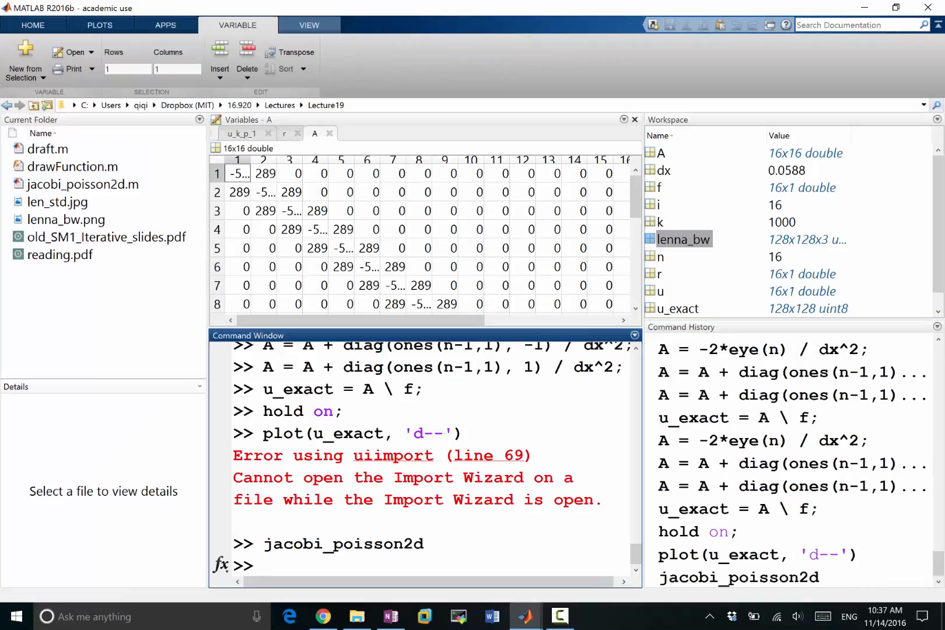
- Show u_exact with imshow, enlarge the Lenna figure, close it and return to the editor
text(imshow()
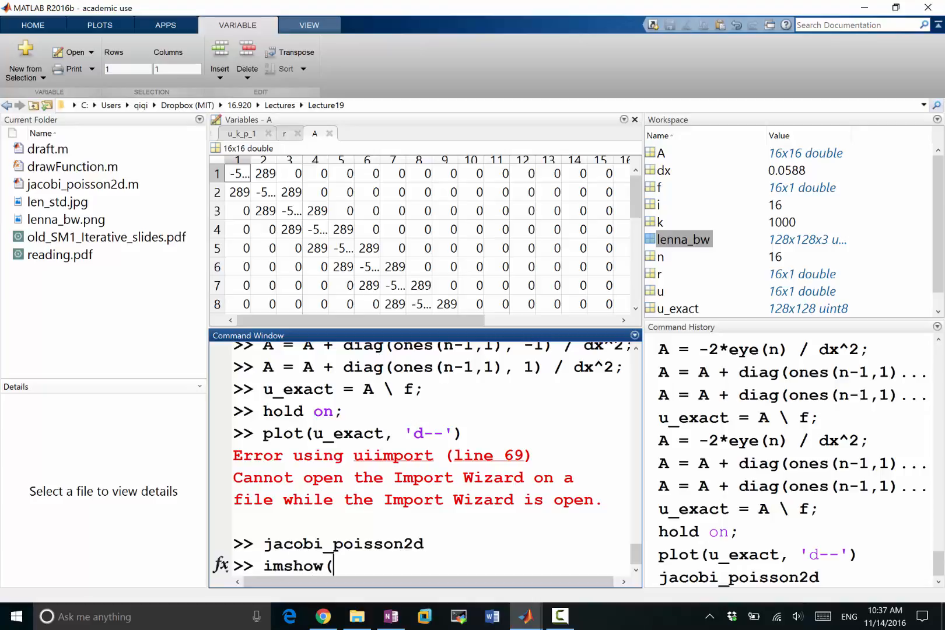
text(lenn)
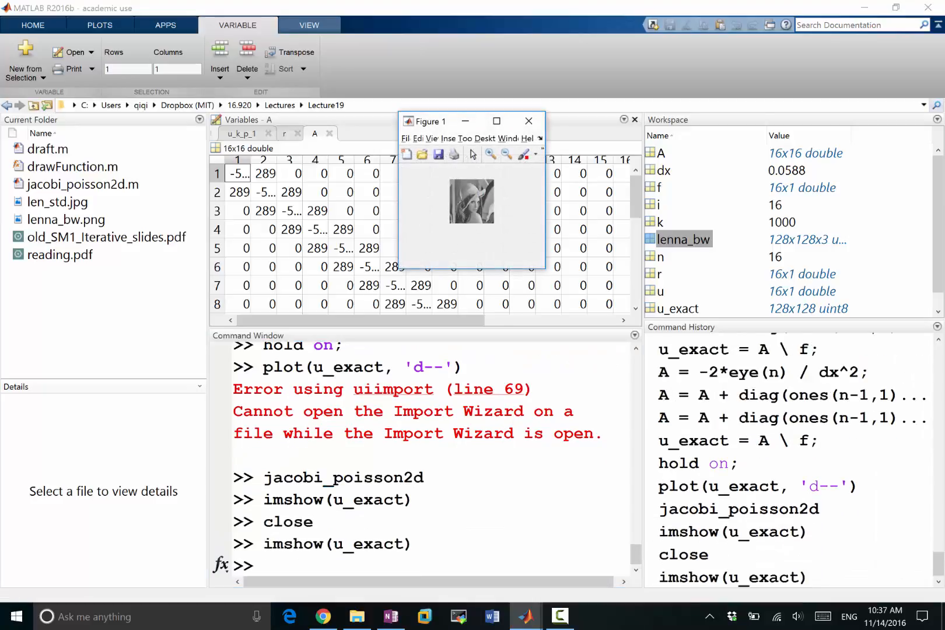
click(496, 122)
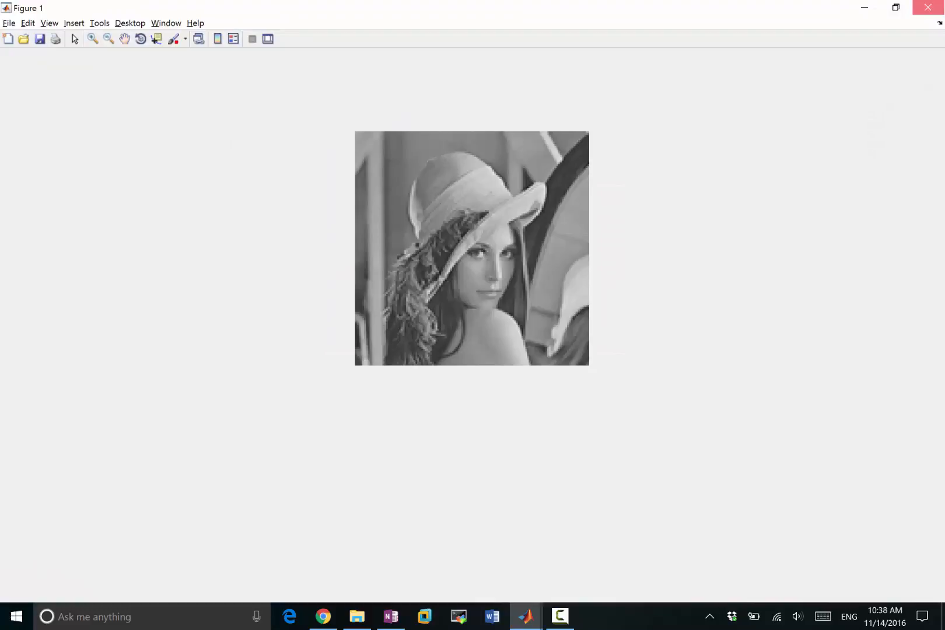
click(558, 616)
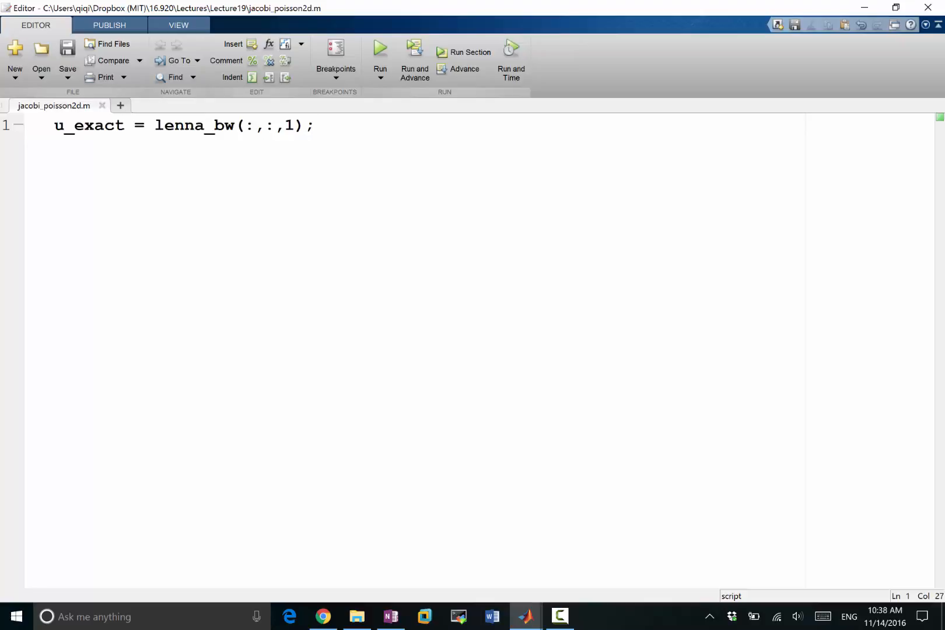
click(313, 125)
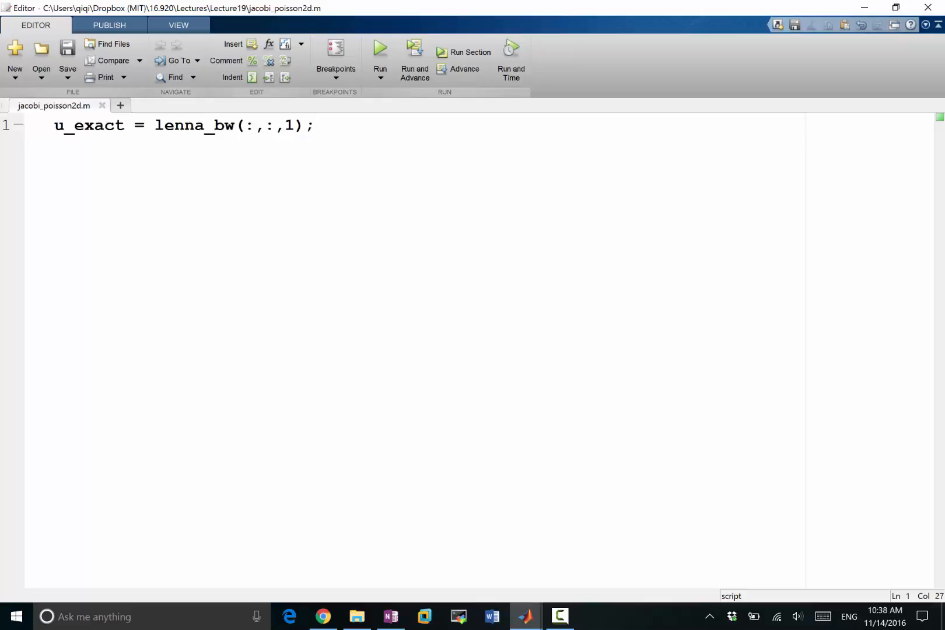
- Add b = zeros(128); below the u_exact line
click(315, 125)
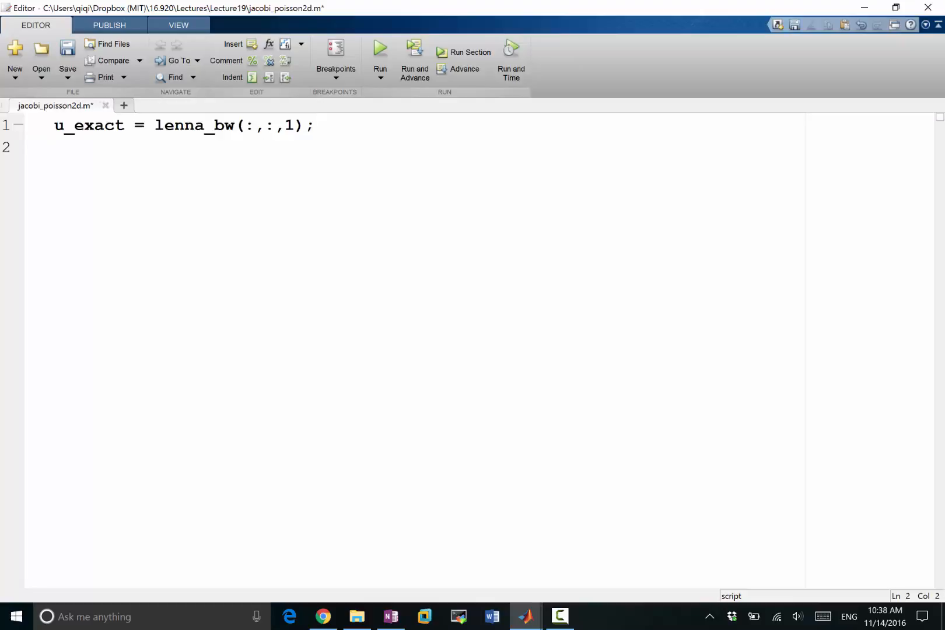
text(b)
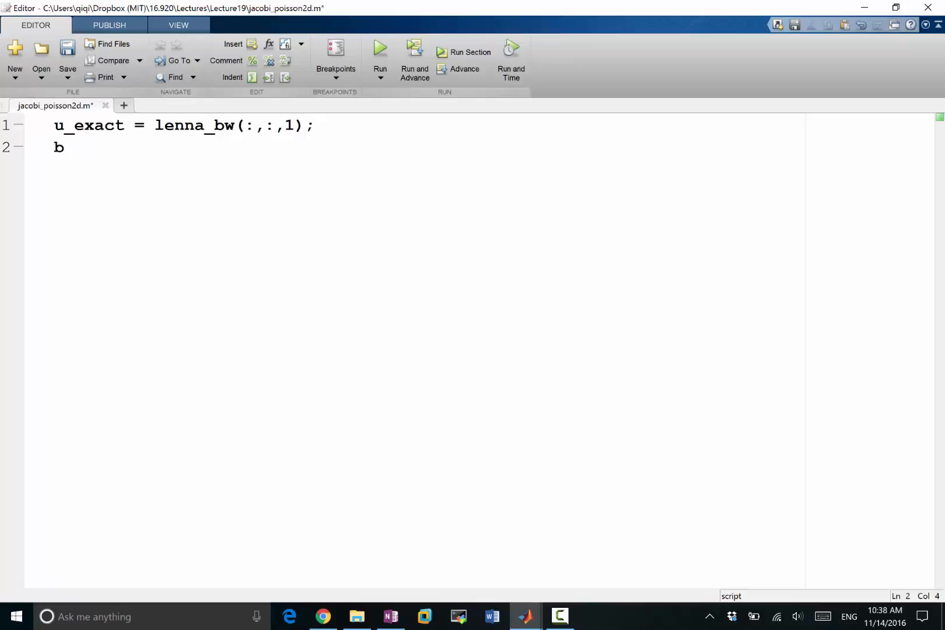
text(= ze)
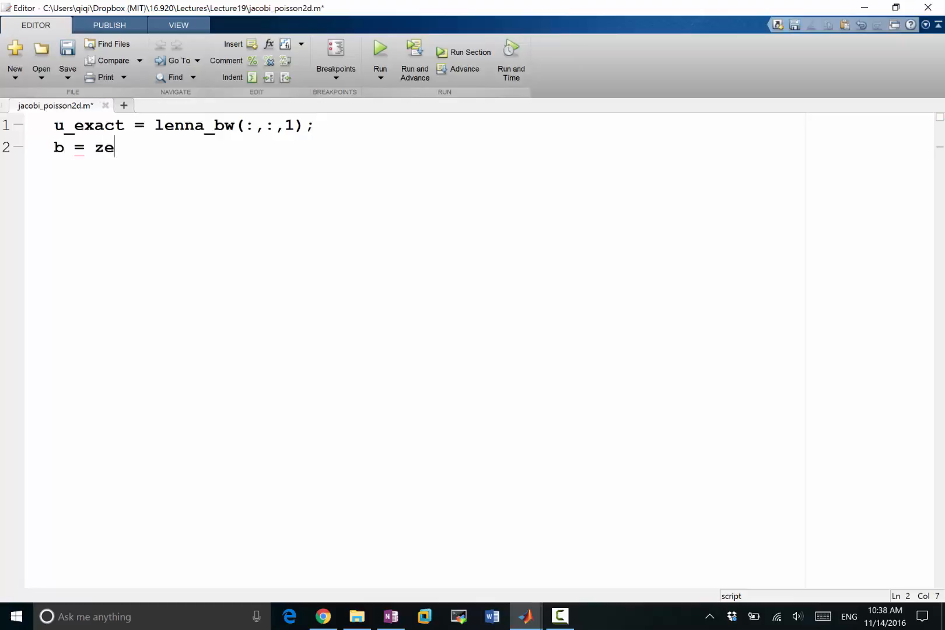
text(ros()
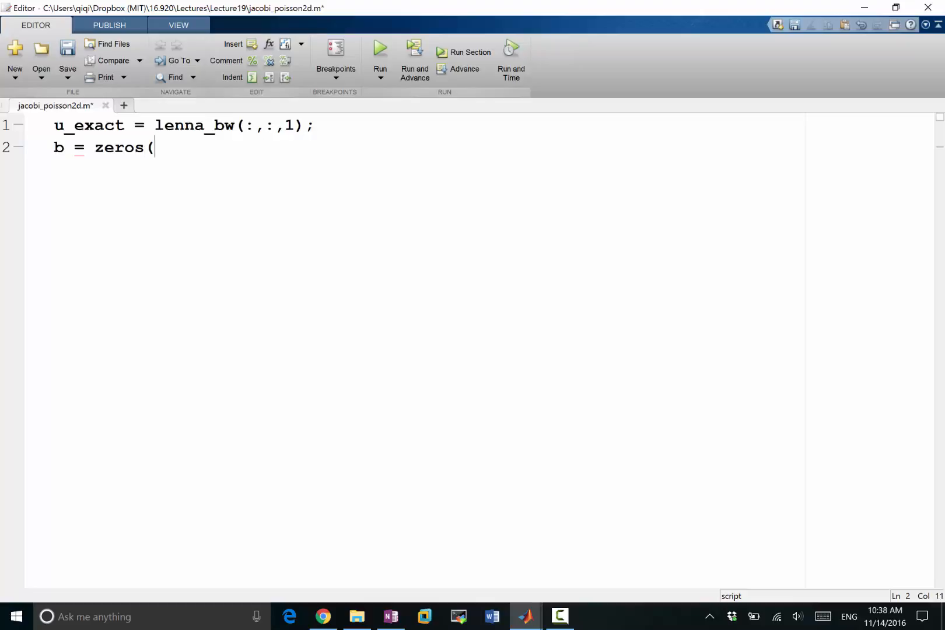
text(sha)
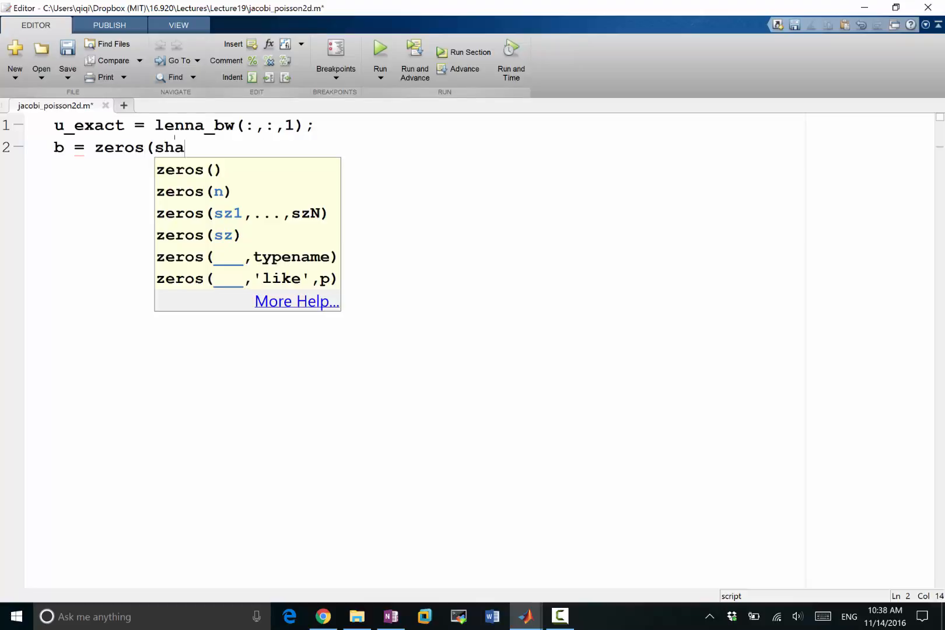
text(12)
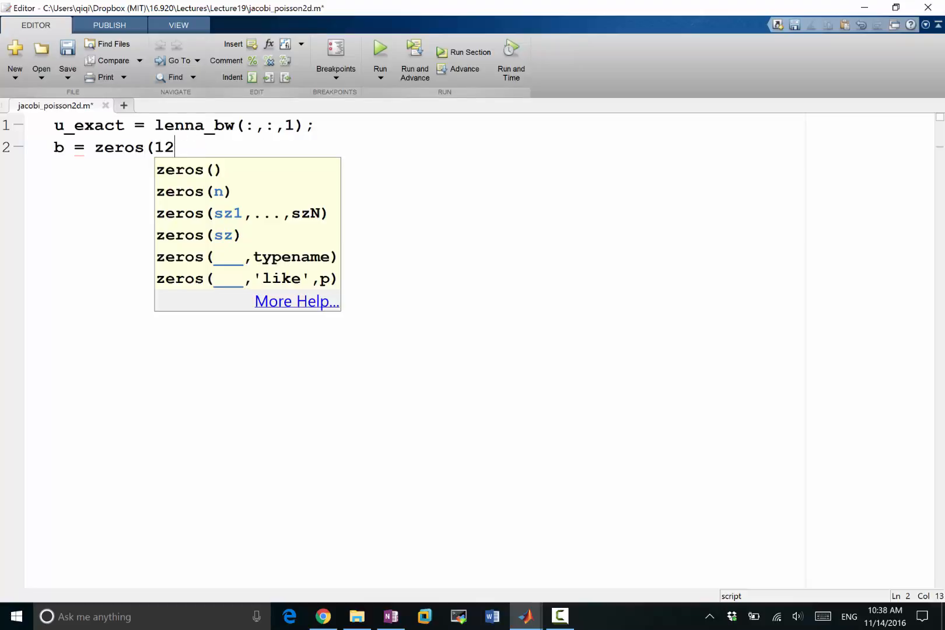
text(8);)
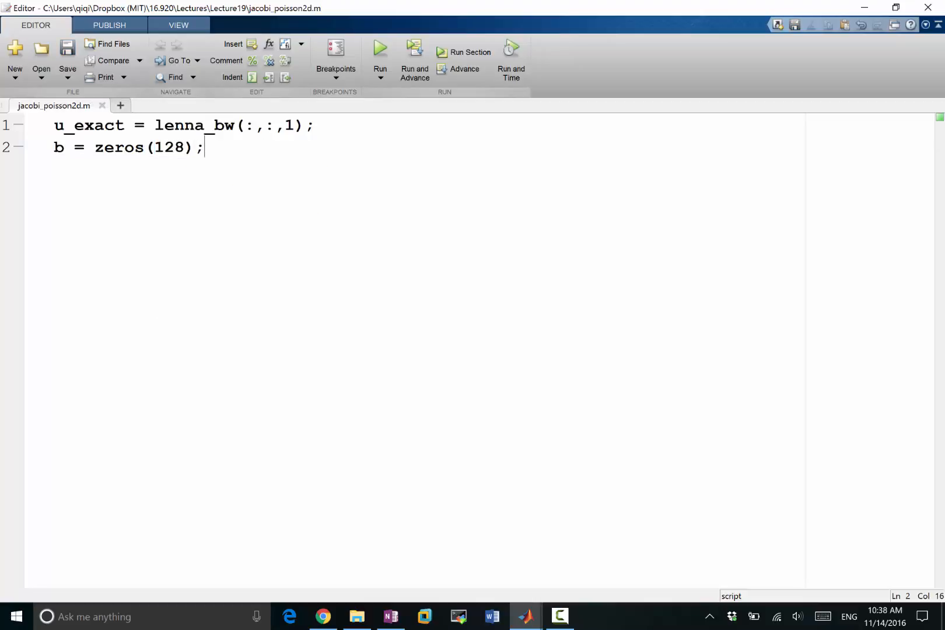
- Insert u_exact = double(u_exact); converting the image channel to doubles
text(u)
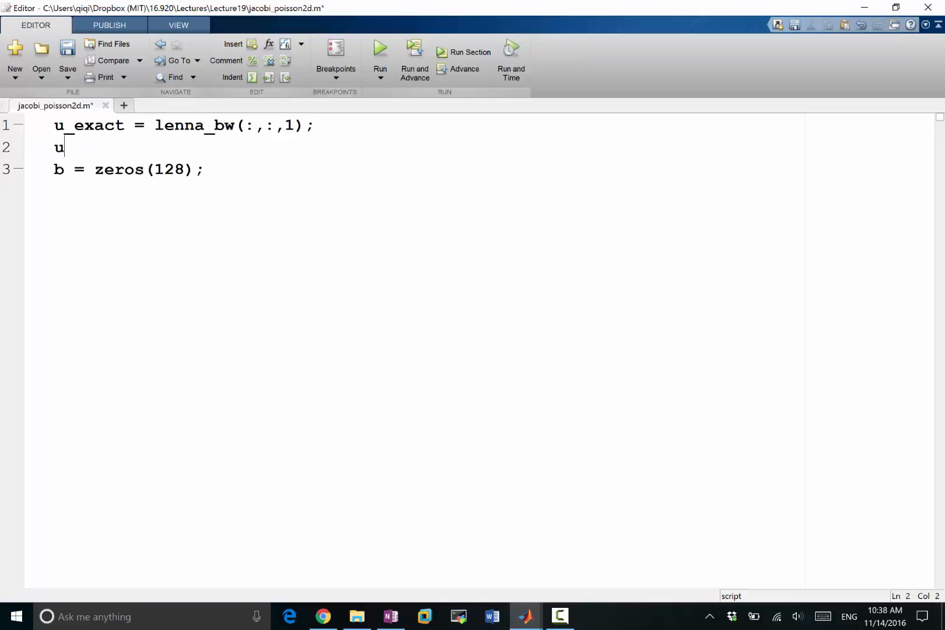
text(_exact = flo)
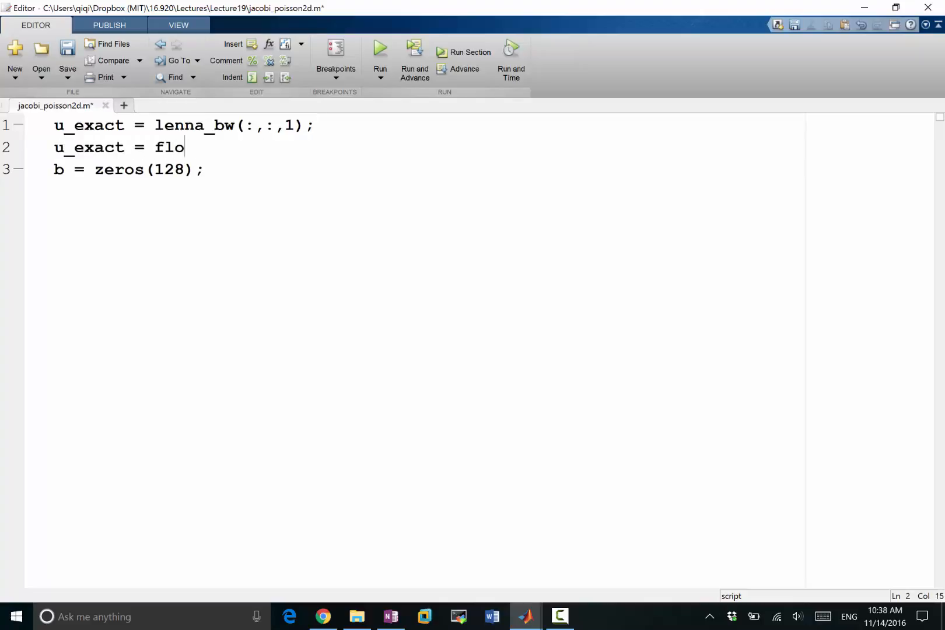
text(at(U)
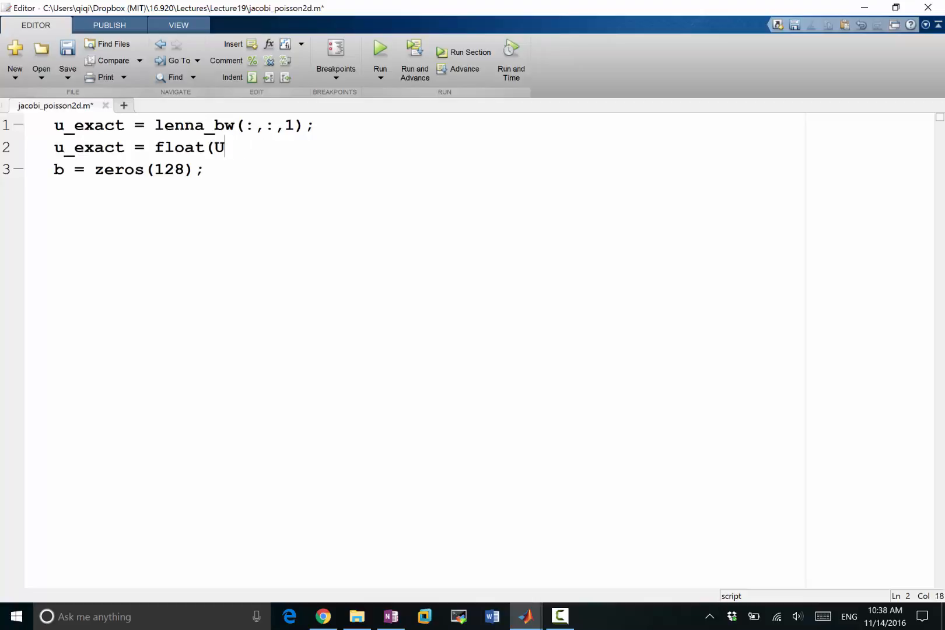
text(_ex)
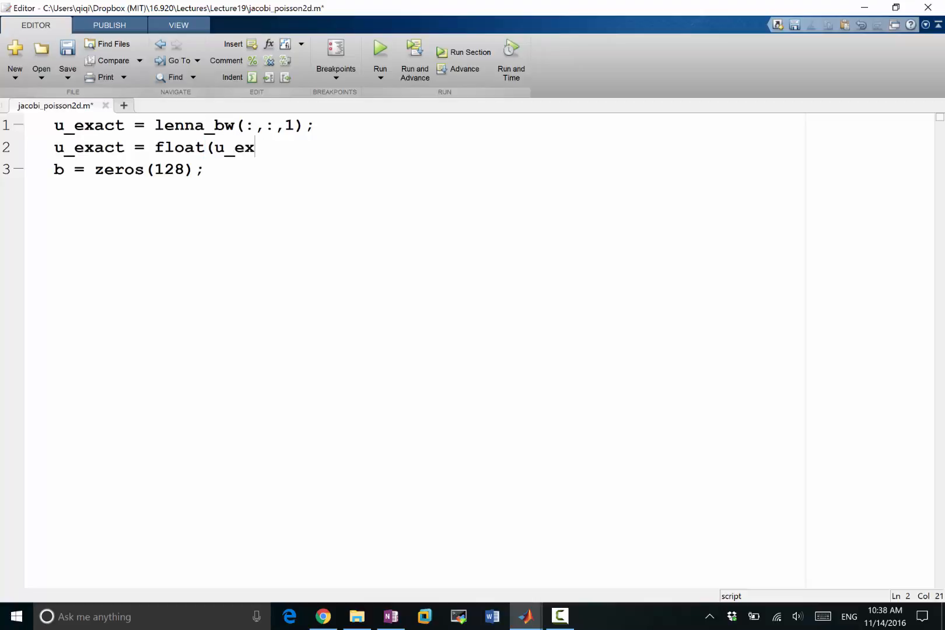
text(act);)
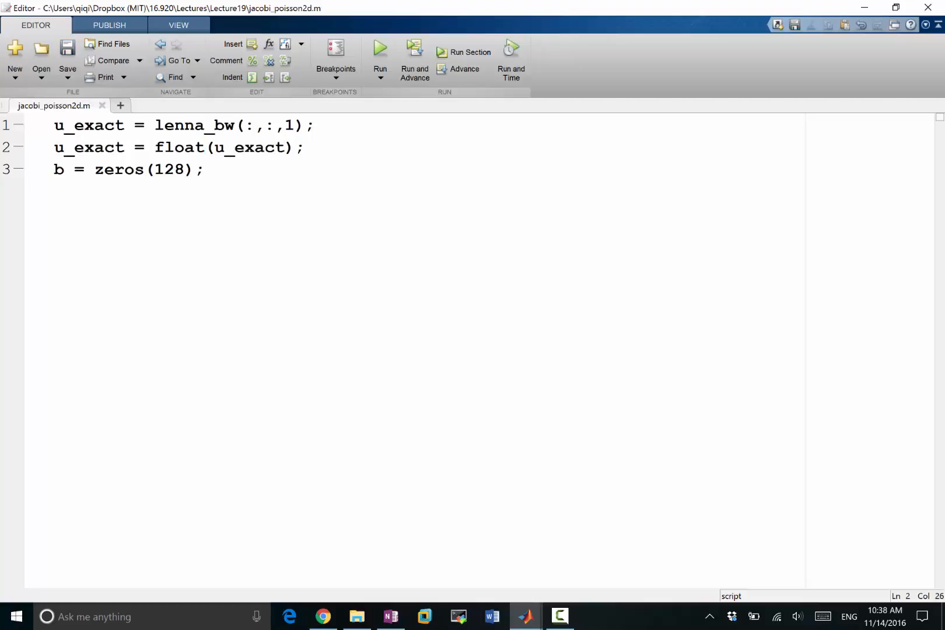
click(205, 169)
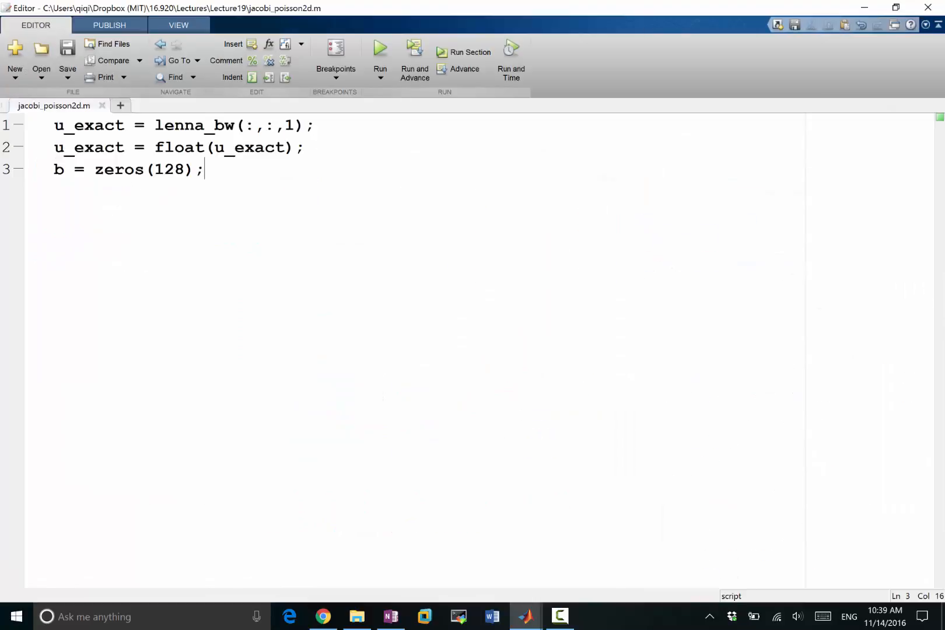
text(double)
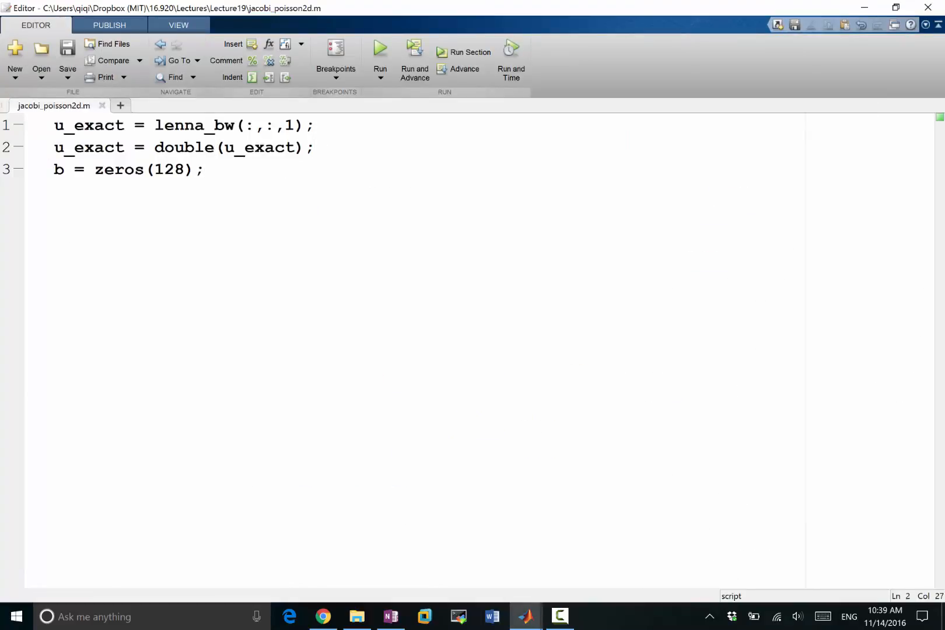
- Define the grid spacing dx = 1 / (128 + 1);
text(dx)
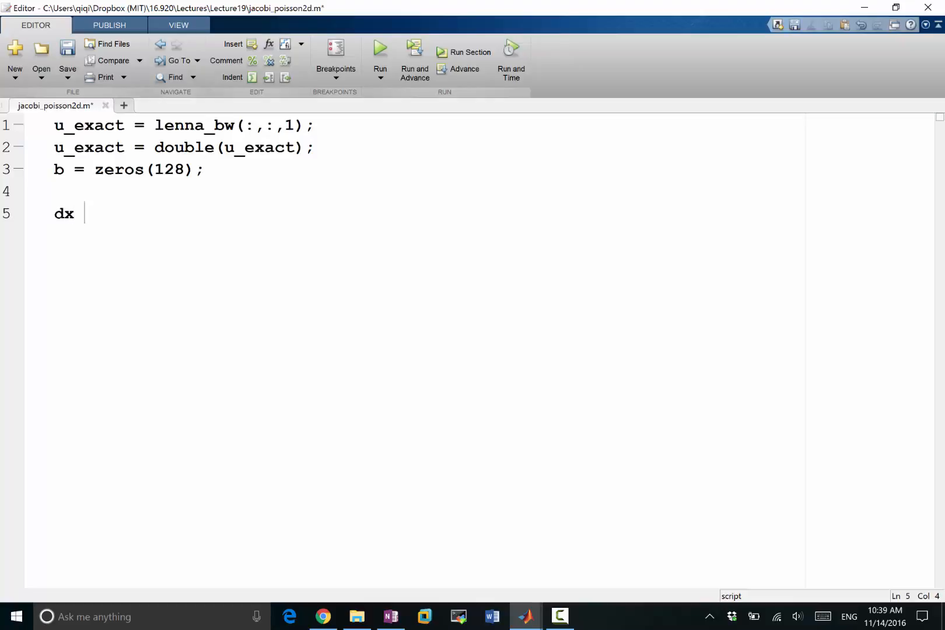
text(= 1 / (128)
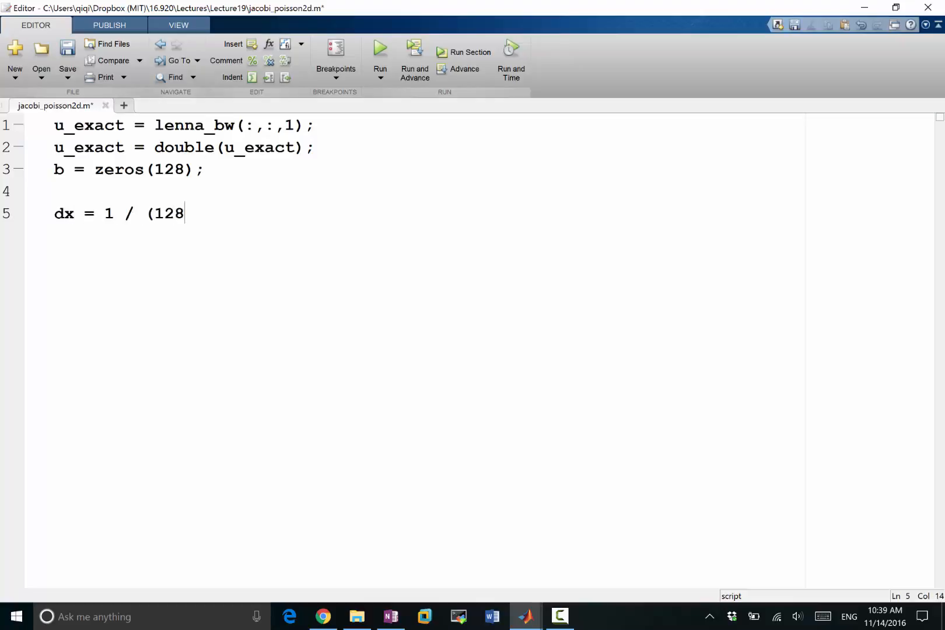
text(+ 1);)
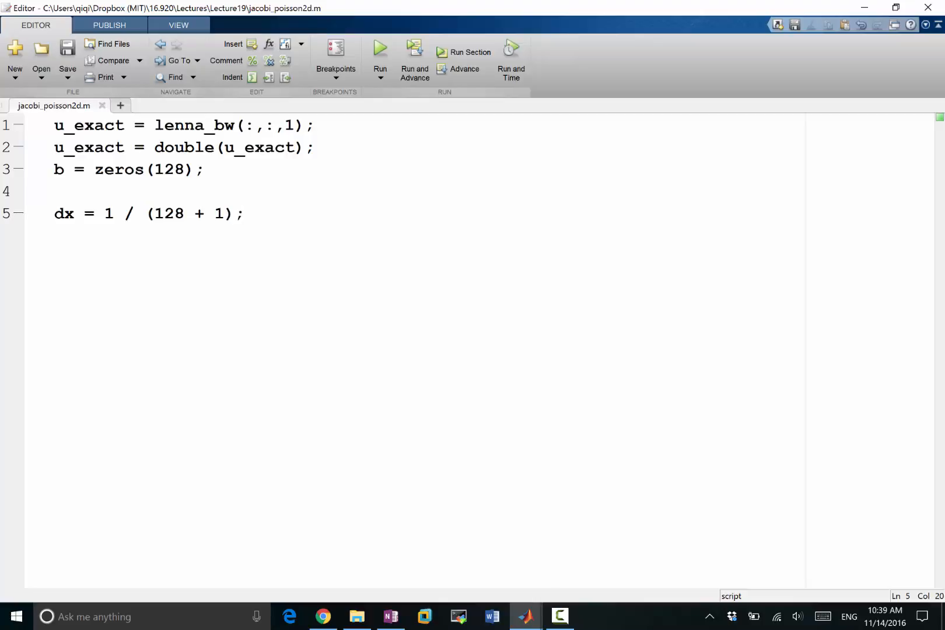
key(enter)
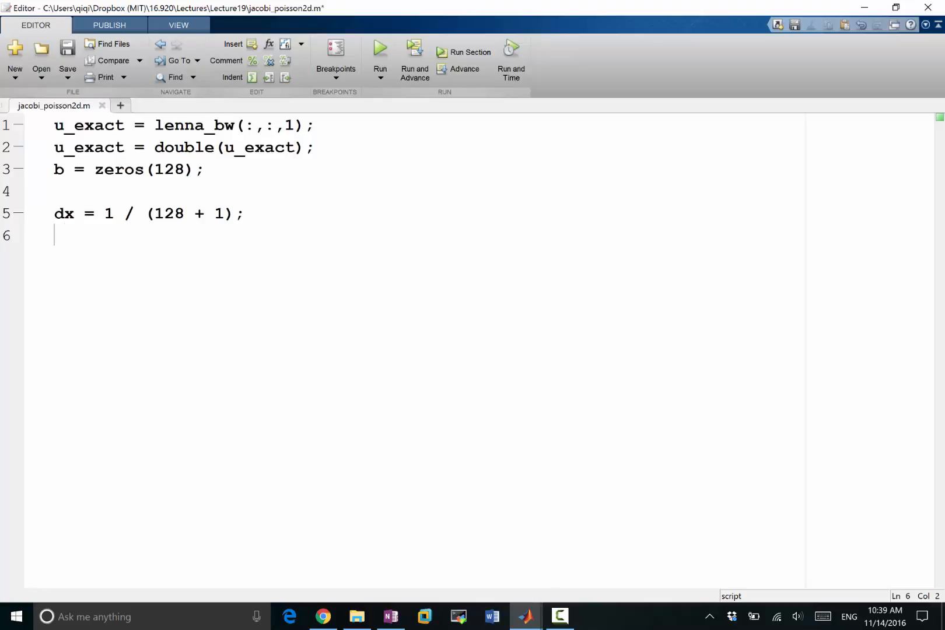
- Start nested loops for i = 1:128 and j = 1:128 with b(i,j) = inside
text(b)
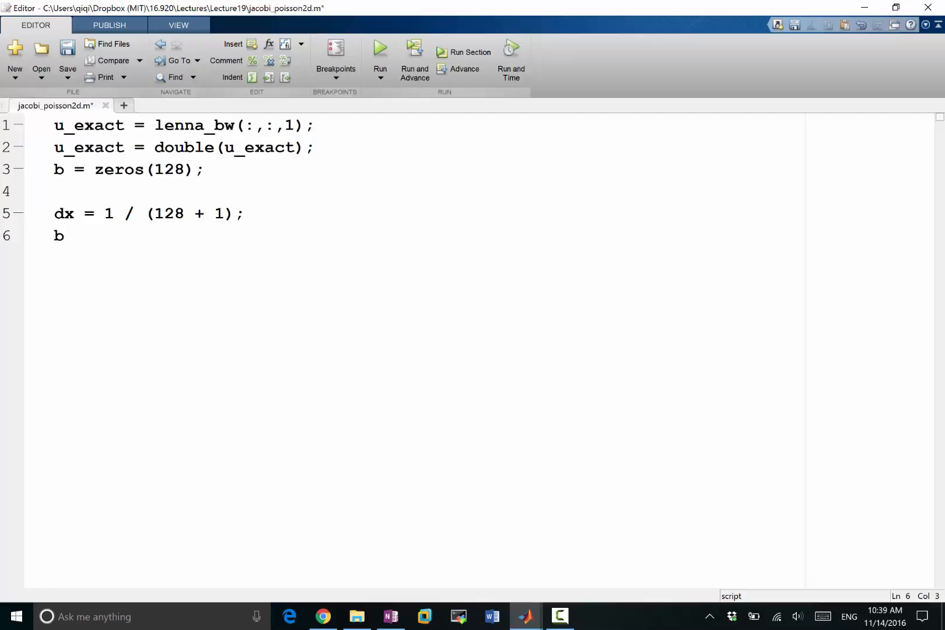
text(or i = 1:128)
text(for)
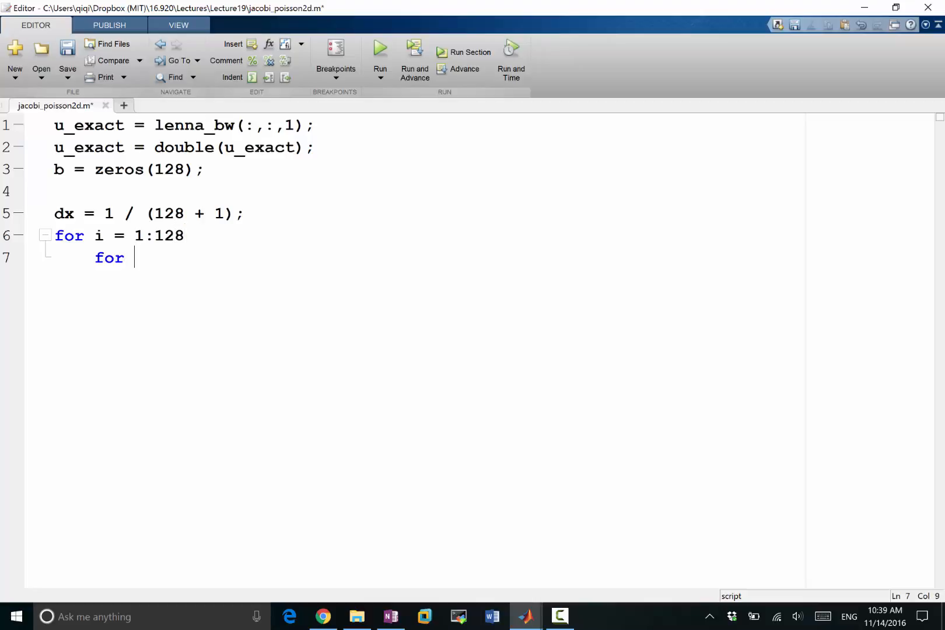
text(j = 1:128)
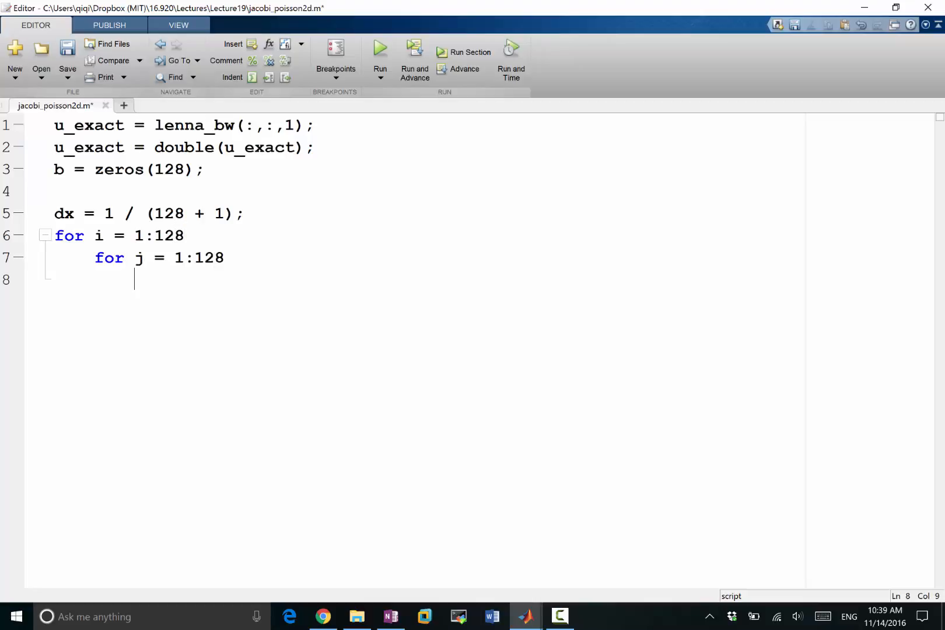
text(b(i,j) =)
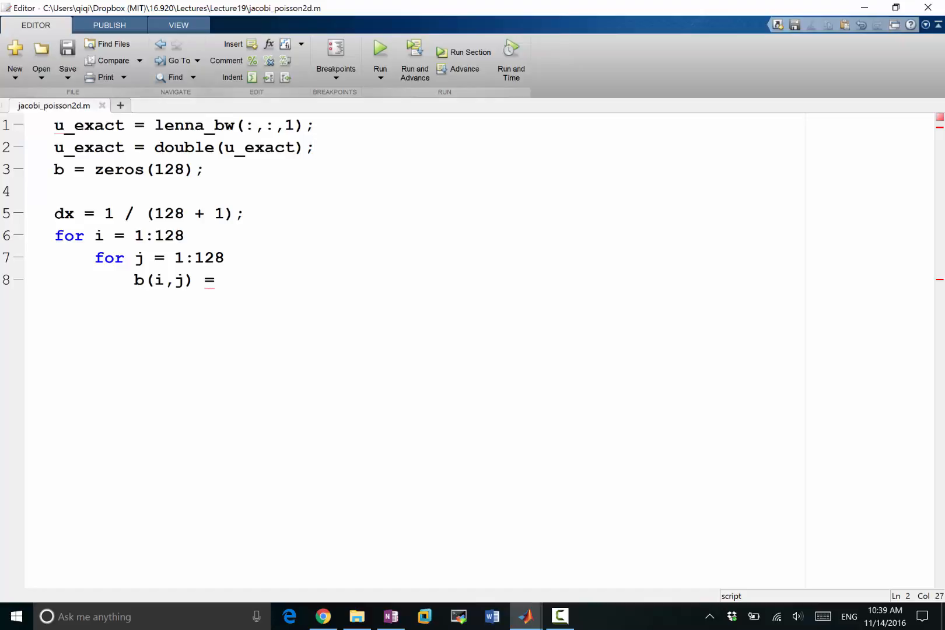
- Create u_expanded = zeros(130); as the padded array
text(u_expanded =)
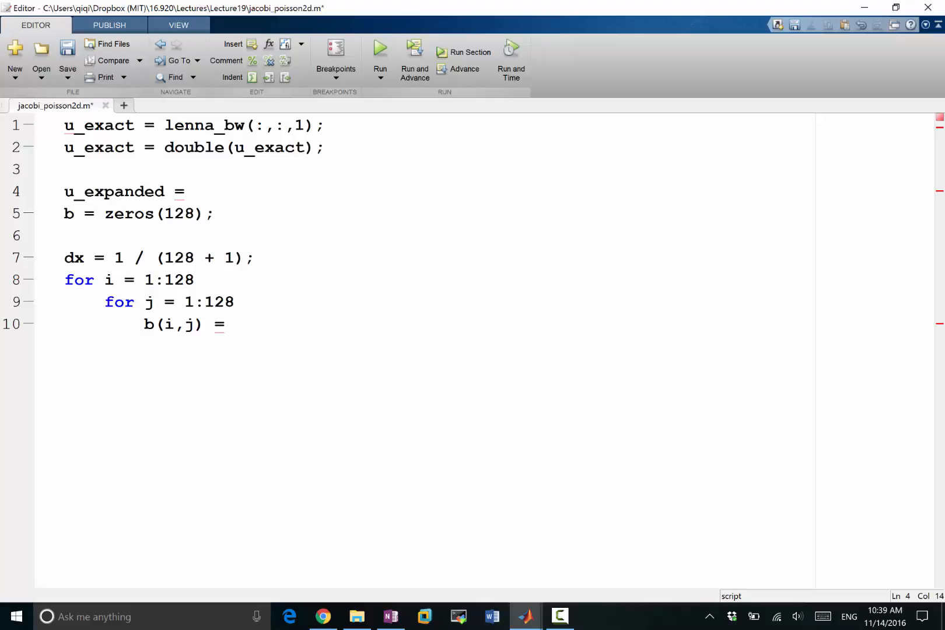
text(zeros)
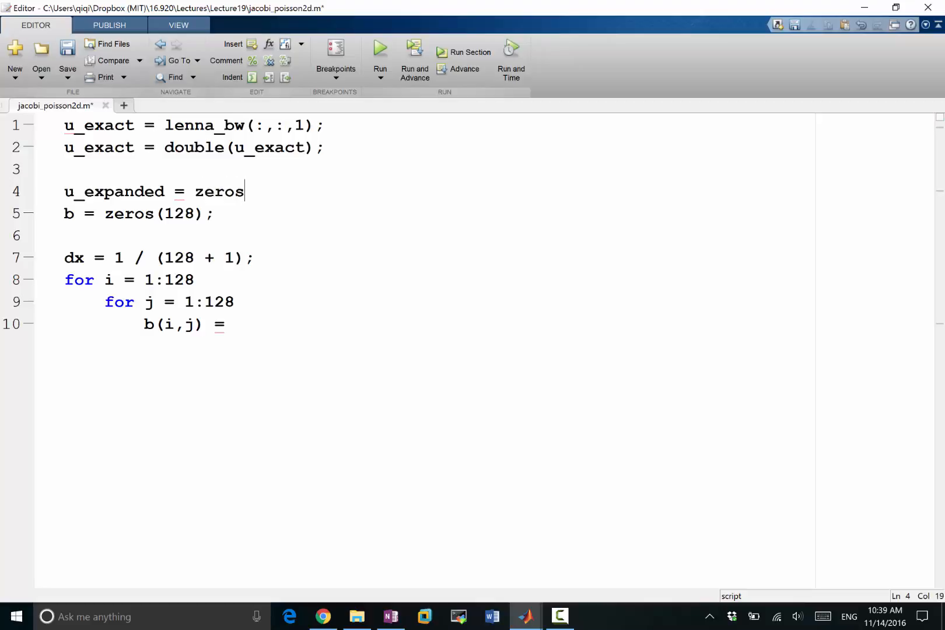
text((130);)
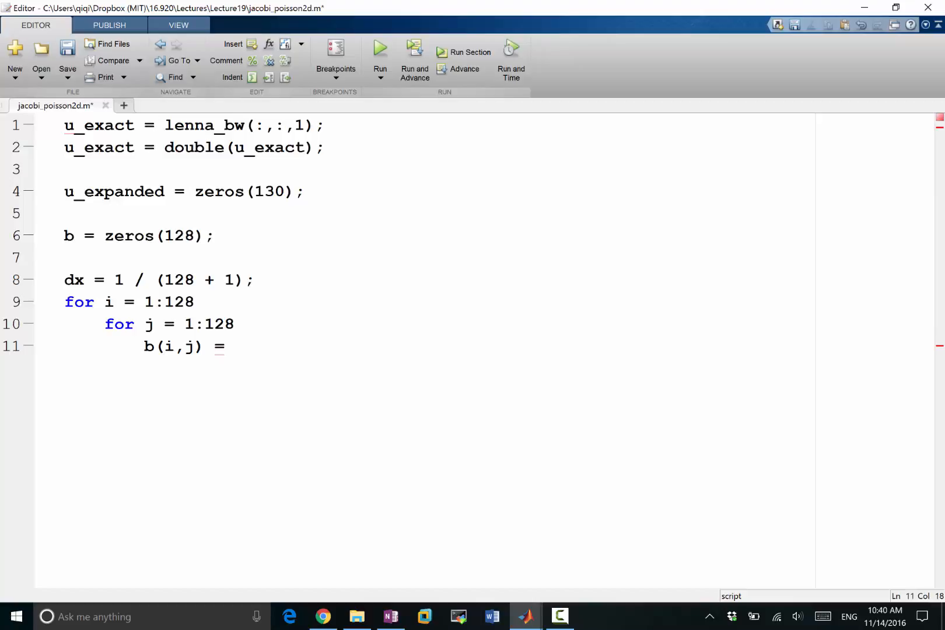
- Copy u_exact into the interior with u_expanded(2:end-1, 2:end-1) = u_exact;
click(301, 192)
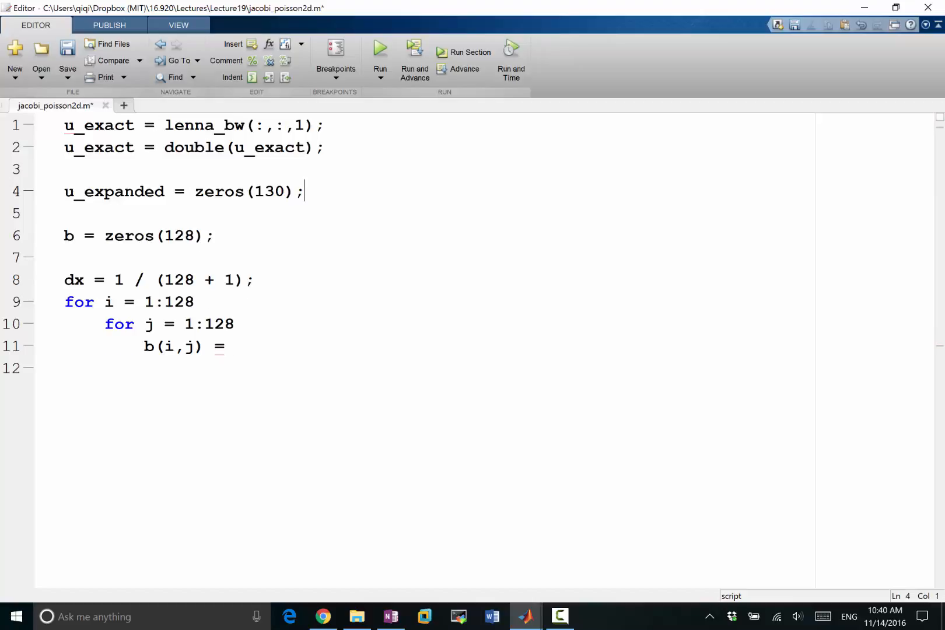
text(u_expand)
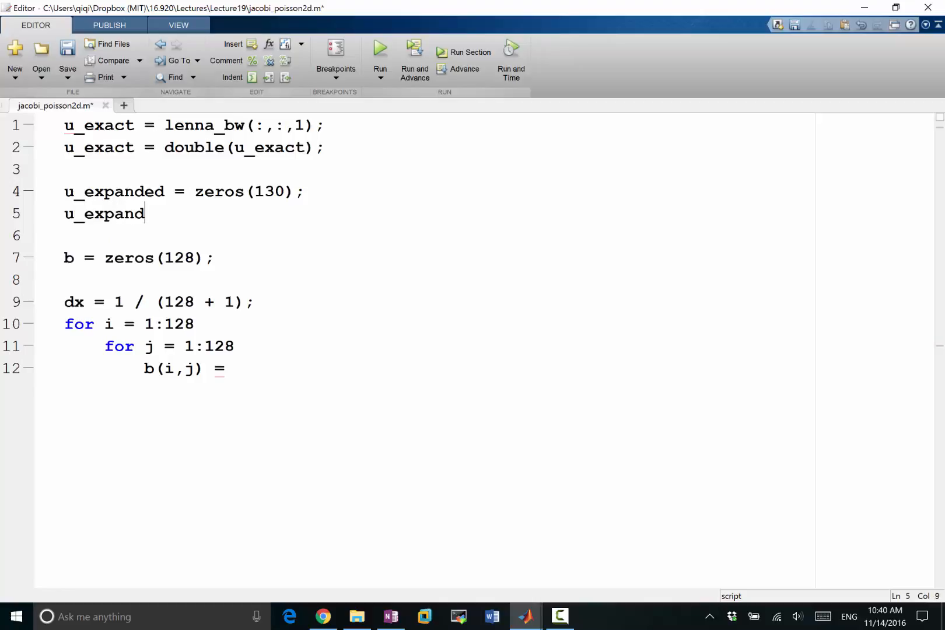
text(ed(2:)
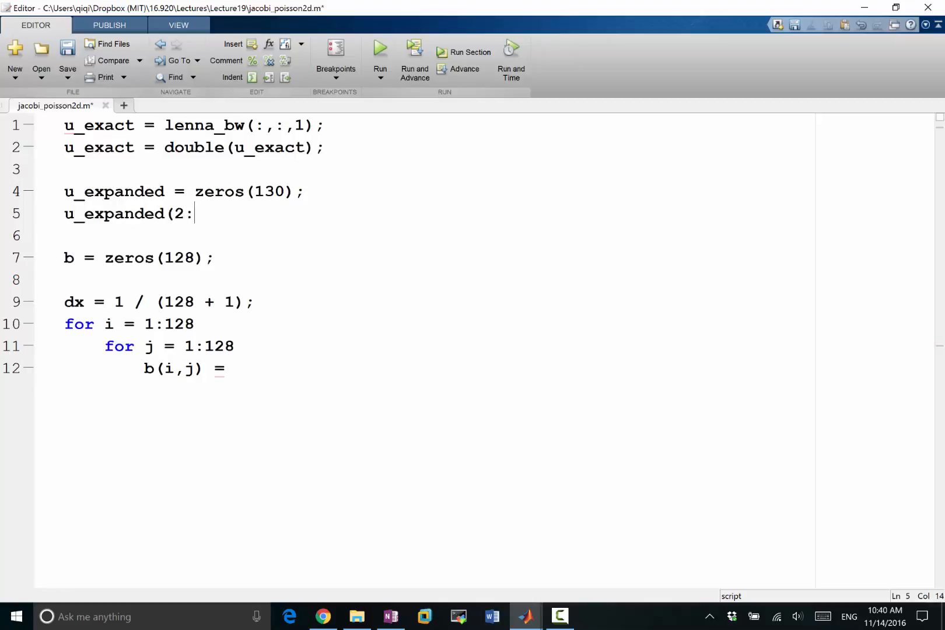
text(end-1, 2:en)
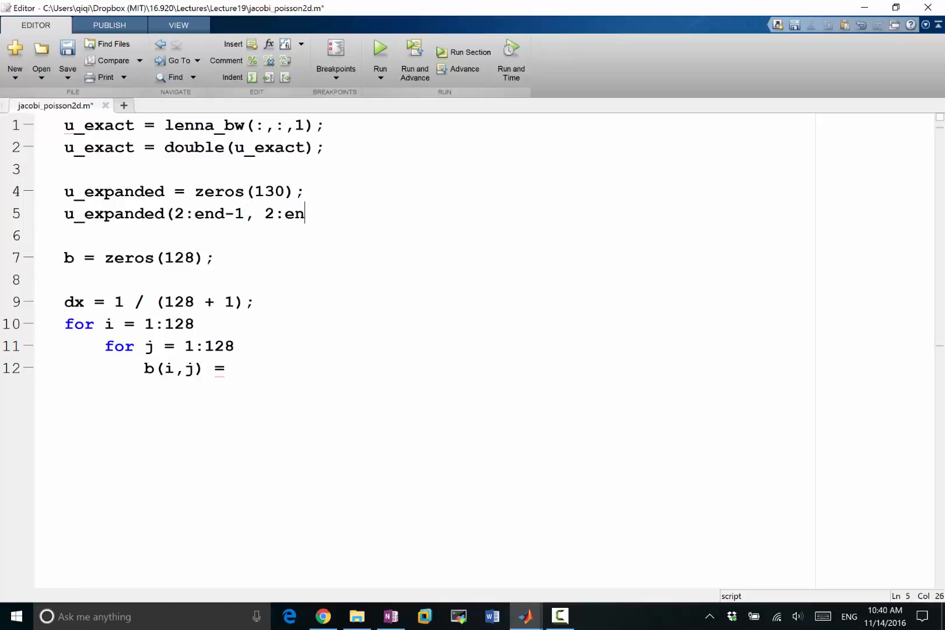
text(d-1) = u_ex)
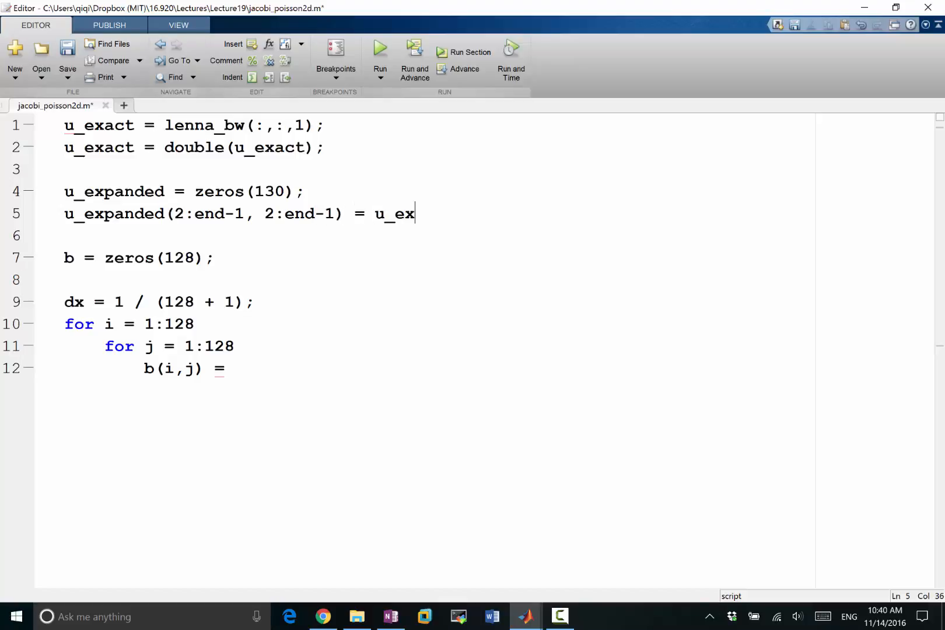
text(act;)
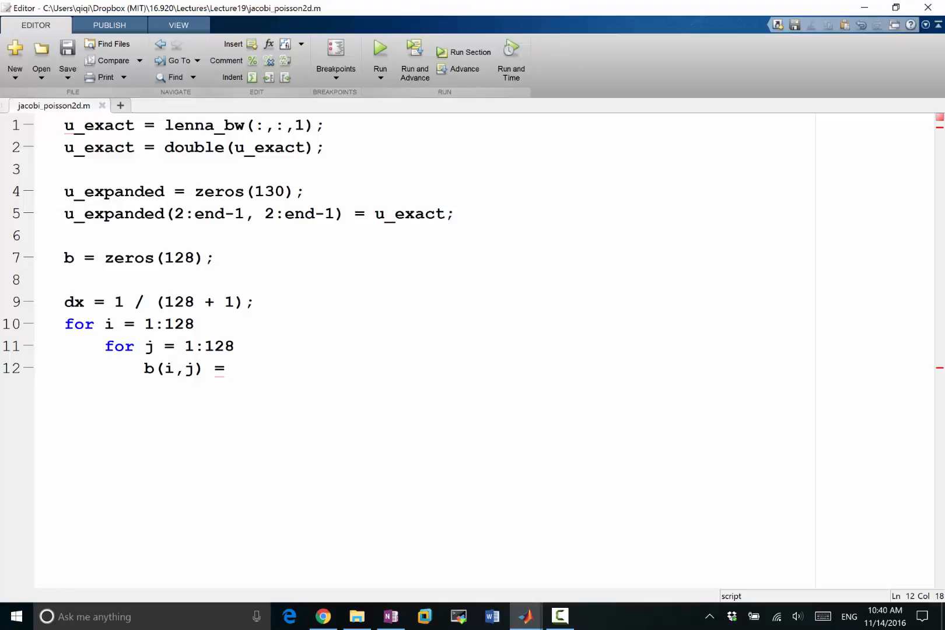
- Start the b(i,j) expression with the neighbour term u_expanded(i,j+1)
text((u_e)
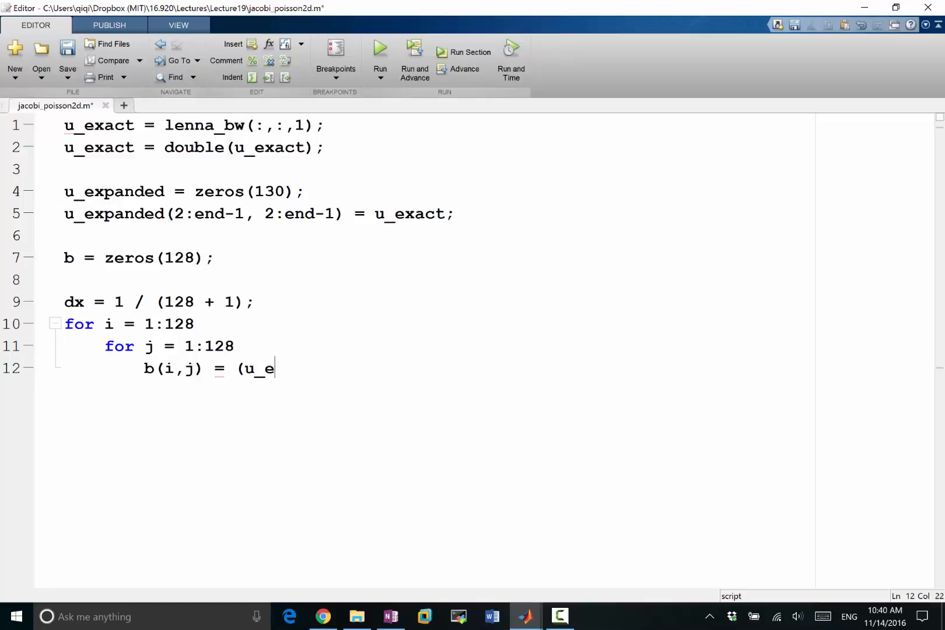
text(xpanded()
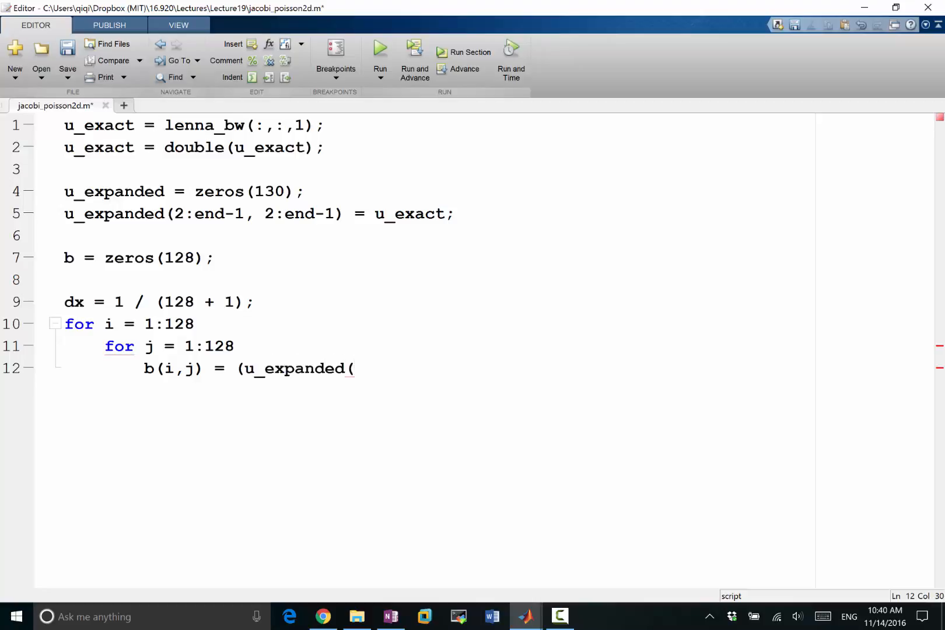
text(i)
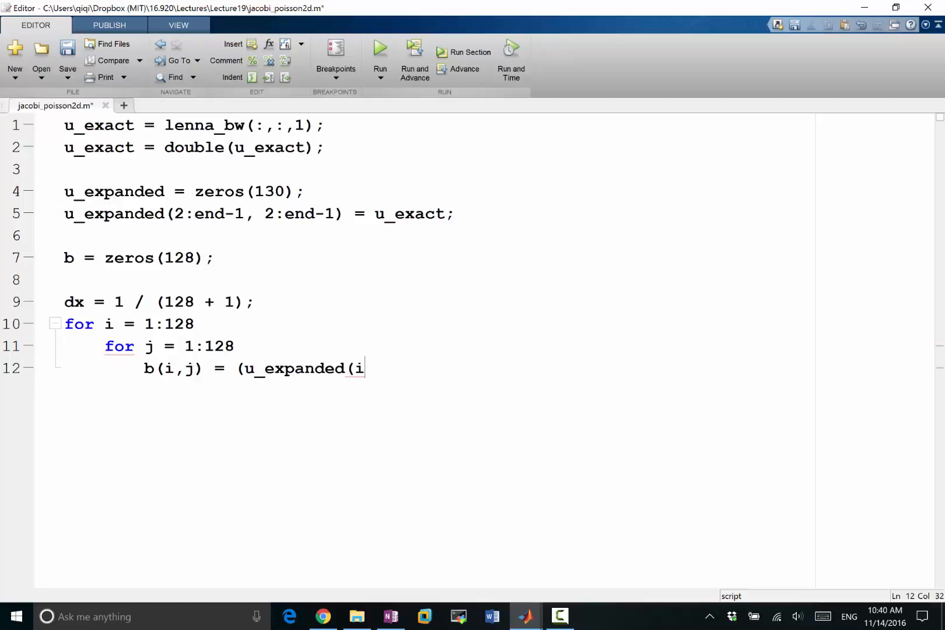
text(,j+1))
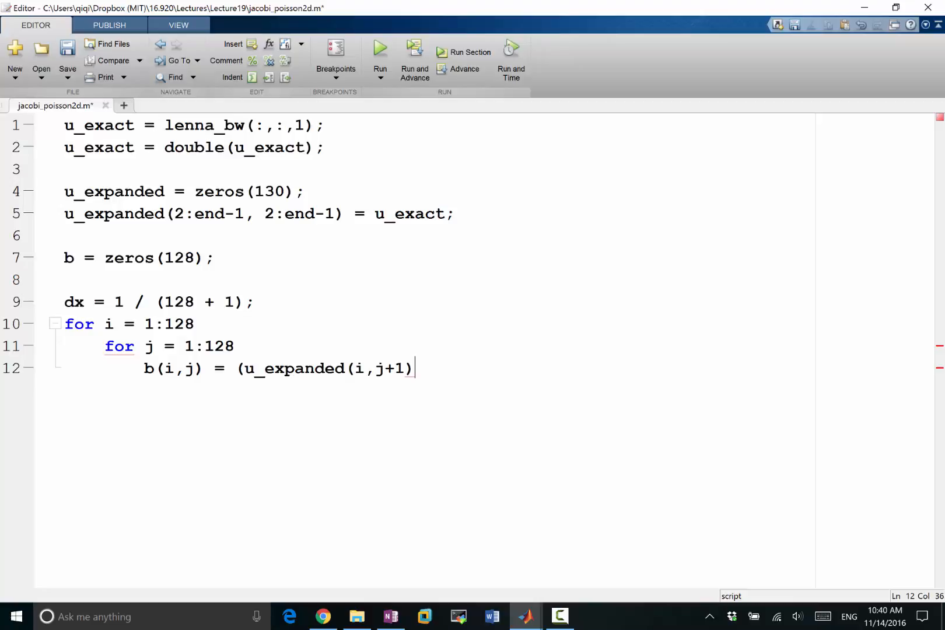
- Resize b to zeros(130) and run both loops over 2:129
double_click(179, 257)
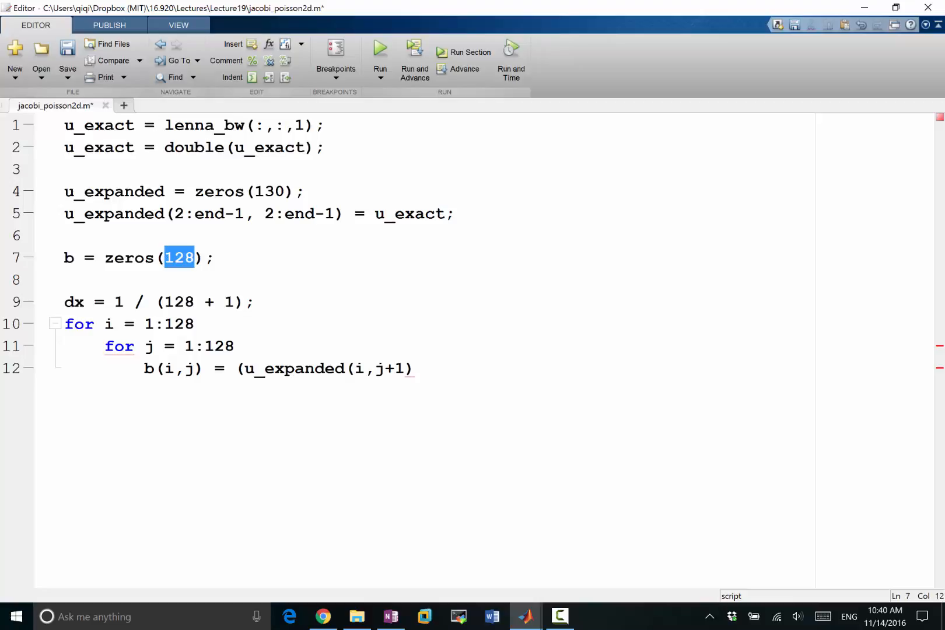
text(130)
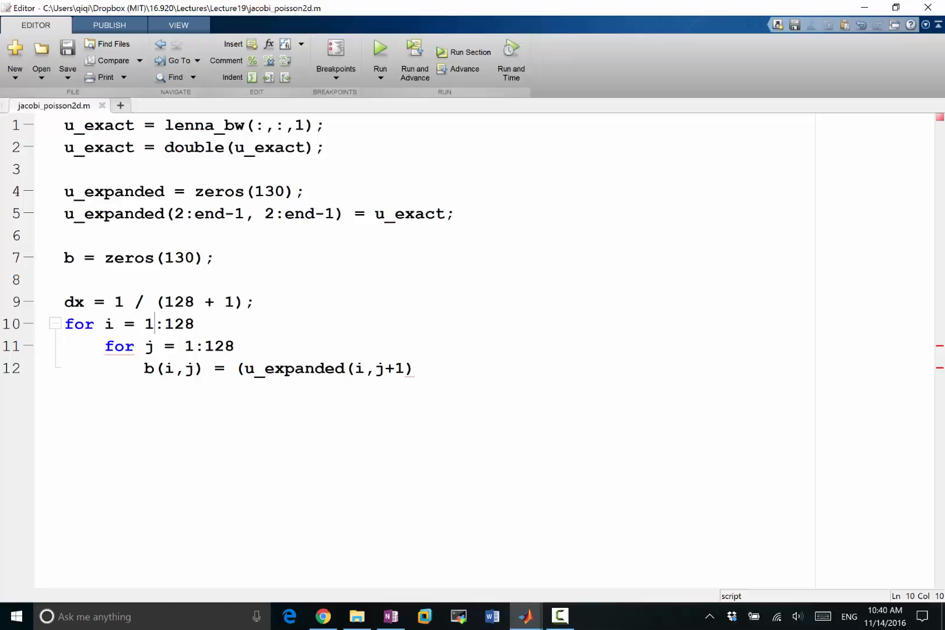
text(2:12)
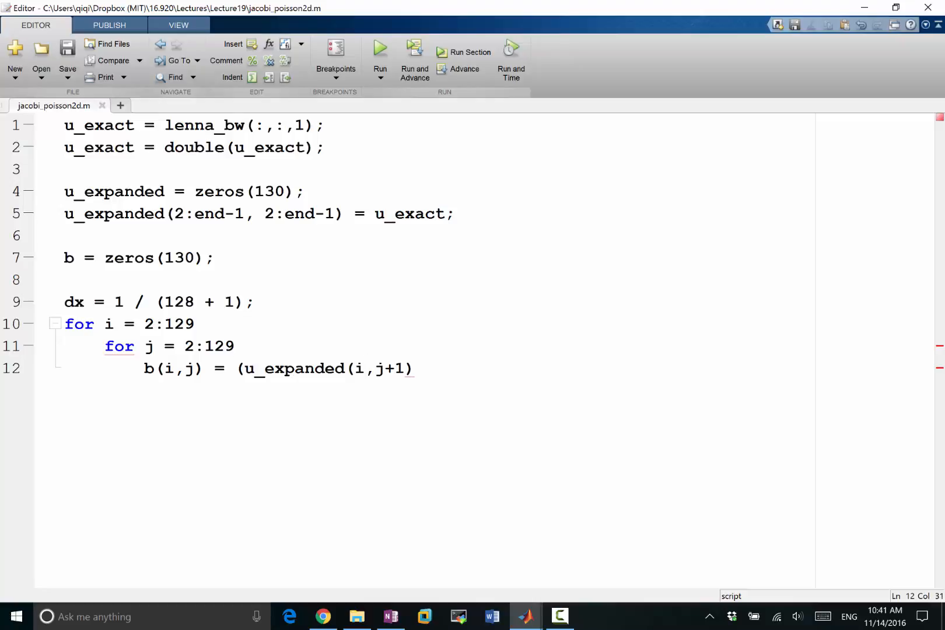
- Add the remaining neighbour terms u_expanded(i-1,j), u_expanded(i+1,j), u_expanded(i,j-1) with line continuations
text(+1,j))
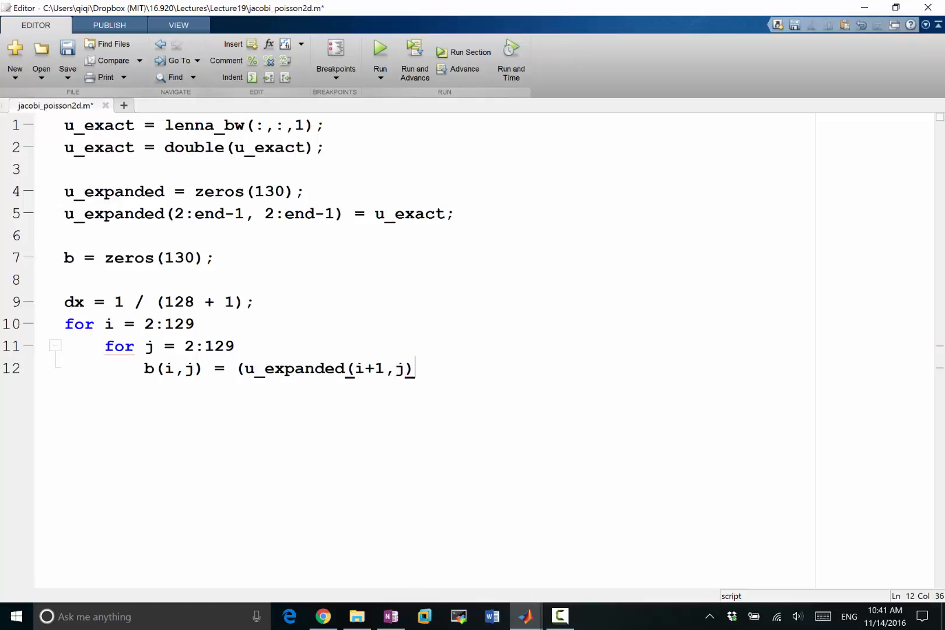
text(+)
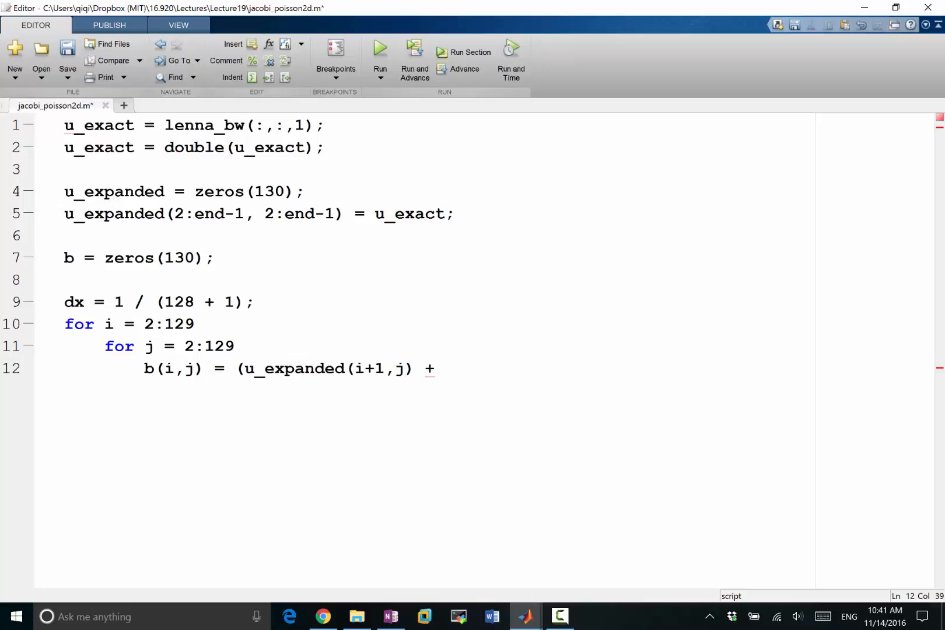
text(...)
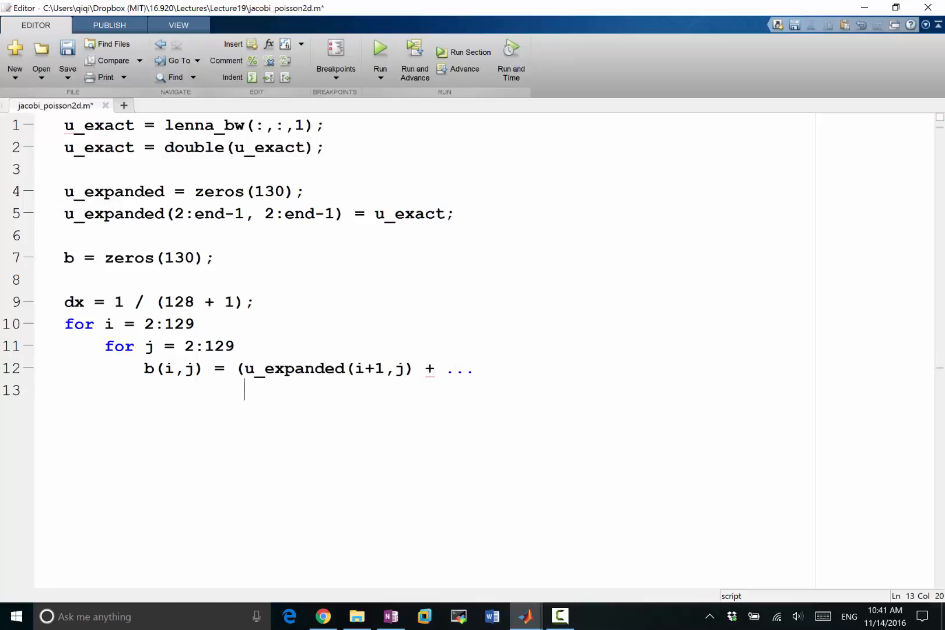
text(u_expanded(i+1,j))
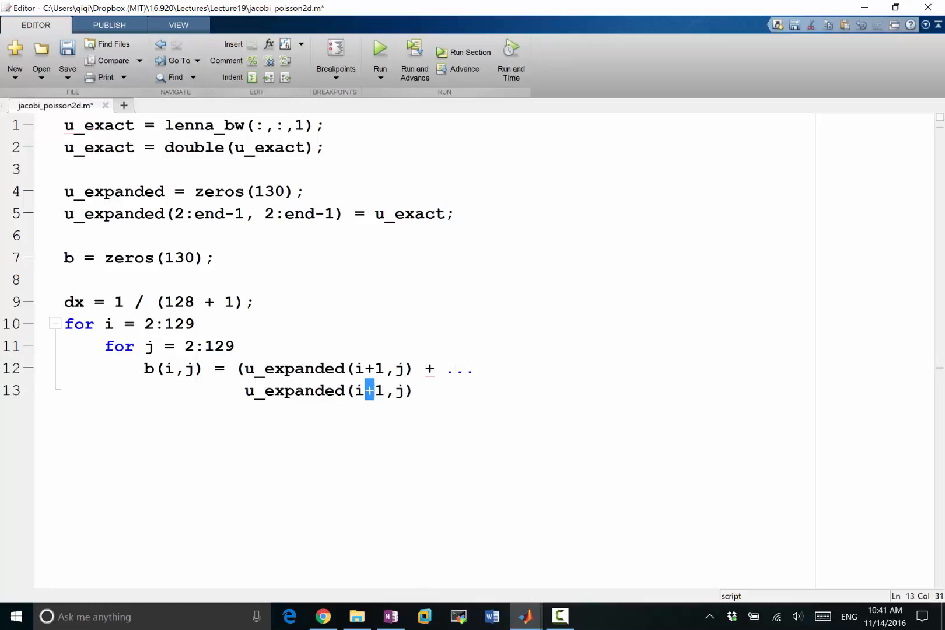
text(-)
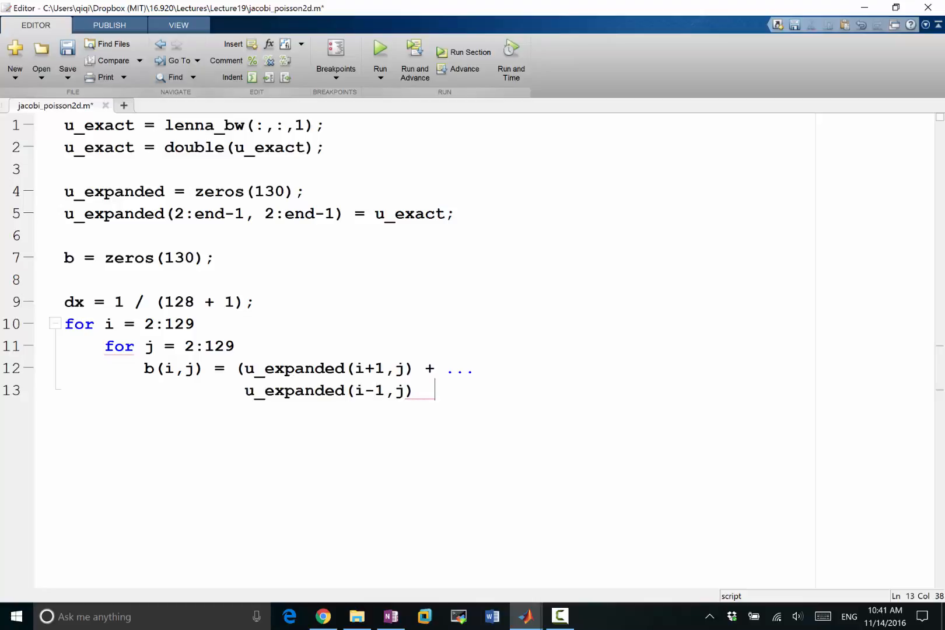
text(+ ...)
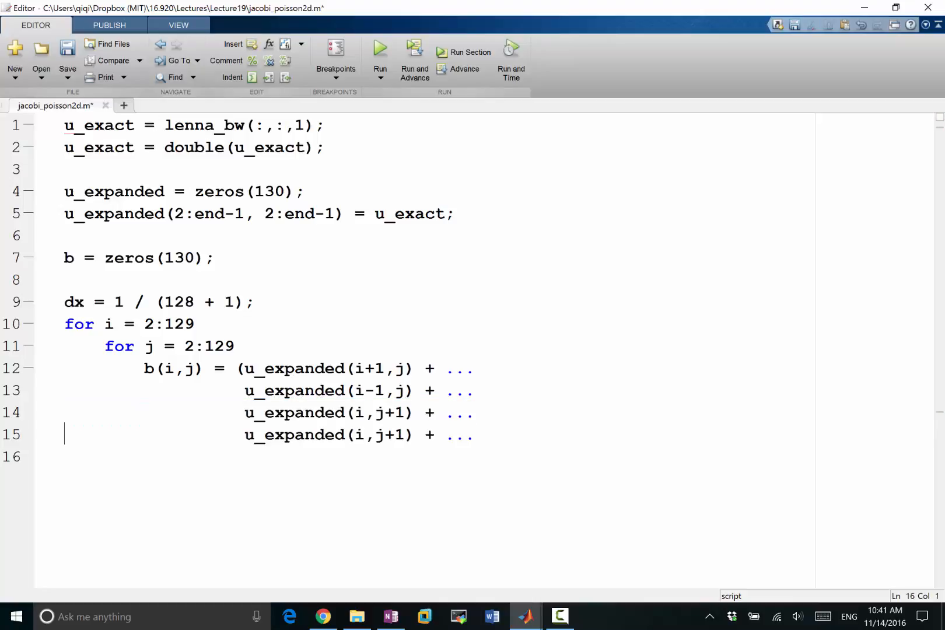
double_click(389, 435)
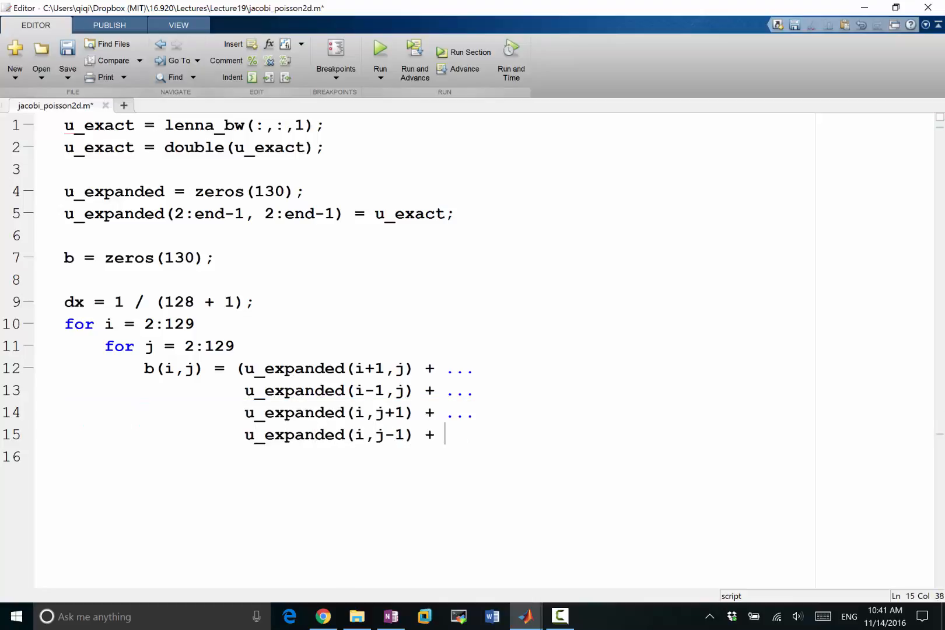
- Subtract 4*u_expanded(i,j), divide by dx^2, close both loops and run jacobi_poisson2d
text(- 4)
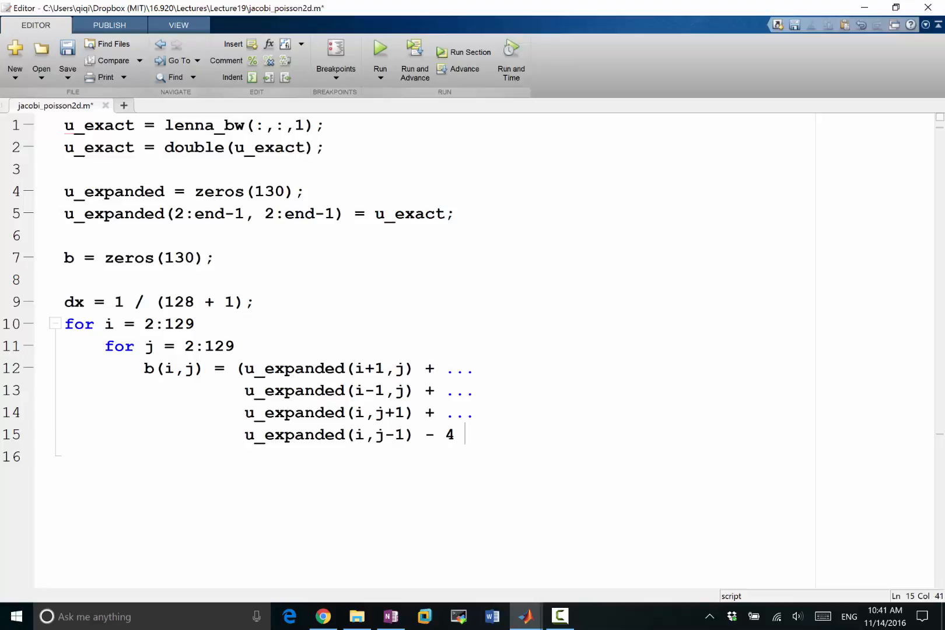
text(* u(i)
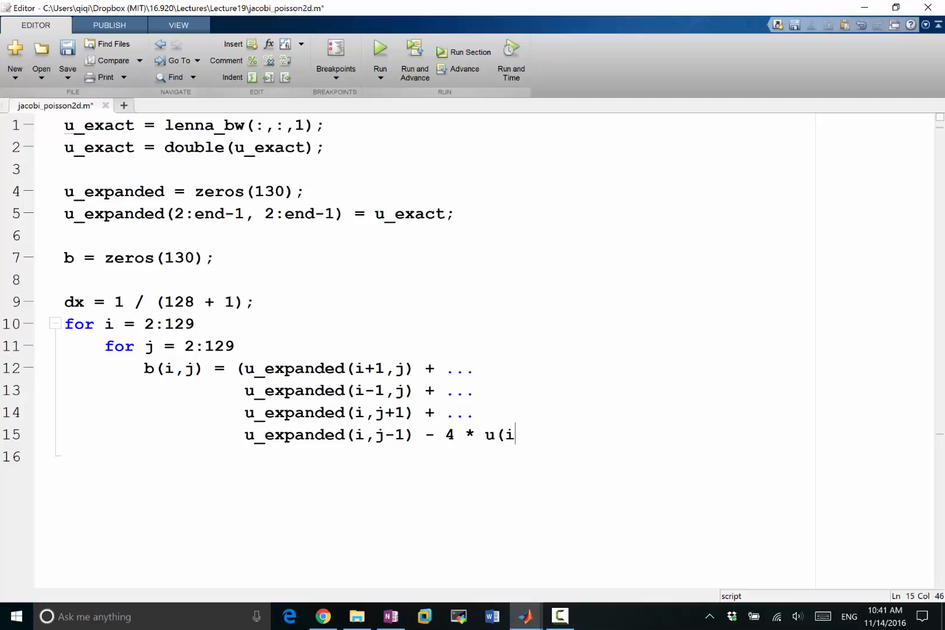
text(_expanded)
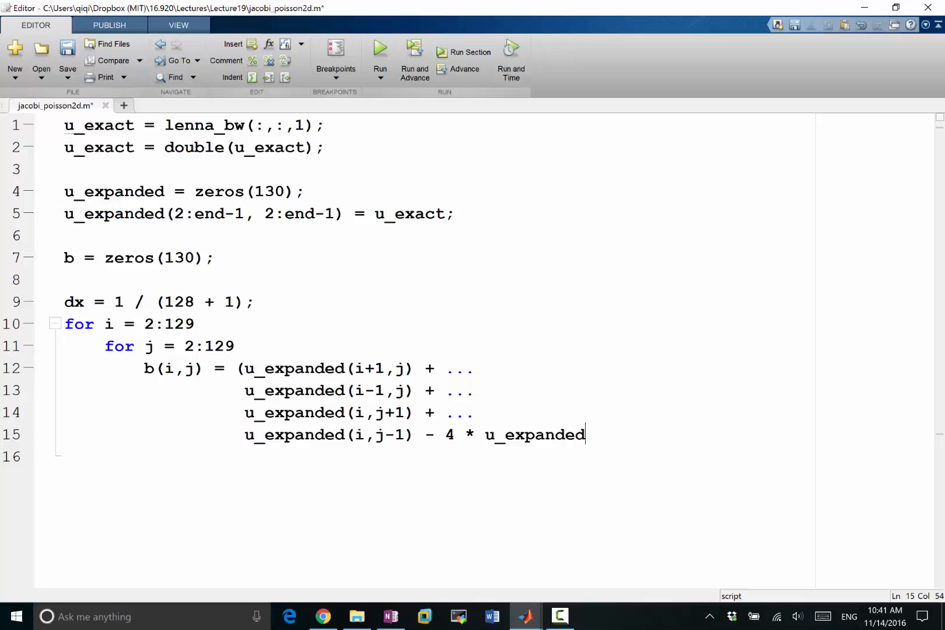
text((i,j)
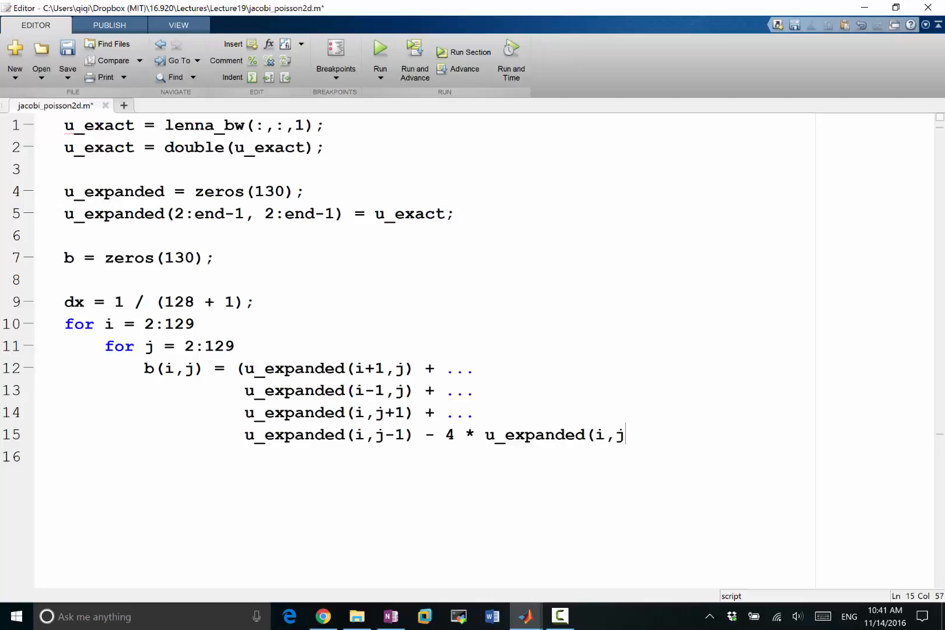
text()) ...)
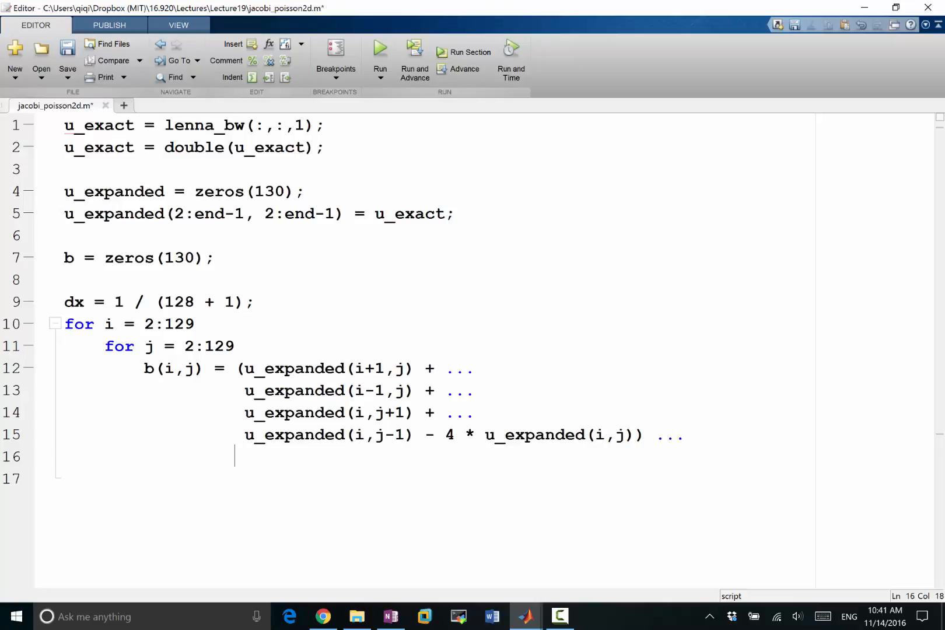
text(/ dx)
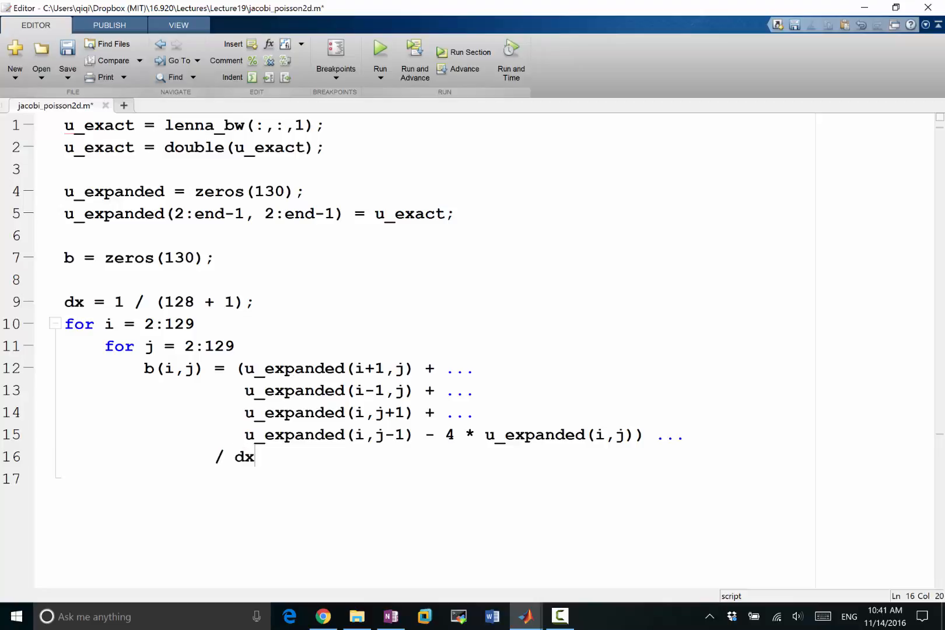
text(^2;)
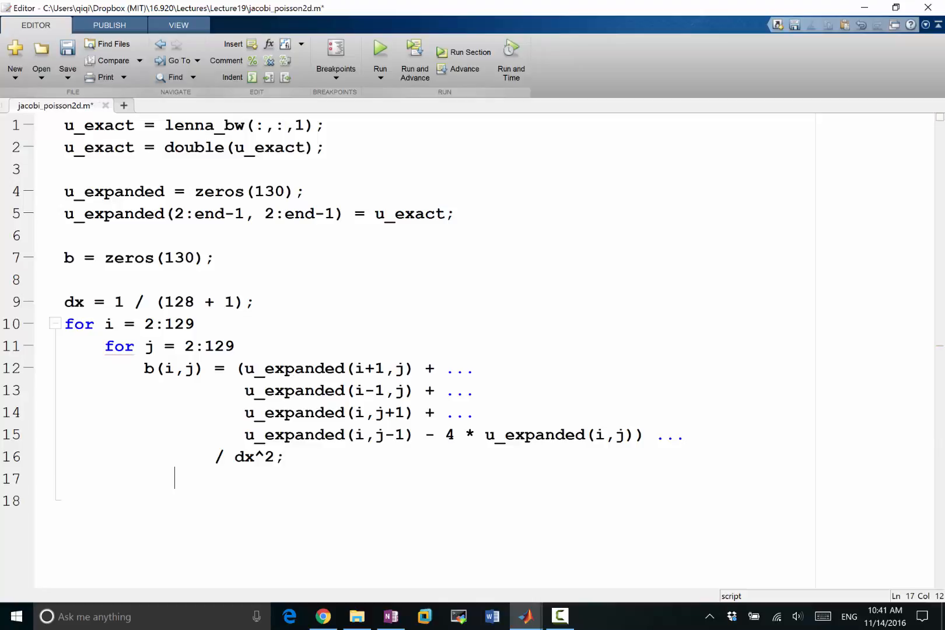
text(end)
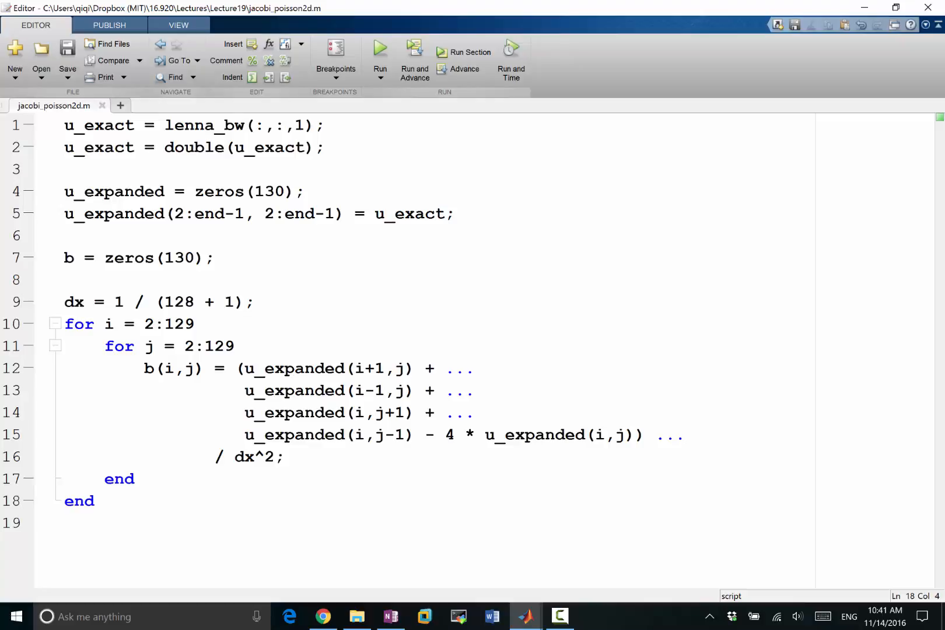
click(94, 500)
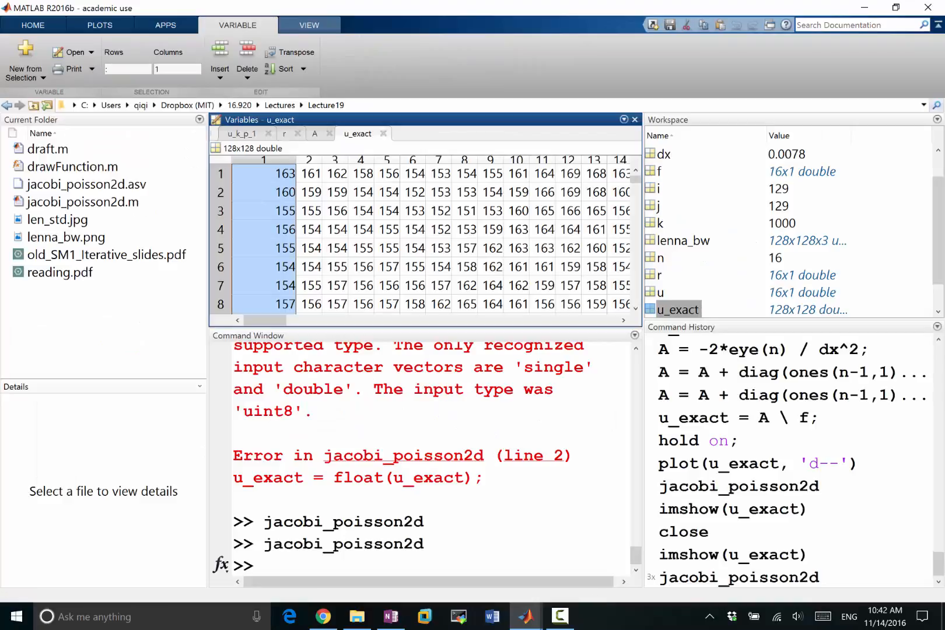
- Close the figures, show b with imshow(b), then return to the script editor
text(close)
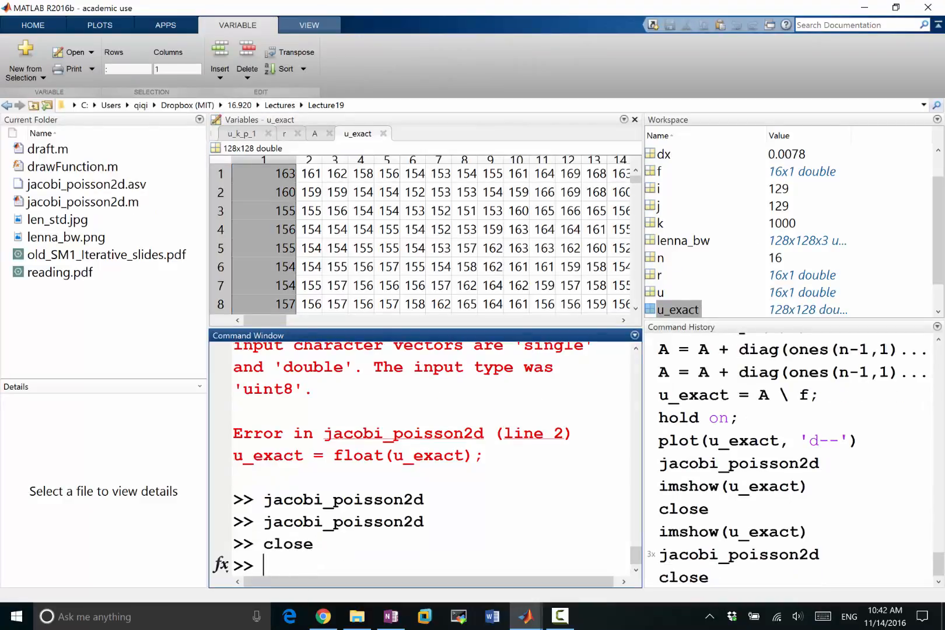
text(imshow(b))
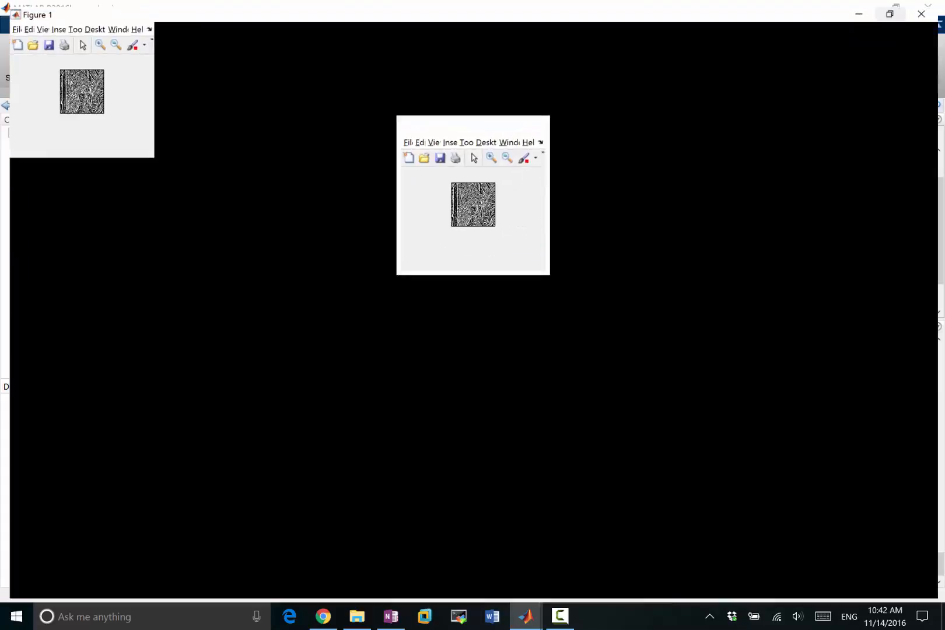
click(896, 8)
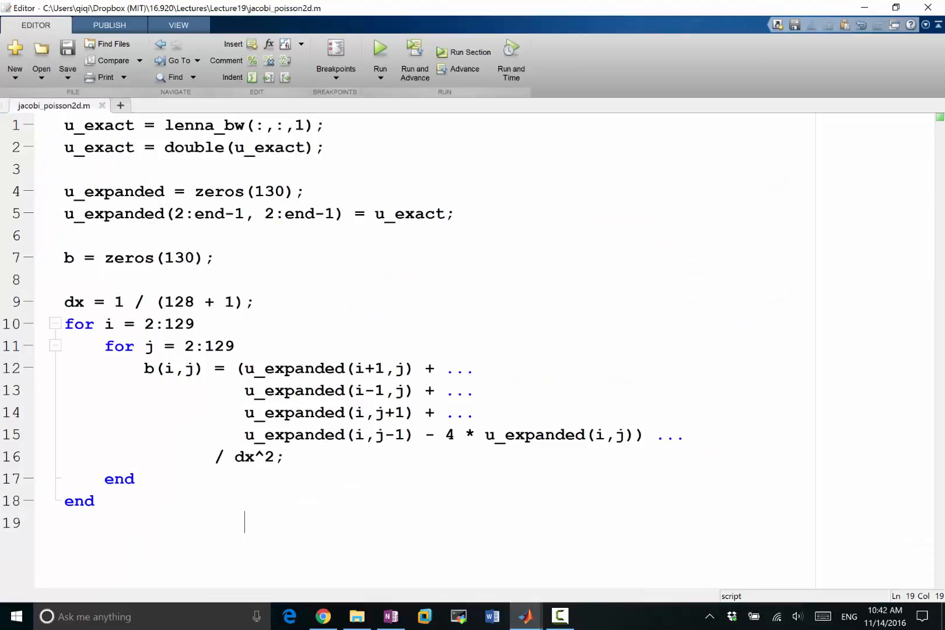
- Add a %% section with u = zeros(130,130); and a for k = 1:1000 loop header
text(%%)
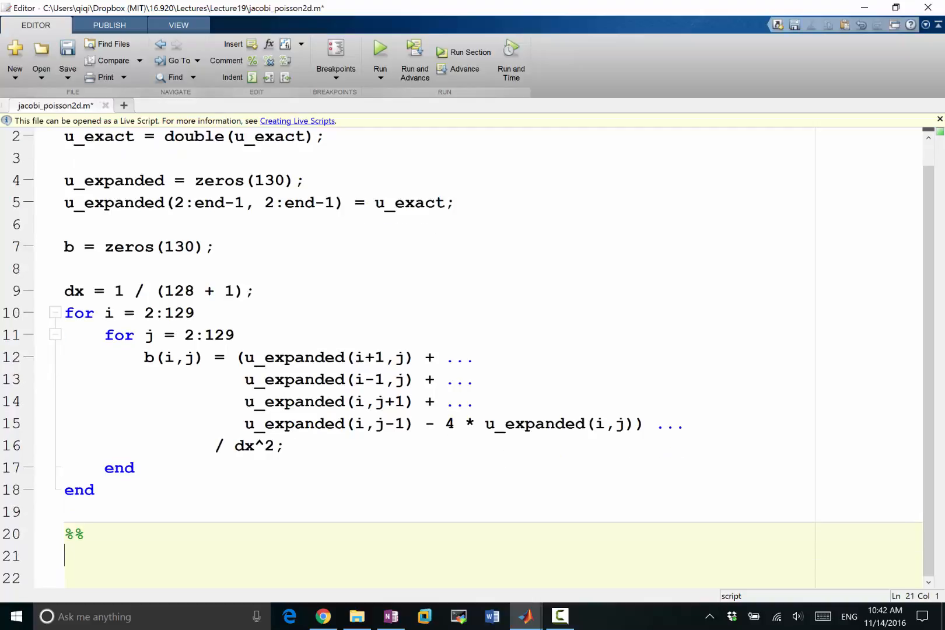
text(u =)
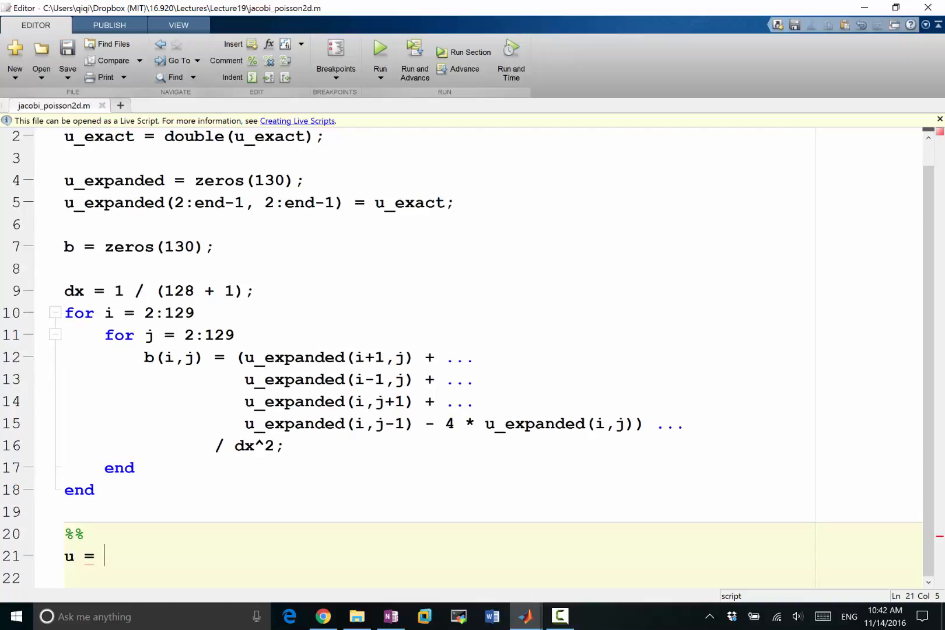
text(zeros(130,130);)
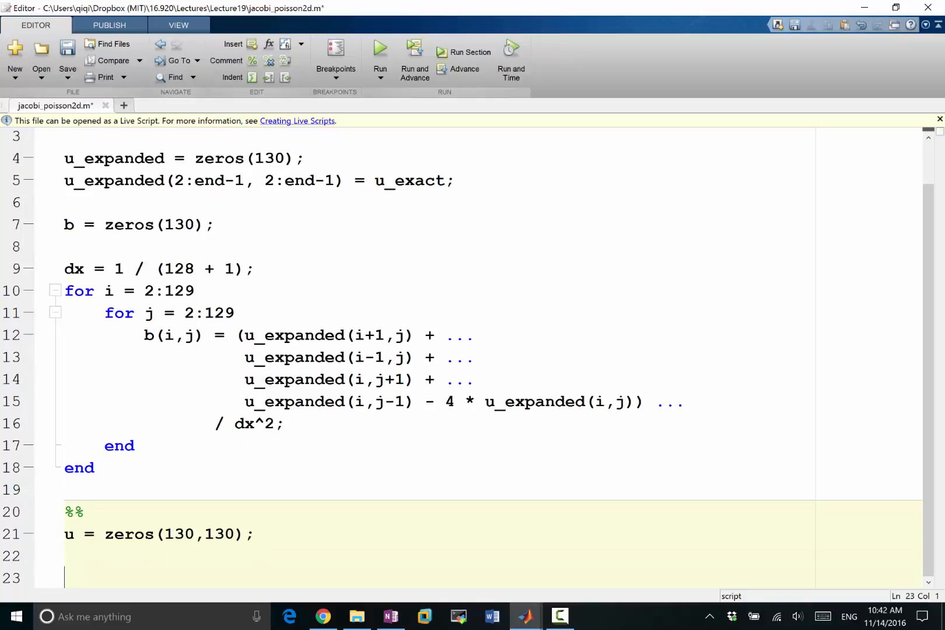
text(for k = 1::)
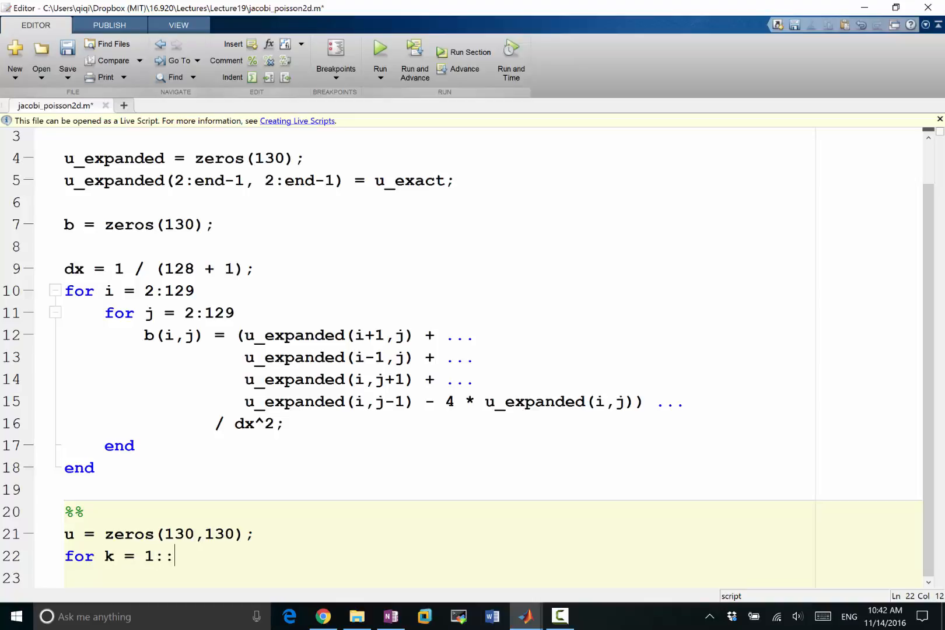
text(1000)
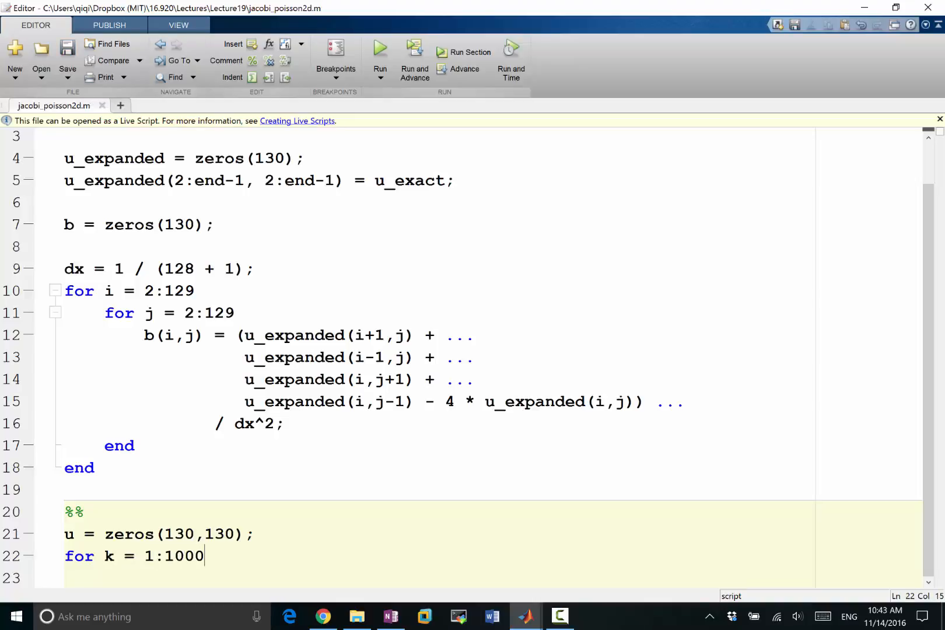
key(Return)
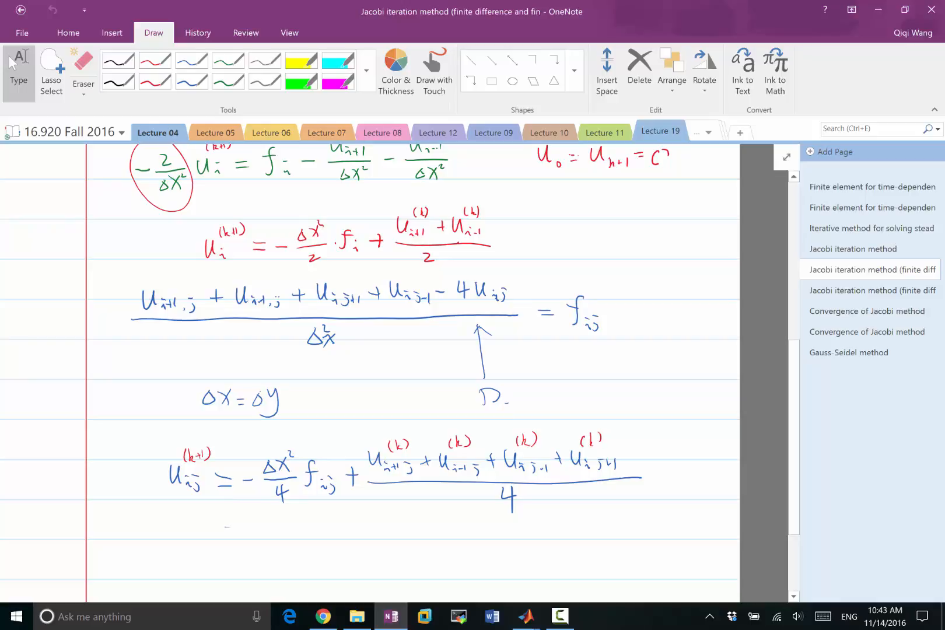
click(525, 615)
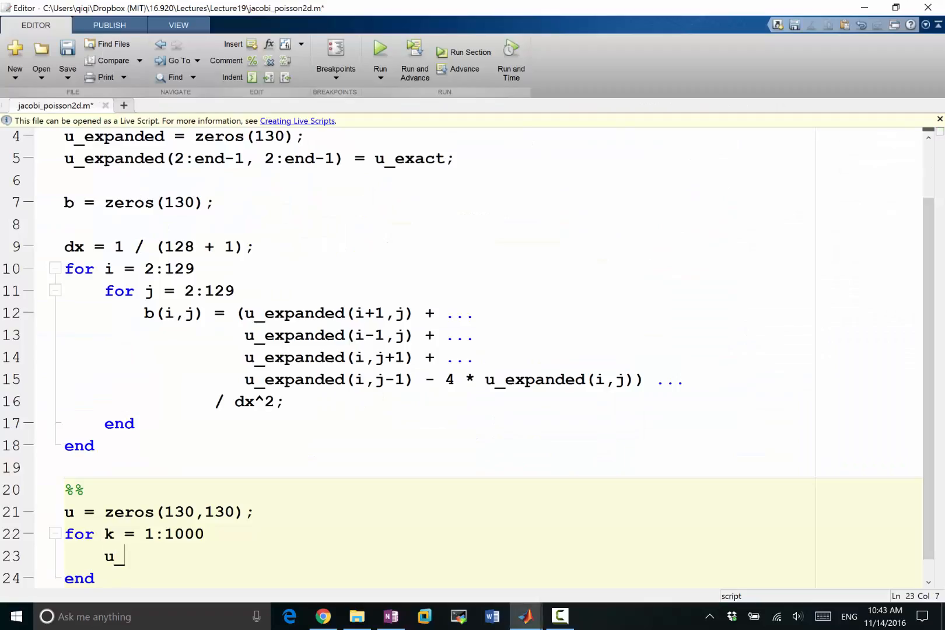
- Write the update assigning u_k_p_1 from -dx^2 / ... b inside the iteration loop
text(_k_p_1 =)
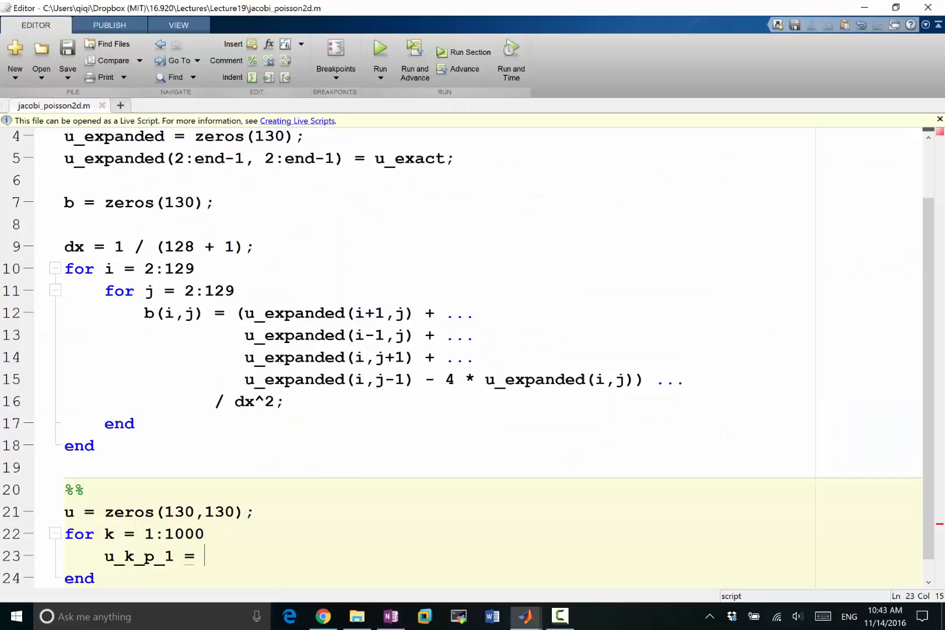
text(-dx^2 / 4 *)
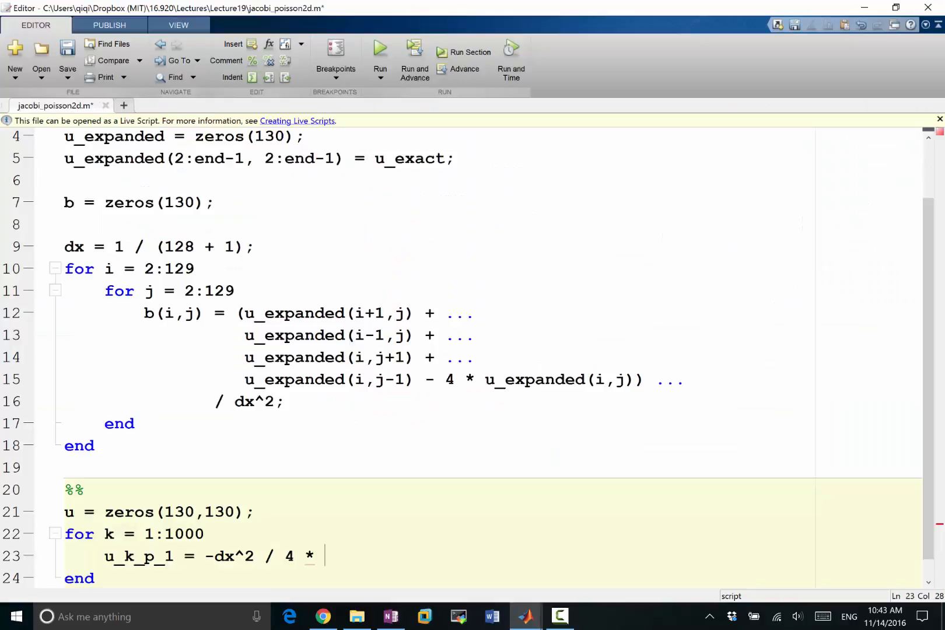
text(b;)
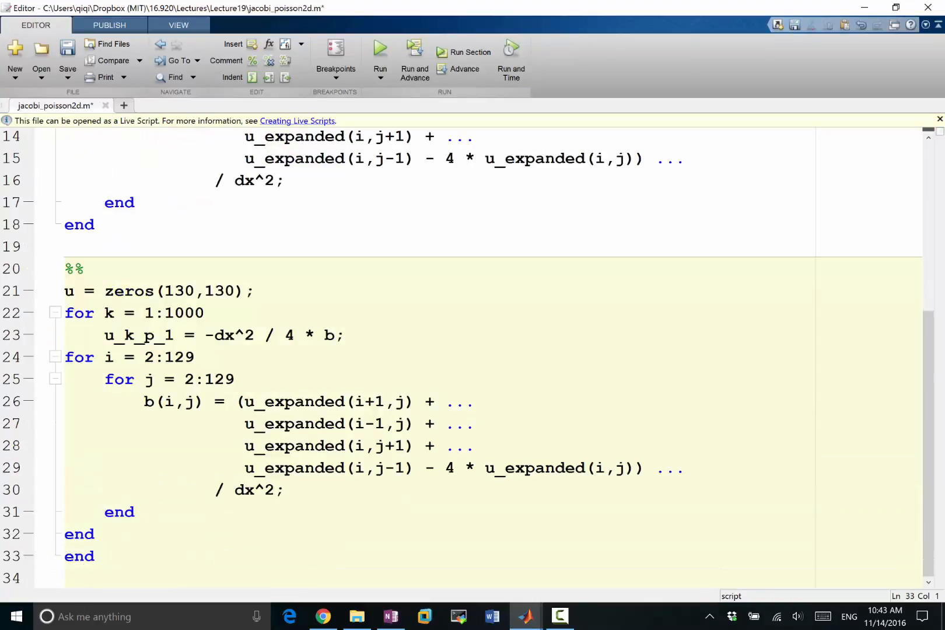
- Rewrite the inner double loop so u_k_p_1(i,j) is the sum of the four neighbours divided by 4
drag(105, 357, 136, 535)
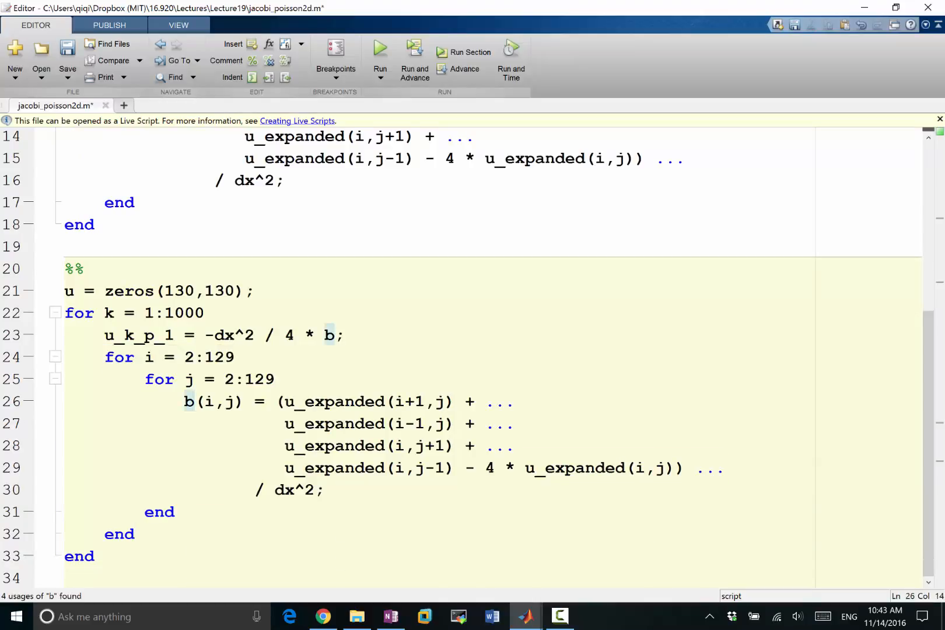
text(u_k_p_1)
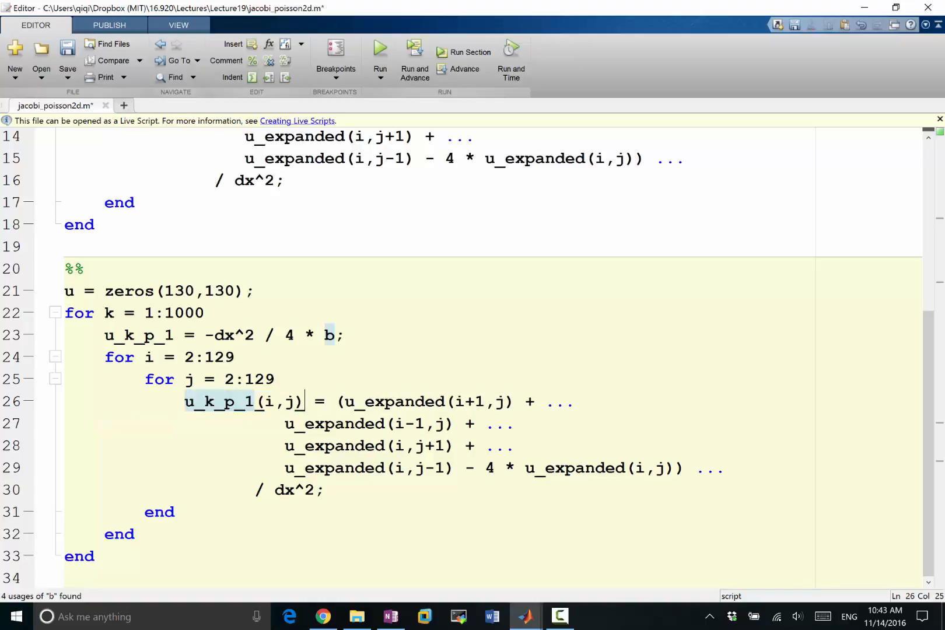
text(u_k_p_1(i,j))
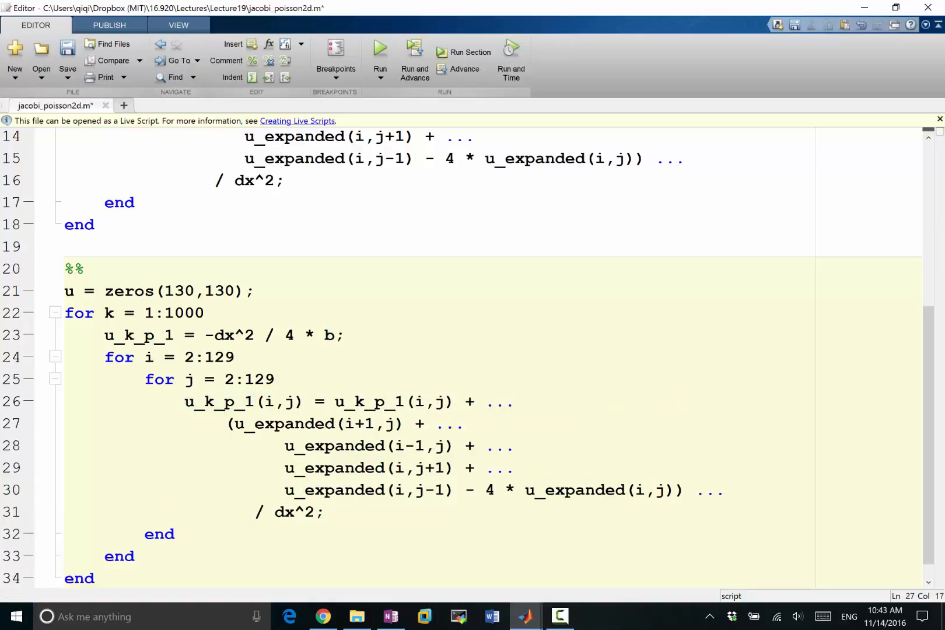
click(228, 423)
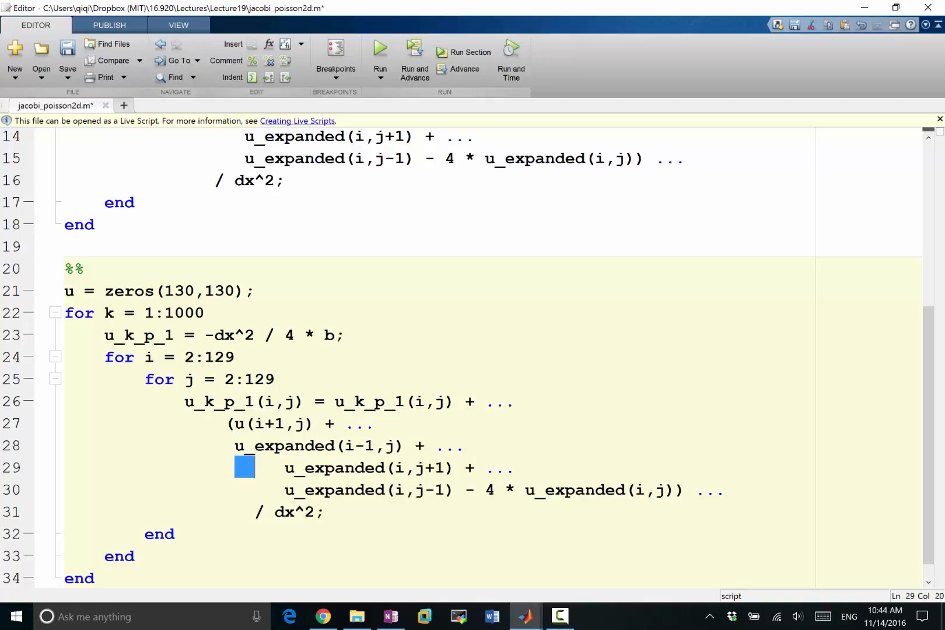
key(down)
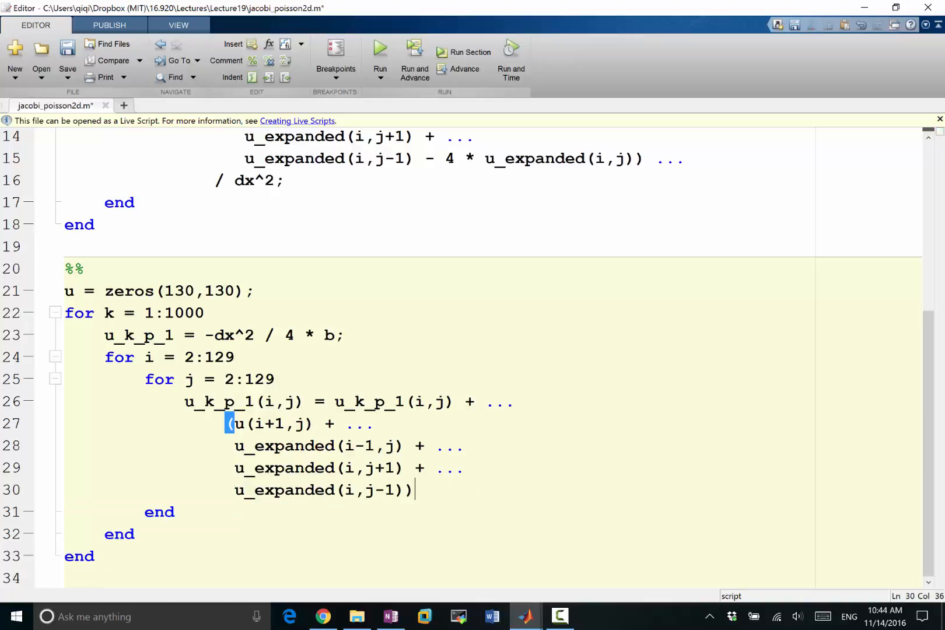
text(/ 4)
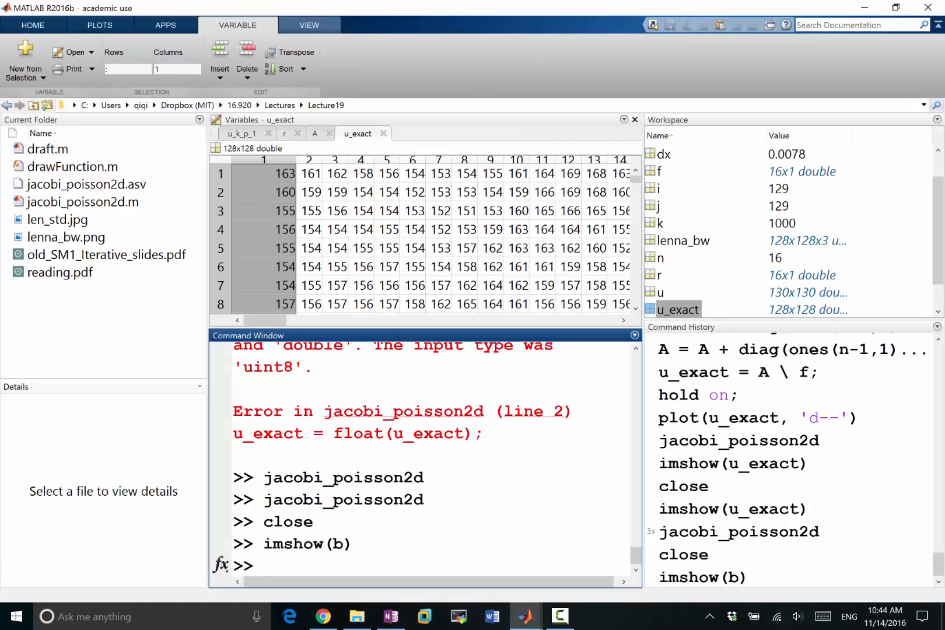
- Inspect u_k_p_1 in the Variables editor, close figures and display u with imshow(u)
click(678, 309)
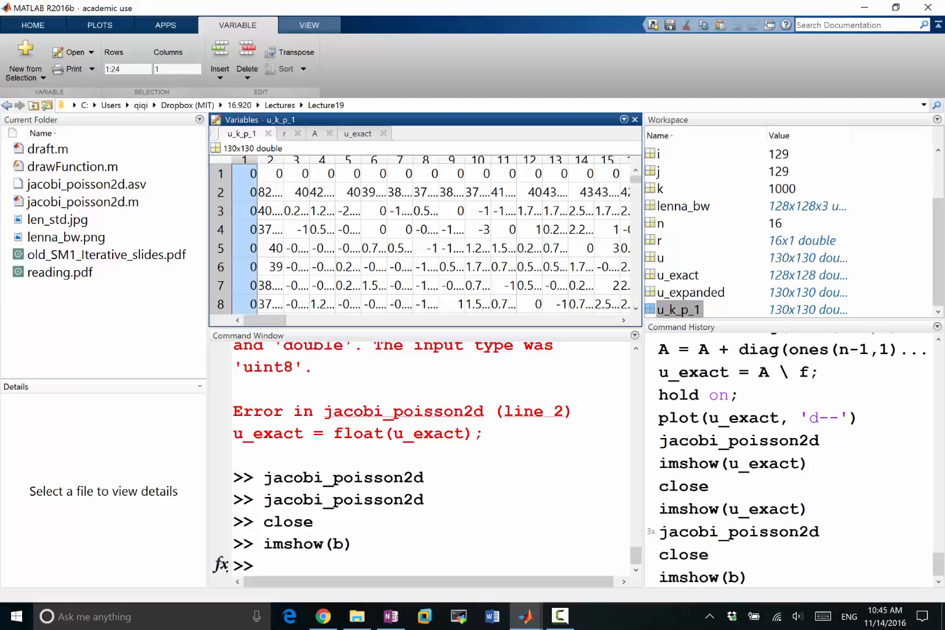
click(373, 172)
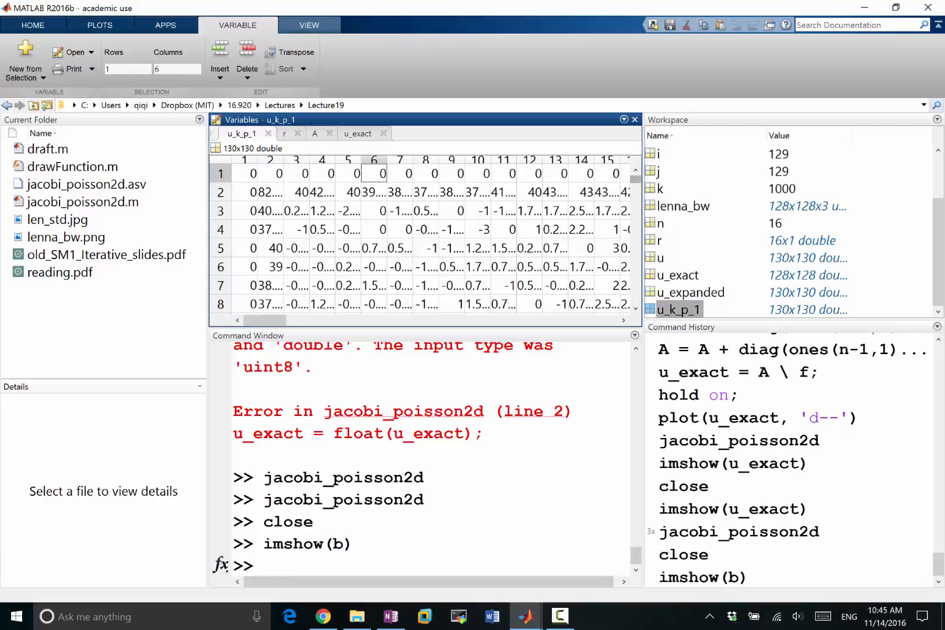
text(close)
click(430, 565)
text(imshow(u))
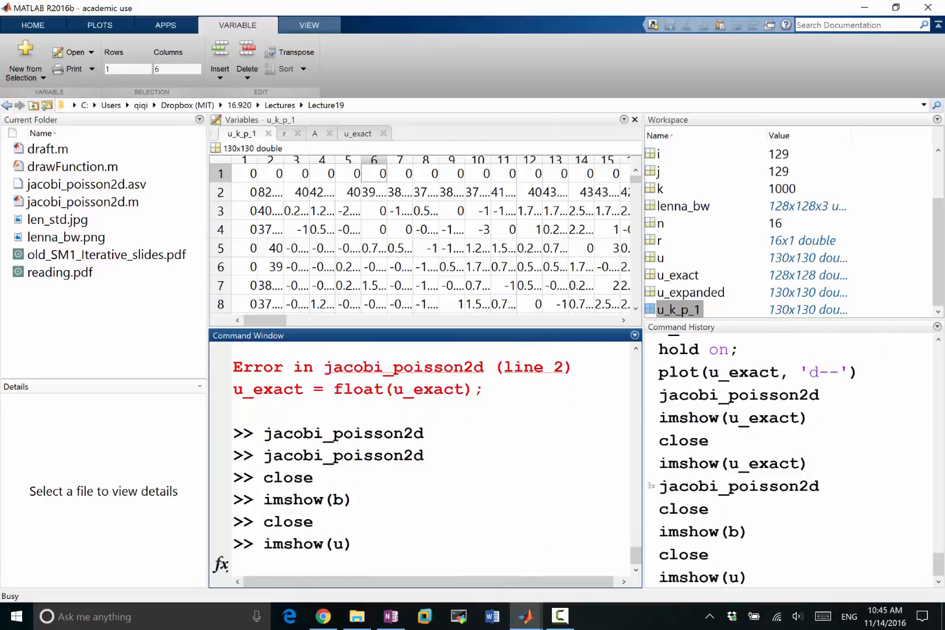
key(enter)
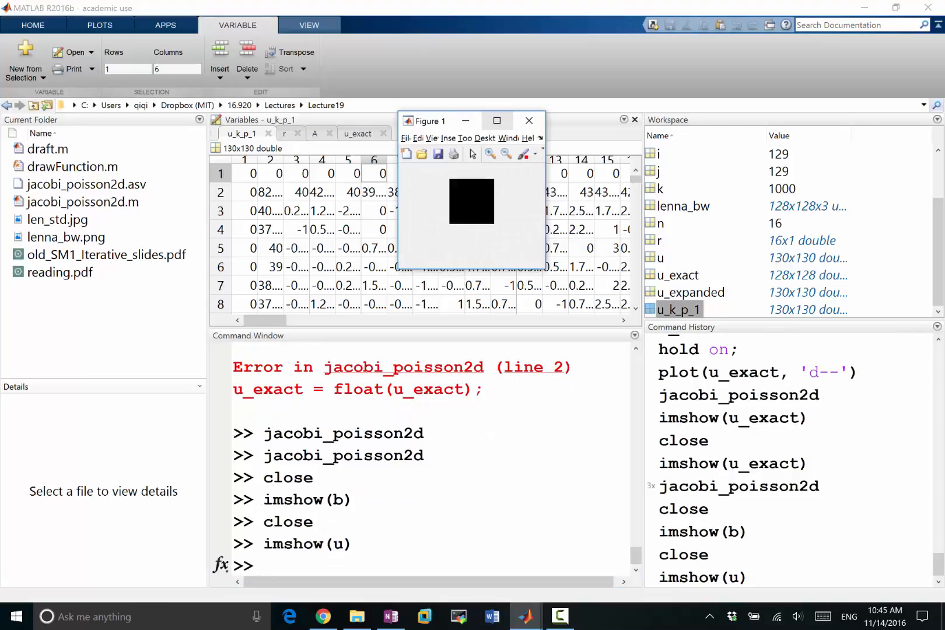
mouse_move(497, 120)
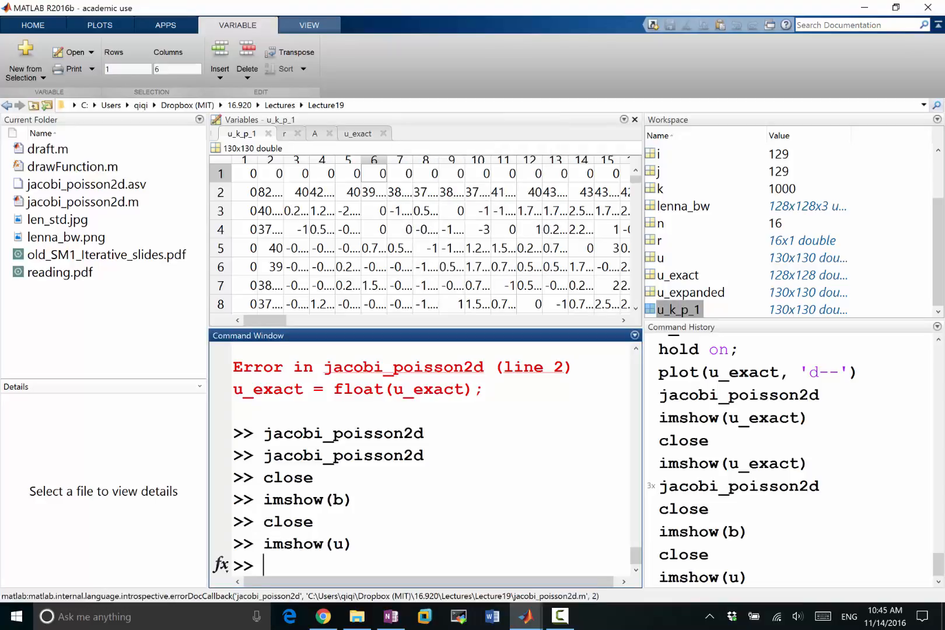
- Widen the columns to read u_k_p_1 entries in rows 2 and 4, then return to the editor
click(304, 159)
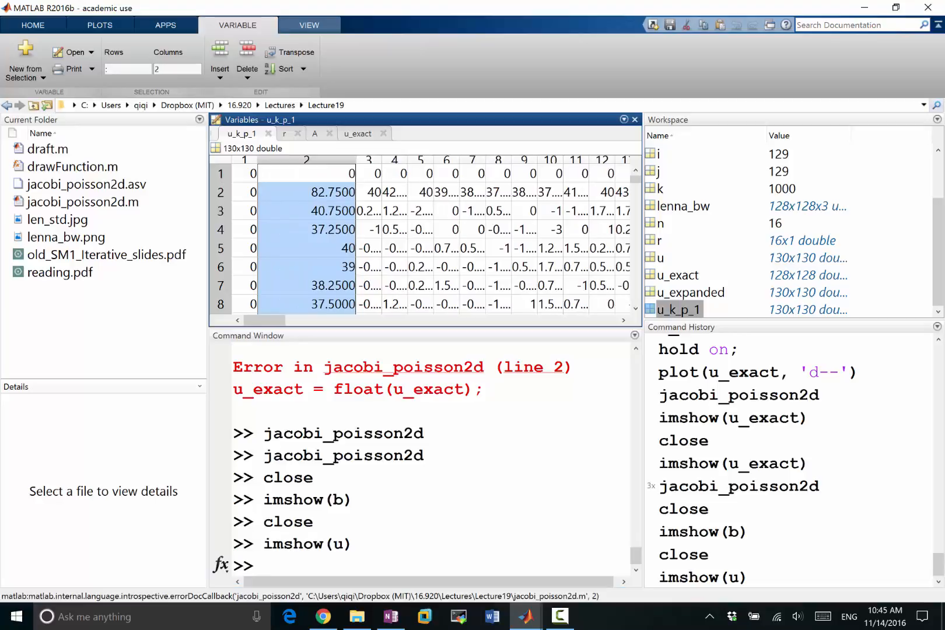
click(402, 172)
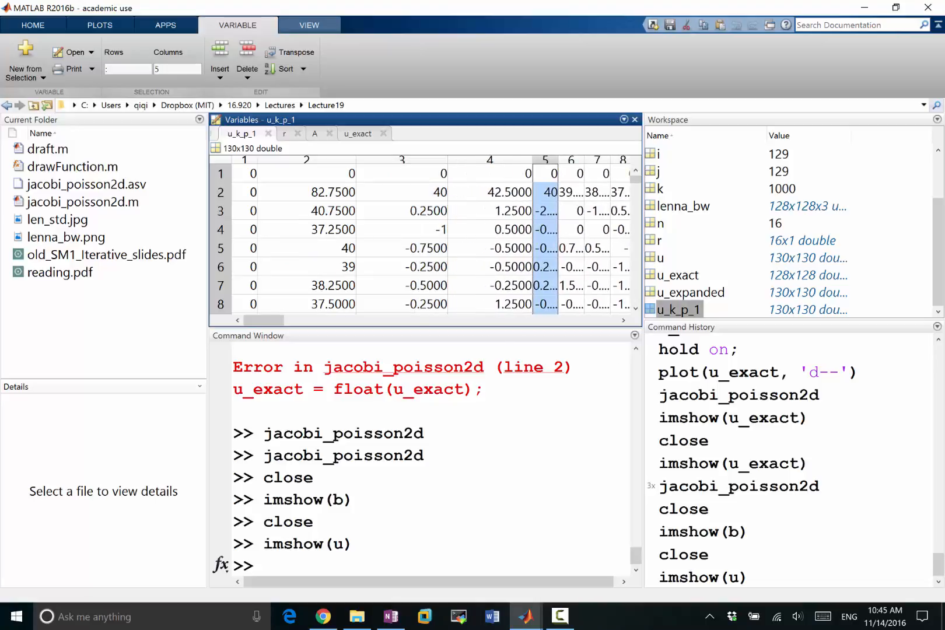
click(401, 191)
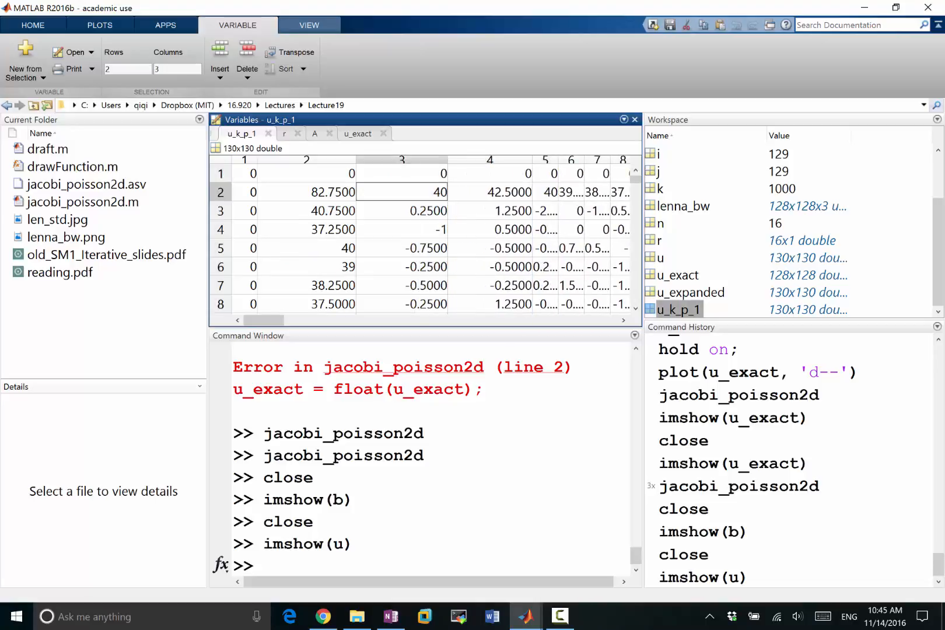
click(401, 229)
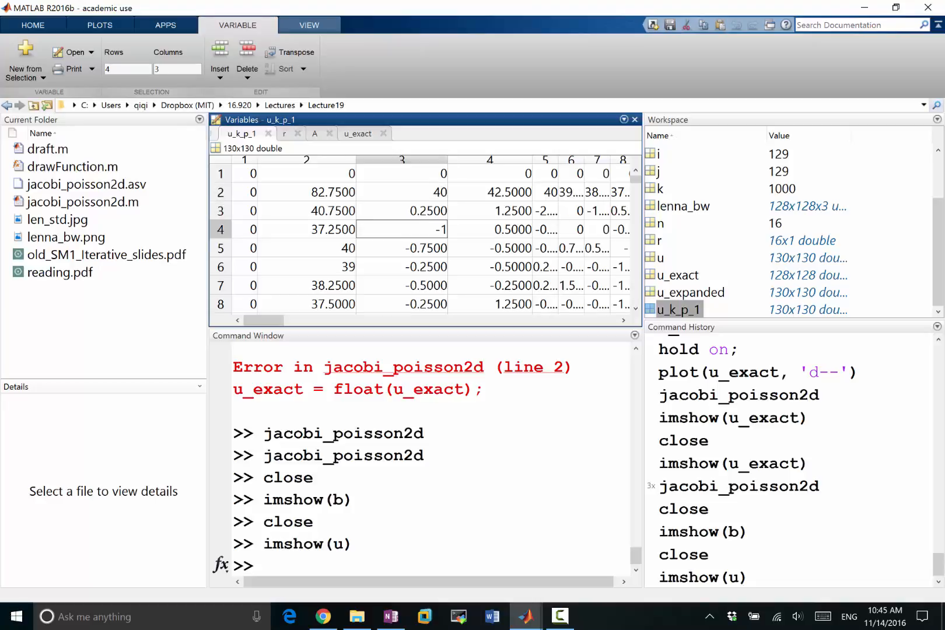
click(402, 266)
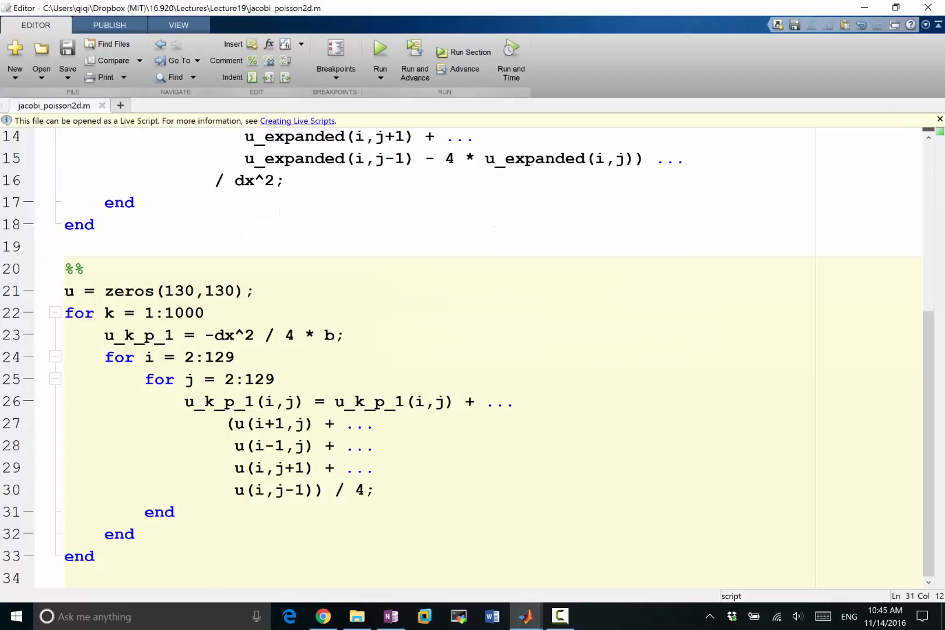
- Add u = u_k_p_1; after the inner loops and rerun the script
click(175, 511)
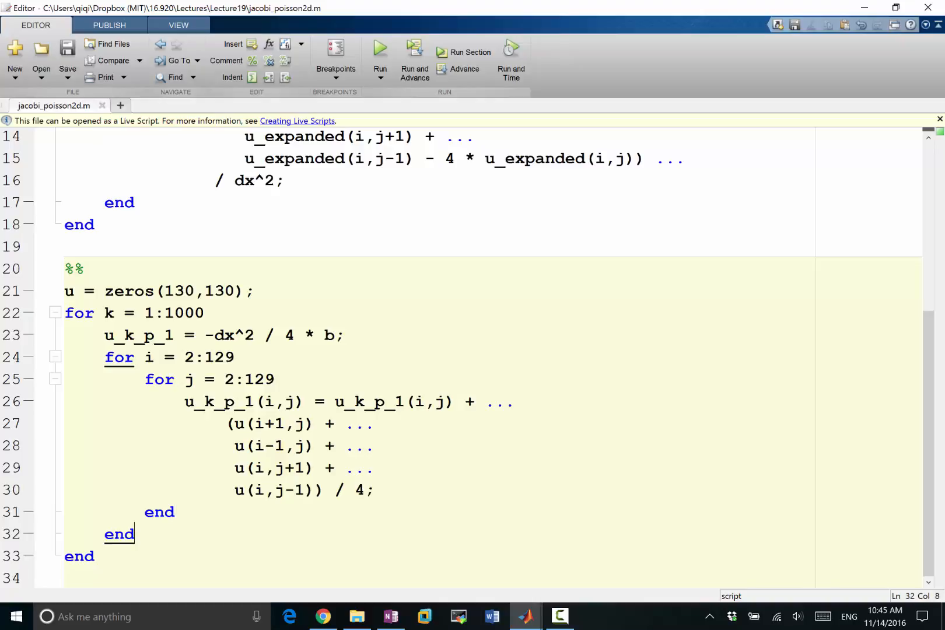
text(u = u)
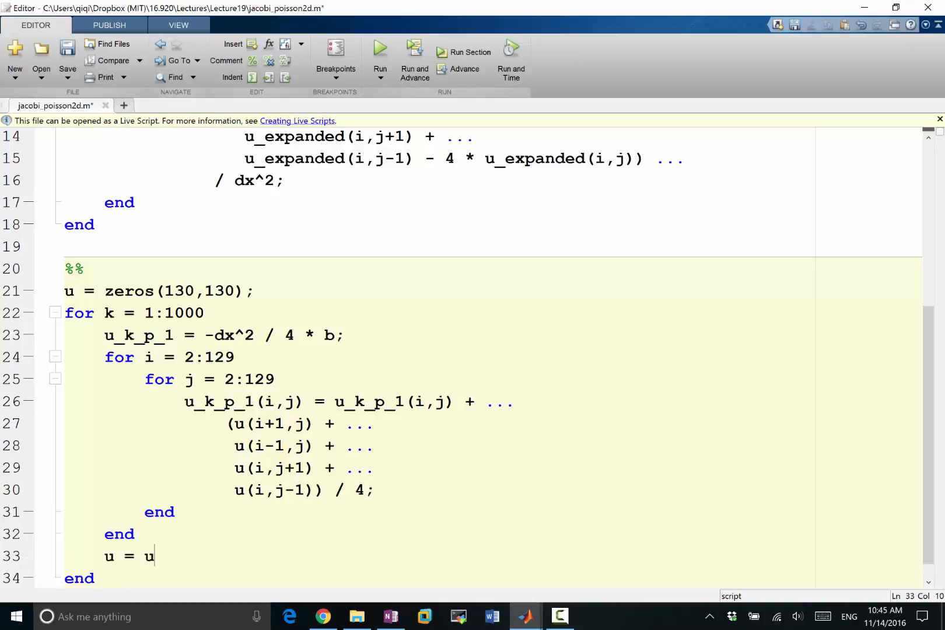
text(_k_p_k1)
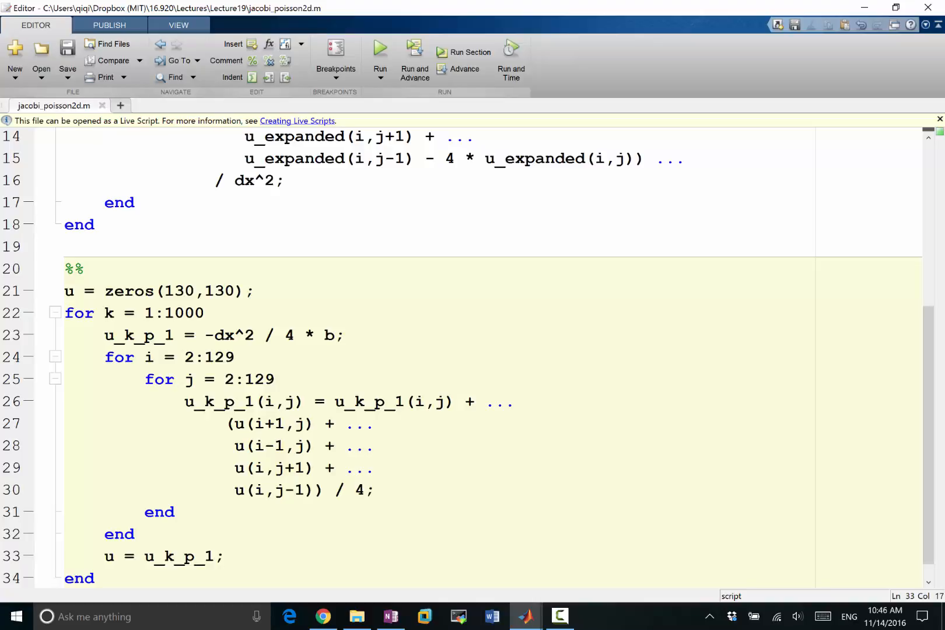
click(224, 556)
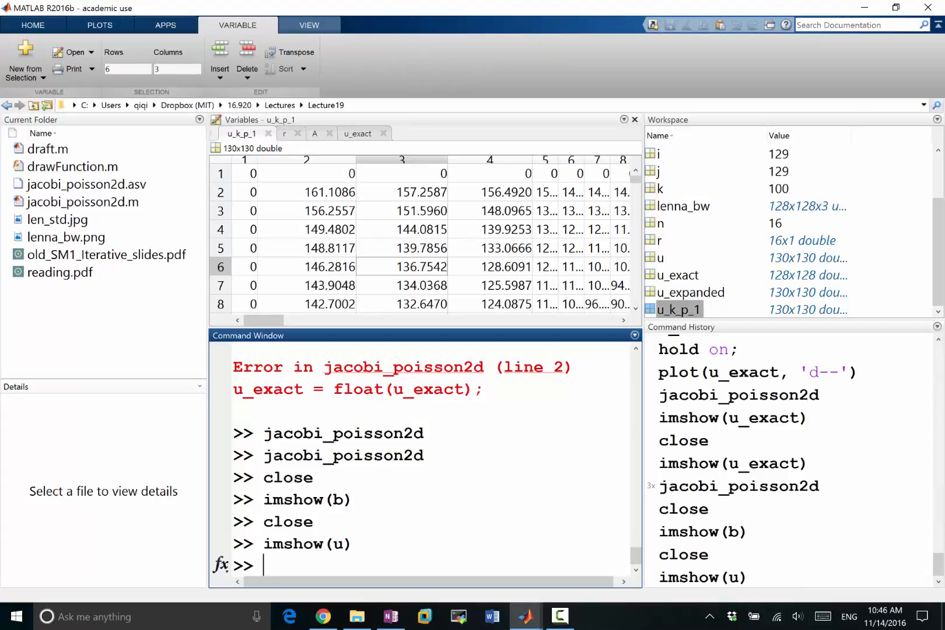
- Show imshow(u), close it, then display imshow(u/255) and maximize the recovered Lenna figure
text(imshow(u)
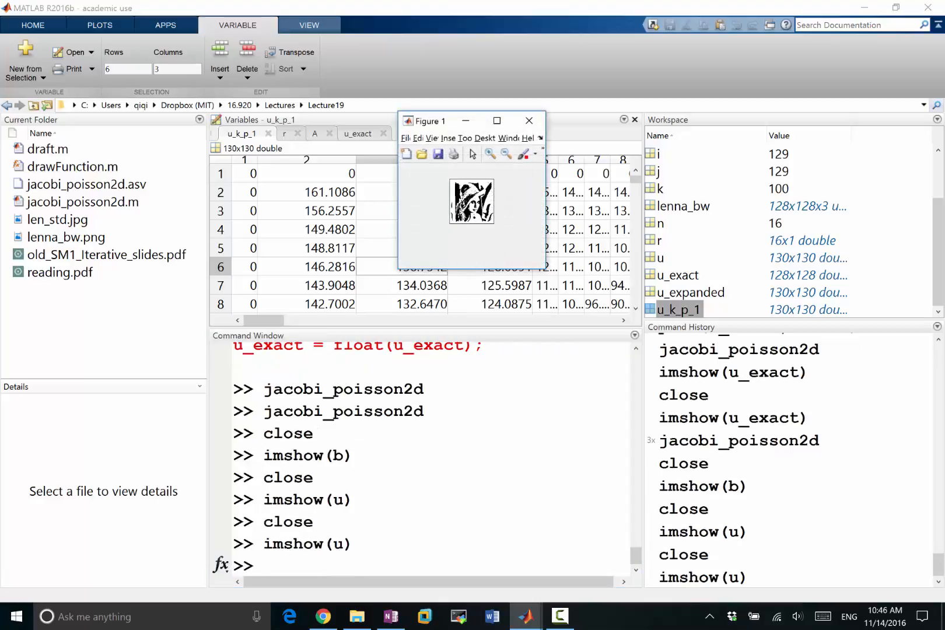
click(497, 120)
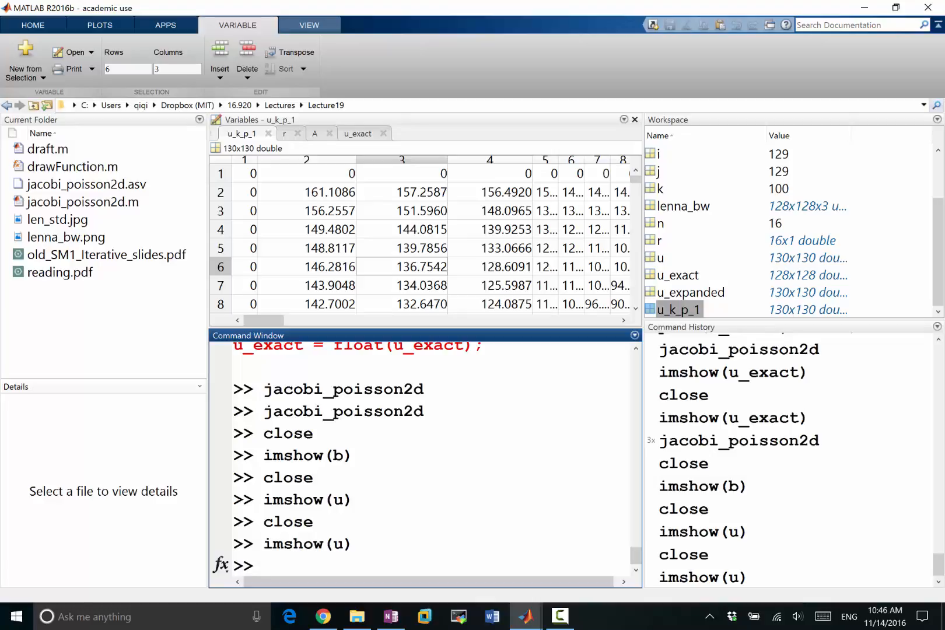
text(imshow(u))
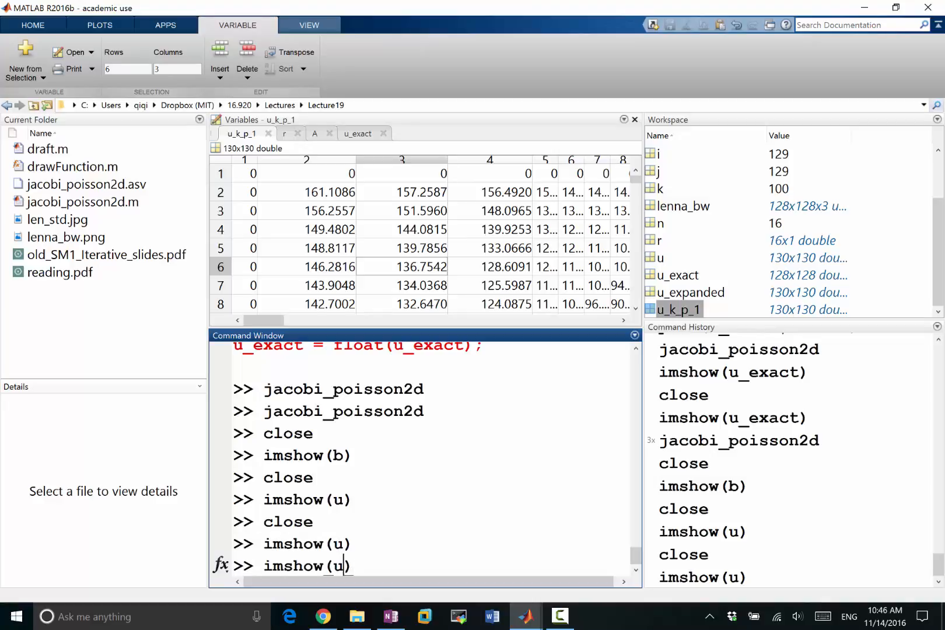
text(/)
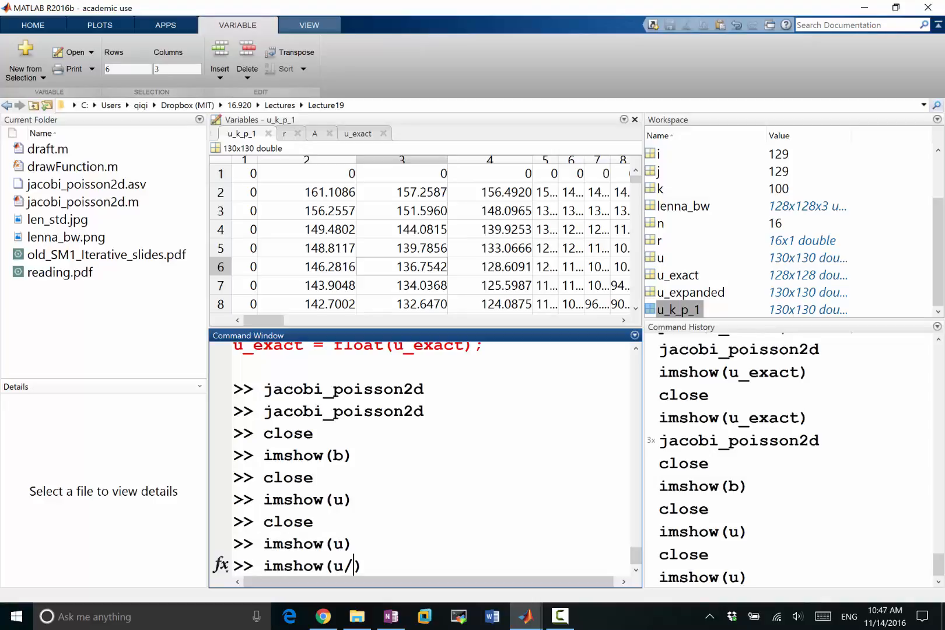
text(255)
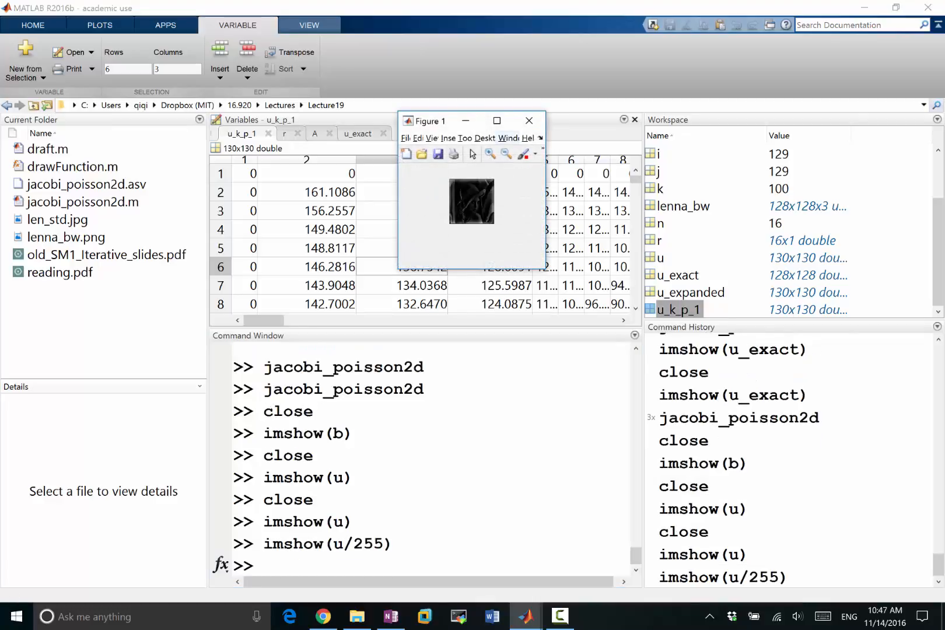
click(497, 120)
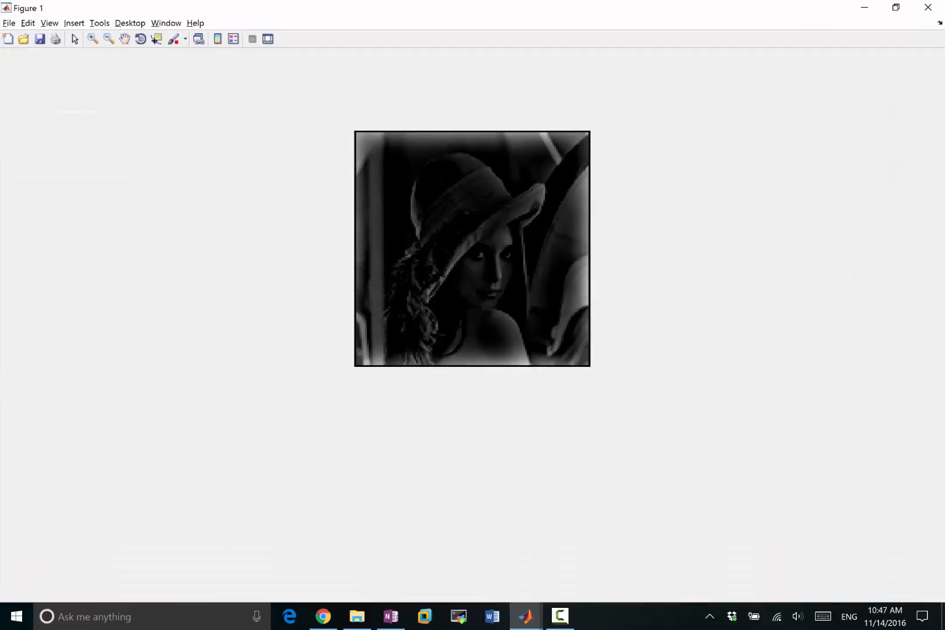